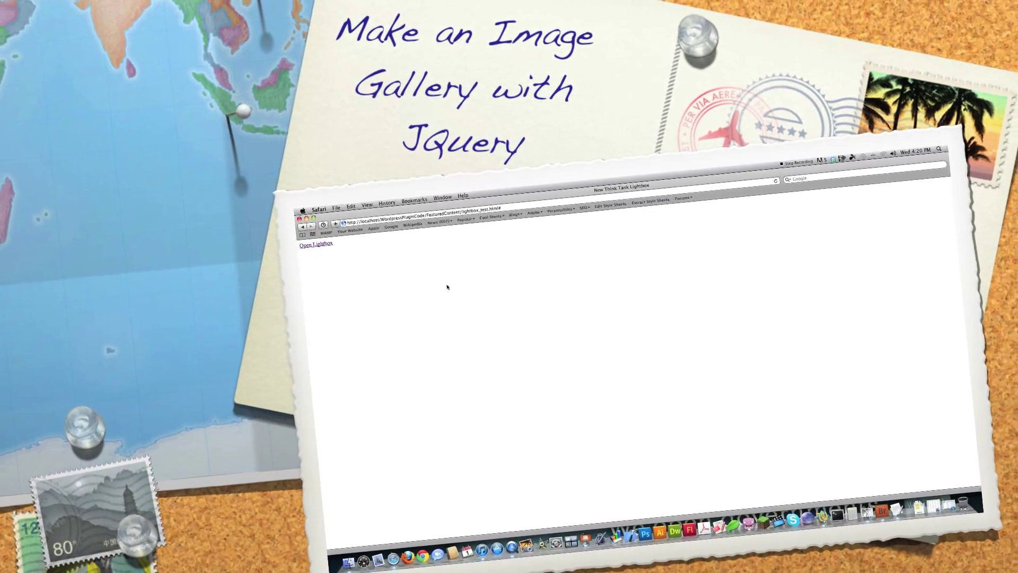
Open the lightbox from the Open Lightbox link and step through the images to the Psychic Tools video.
left_click(315, 244)
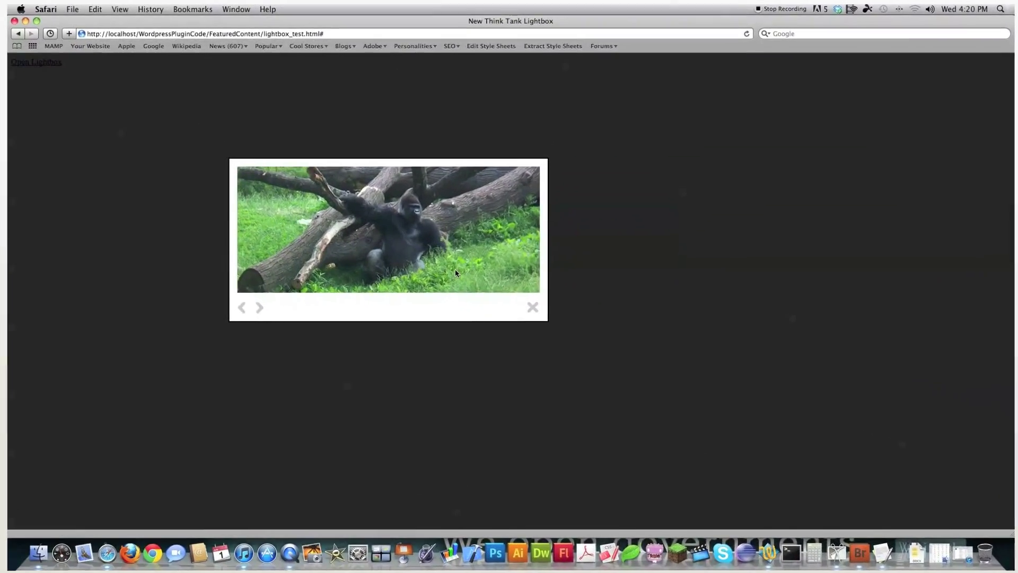
left_click(259, 307)
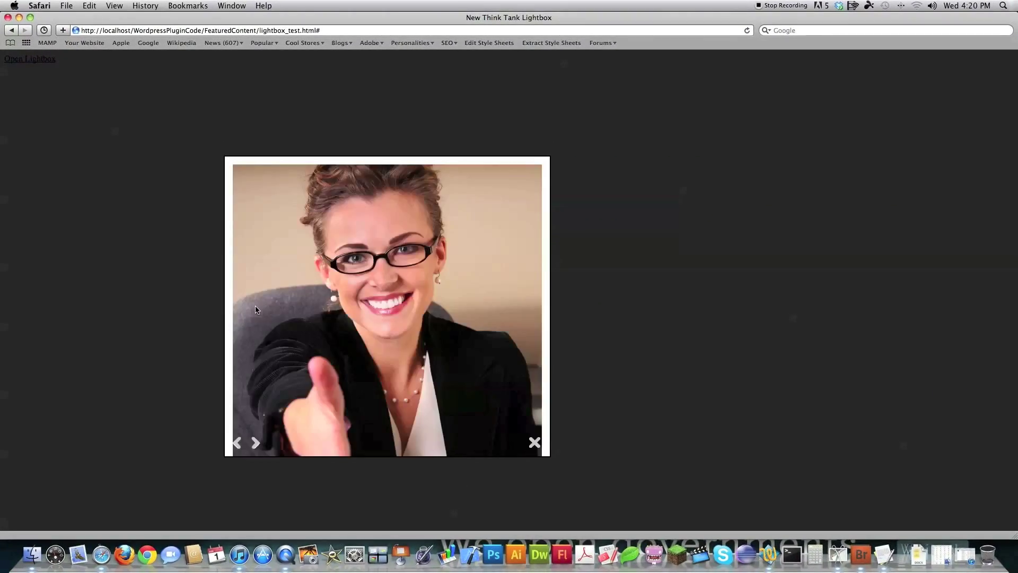
left_click(255, 443)
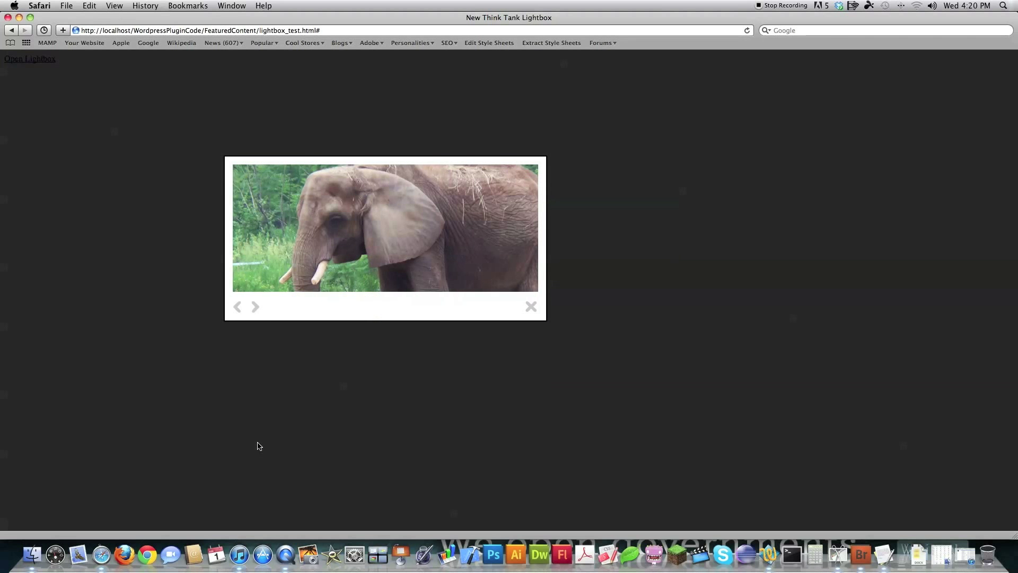
left_click(255, 306)
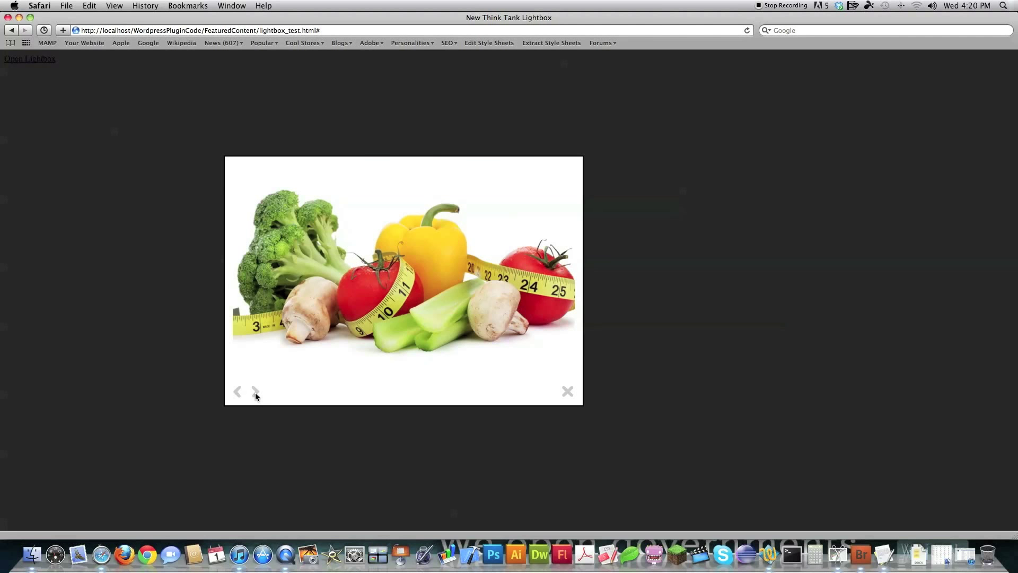
left_click(255, 391)
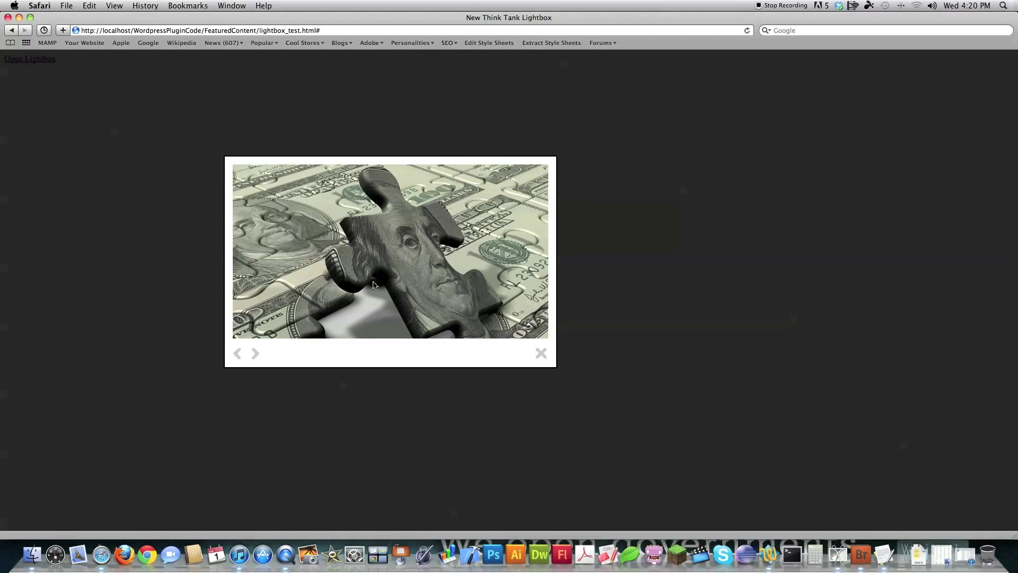
left_click(255, 353)
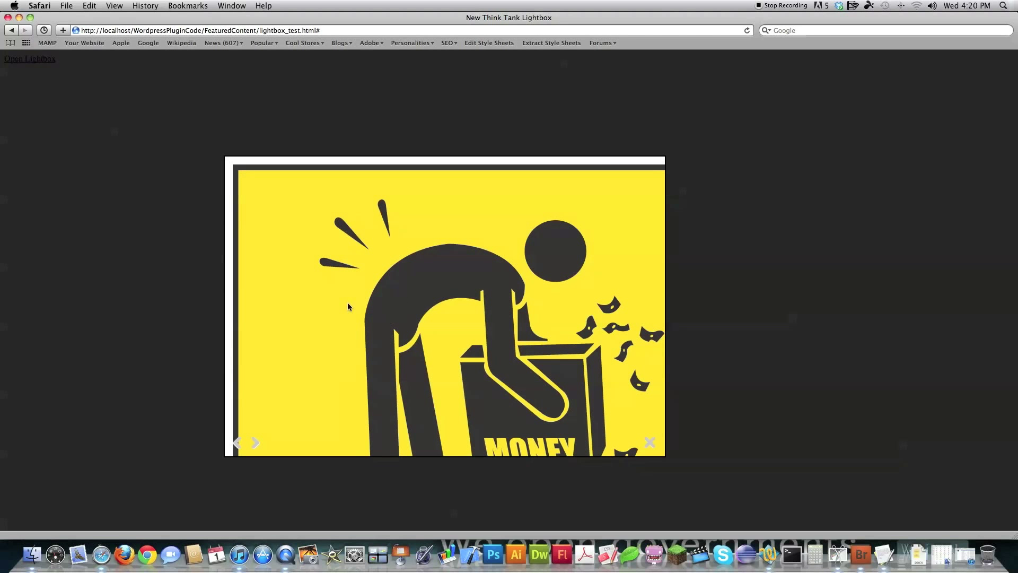
mouse_move(411, 310)
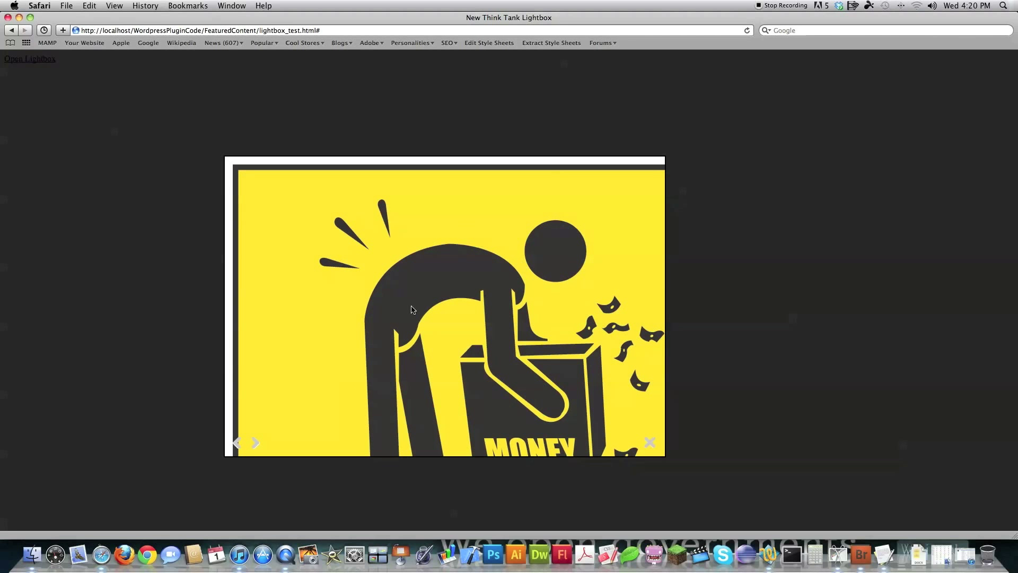
left_click(254, 442)
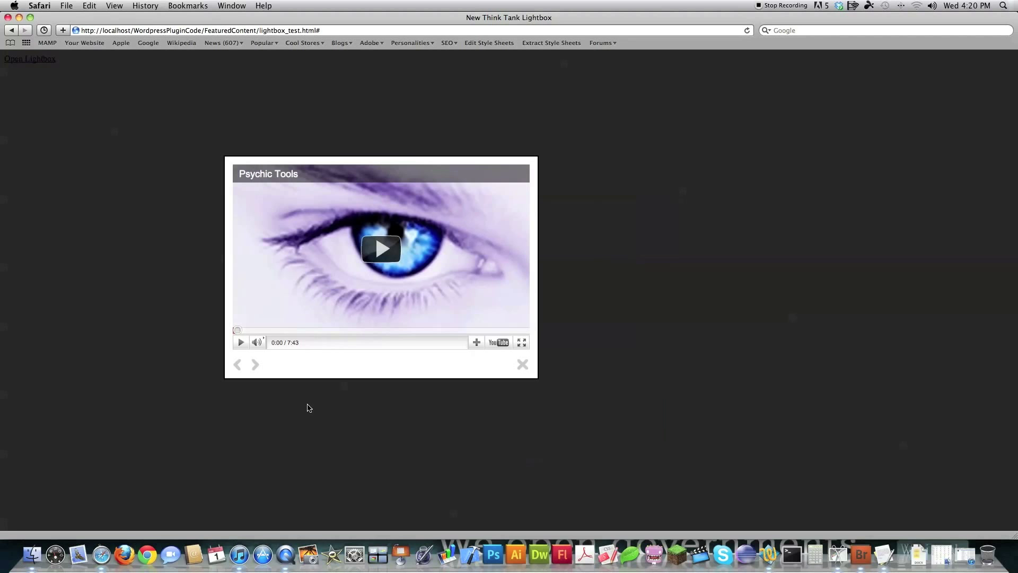
mouse_move(258, 384)
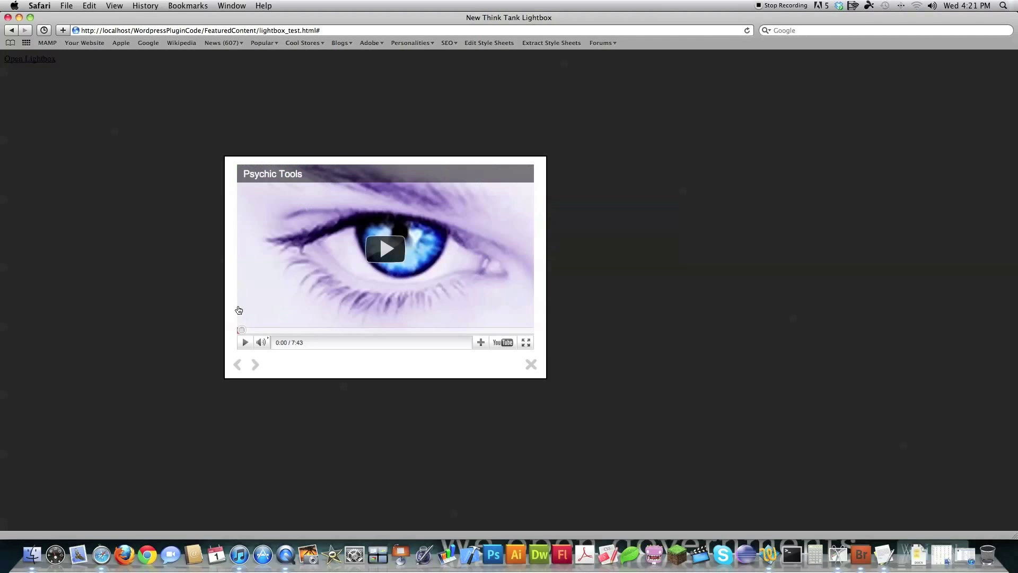
left_click(255, 364)
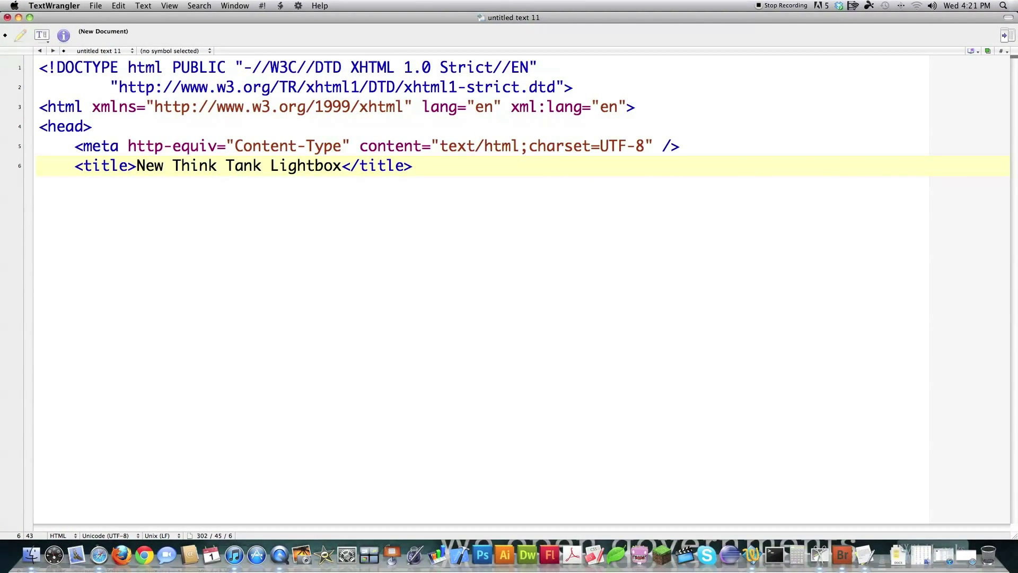
Add a link tag with rel="StyleSheet" href="lightbox_style.css" after the title line.
left_click(413, 166)
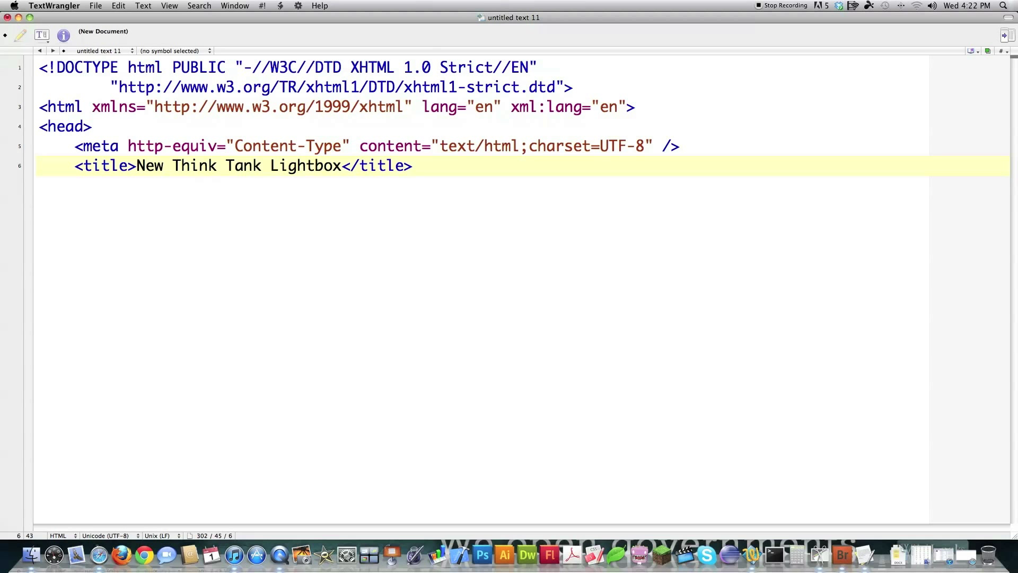
left_click(411, 166)
type("<link")
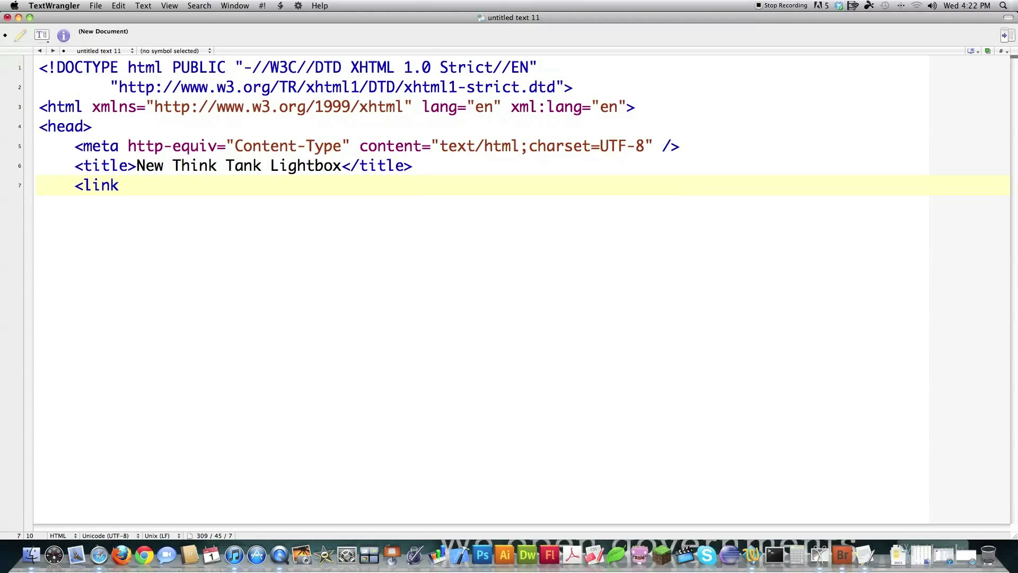
type("rel=\"StyleSheet\" href=")
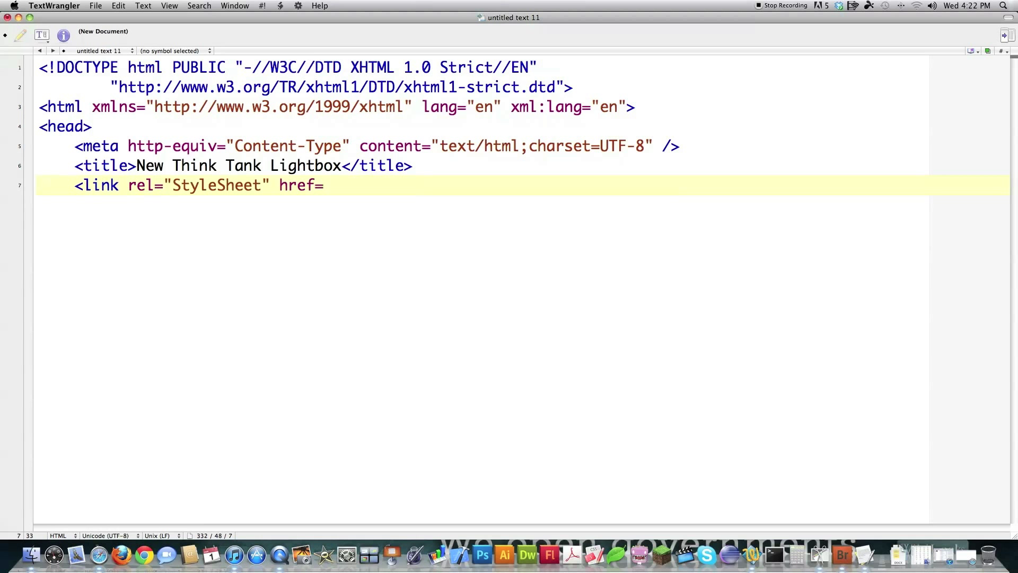
type("\"l")
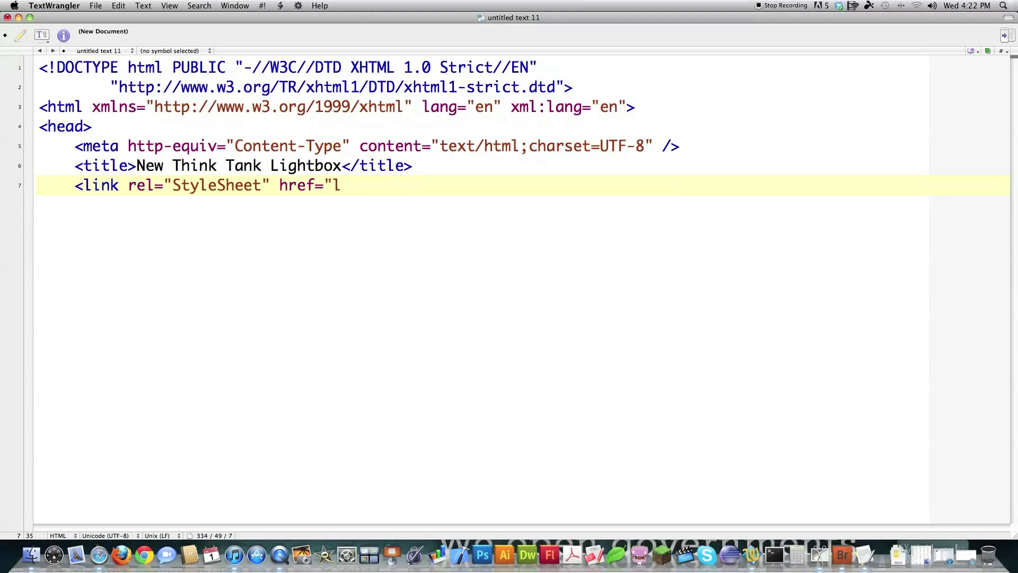
type("ightbox")
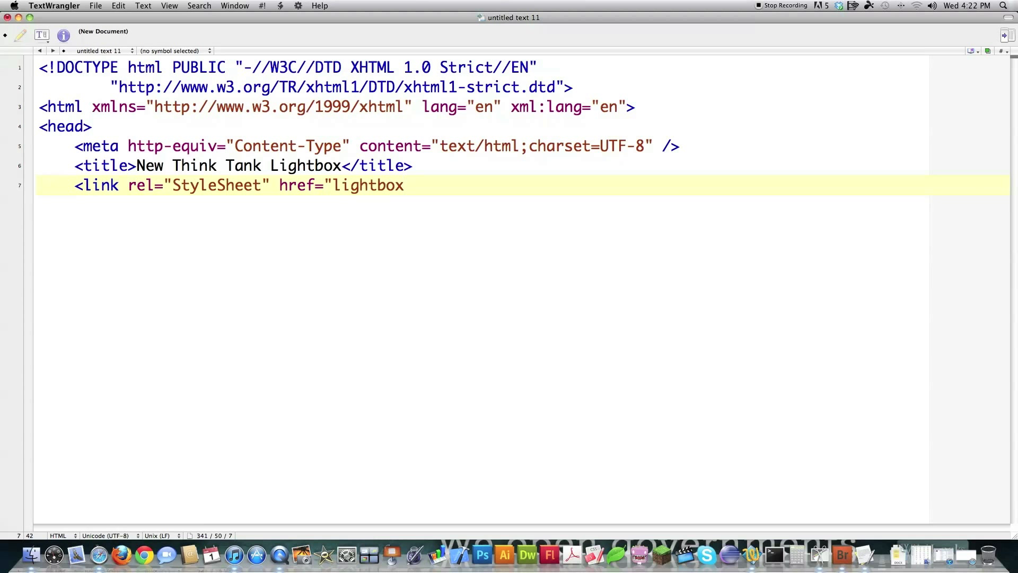
type("_style.css")
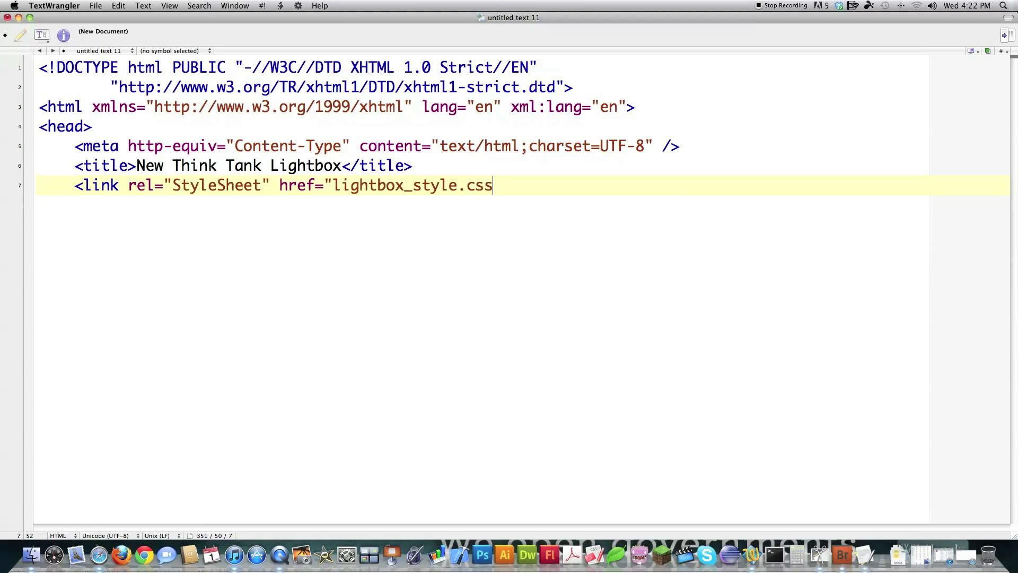
type("\" /")
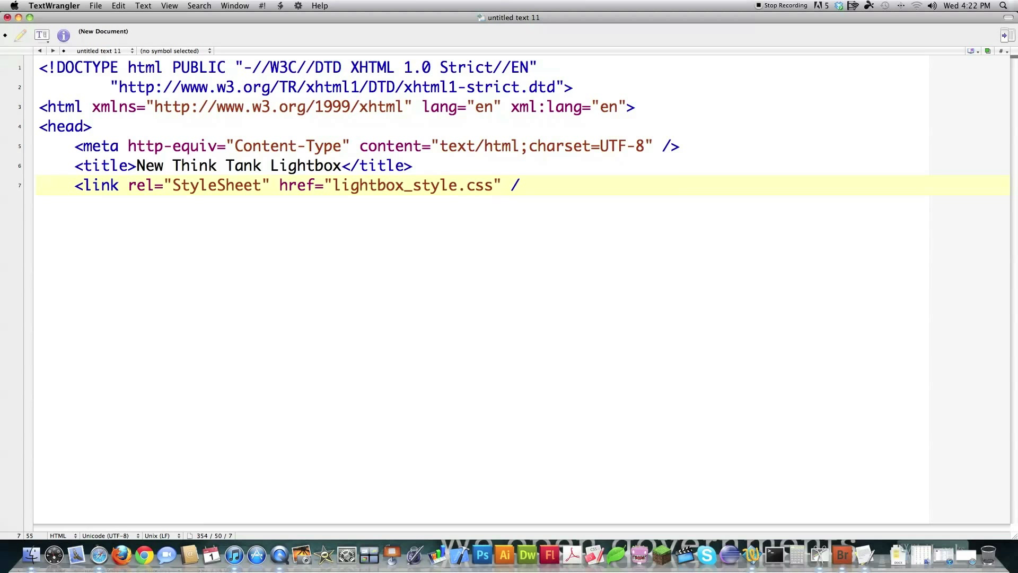
type(">")
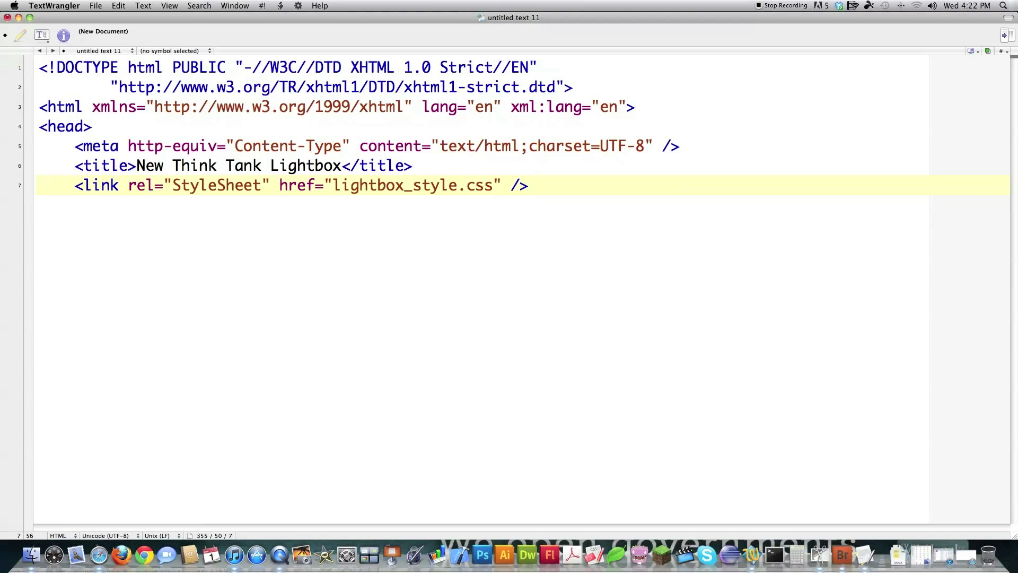
left_click(528, 185)
type("<sc")
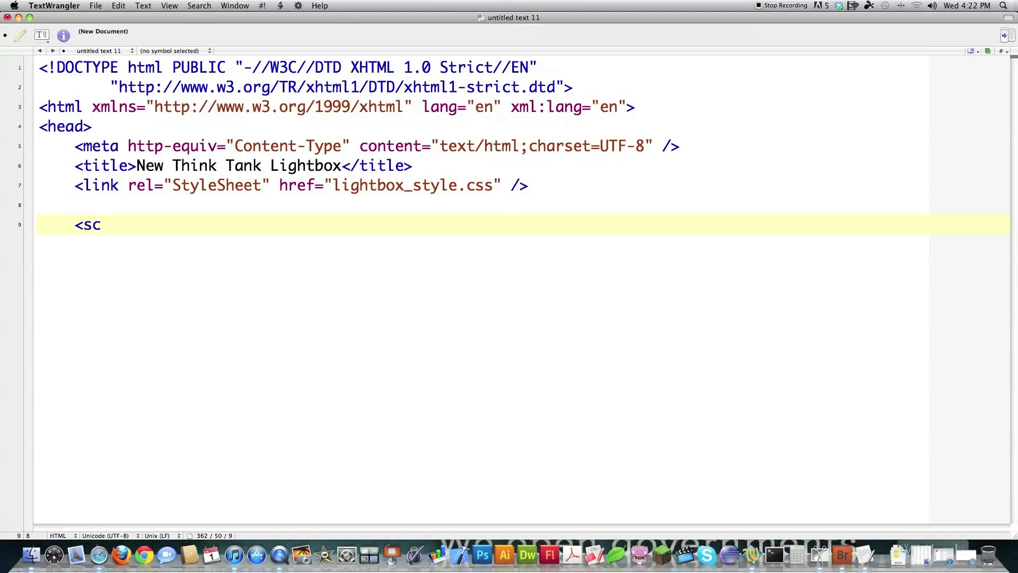
Add a text/javascript script tag loading ./js/lightbox_js_code.js in the head.
type("ript type")
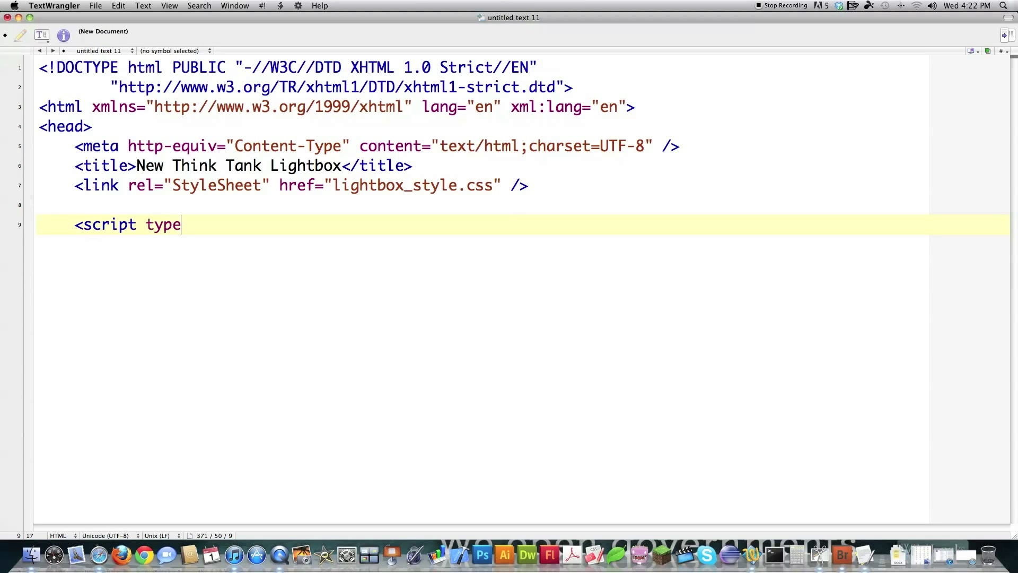
type("=\"text")
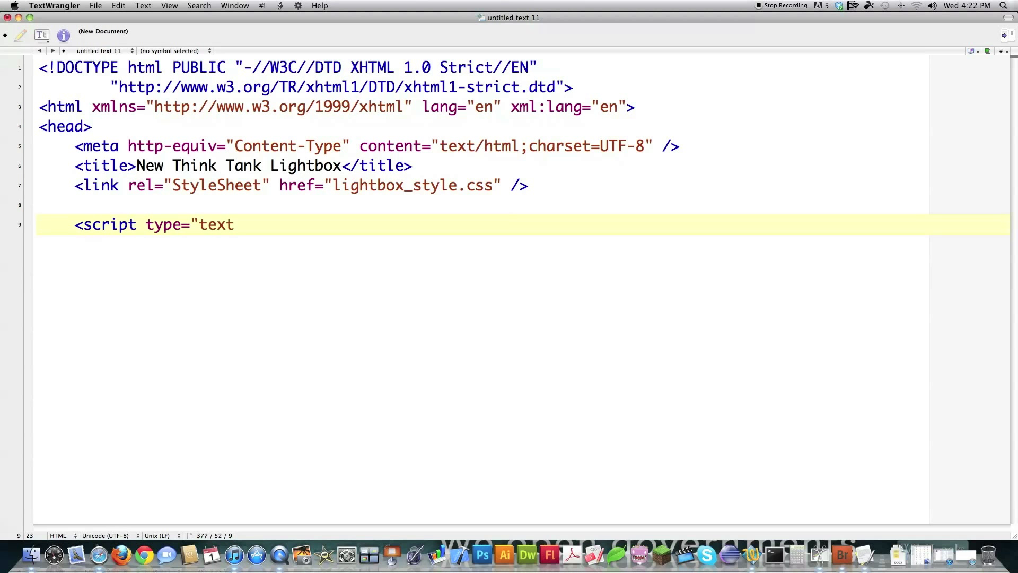
type("/javascript\" src=\".js")
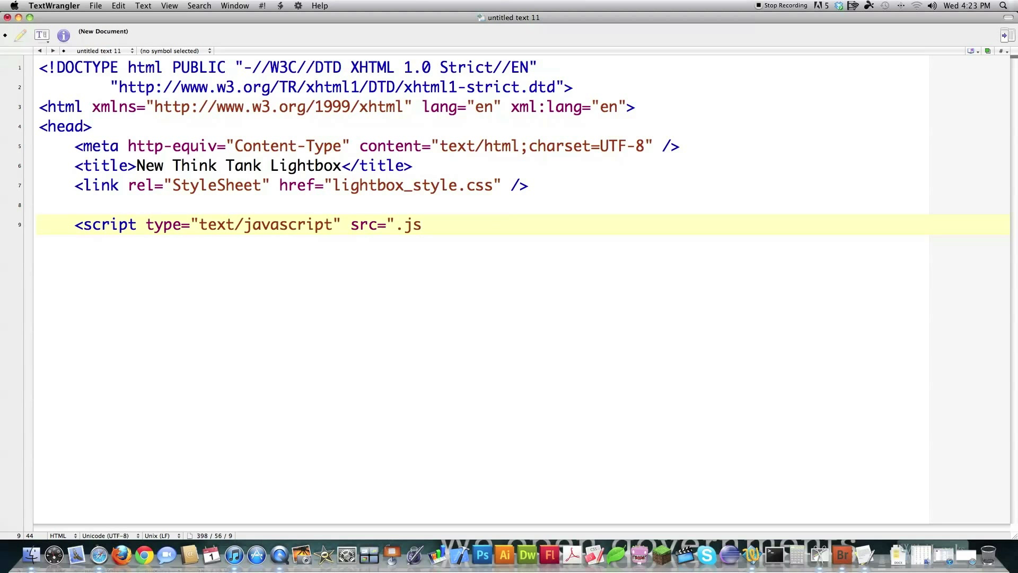
type("/js/")
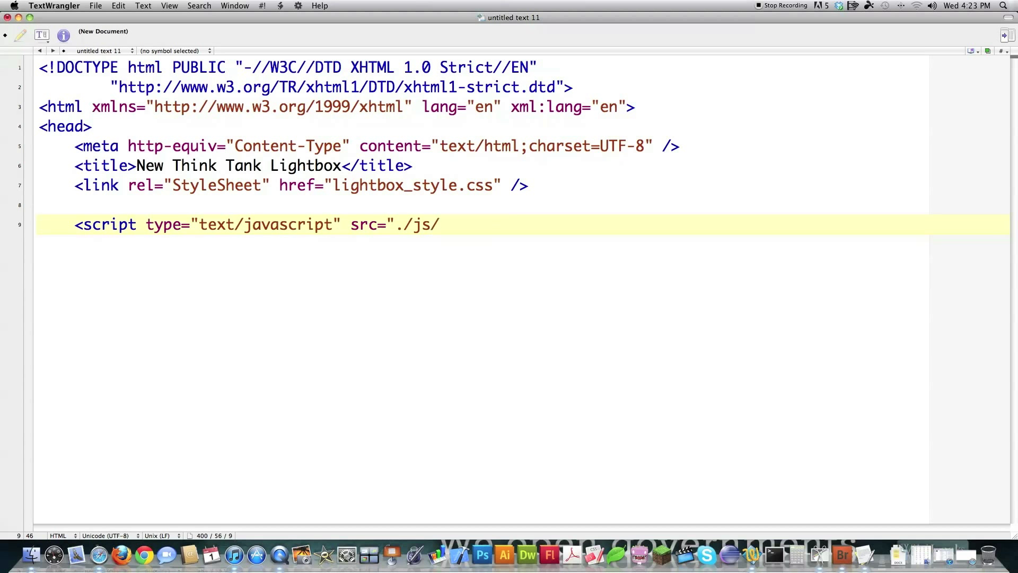
type("light")
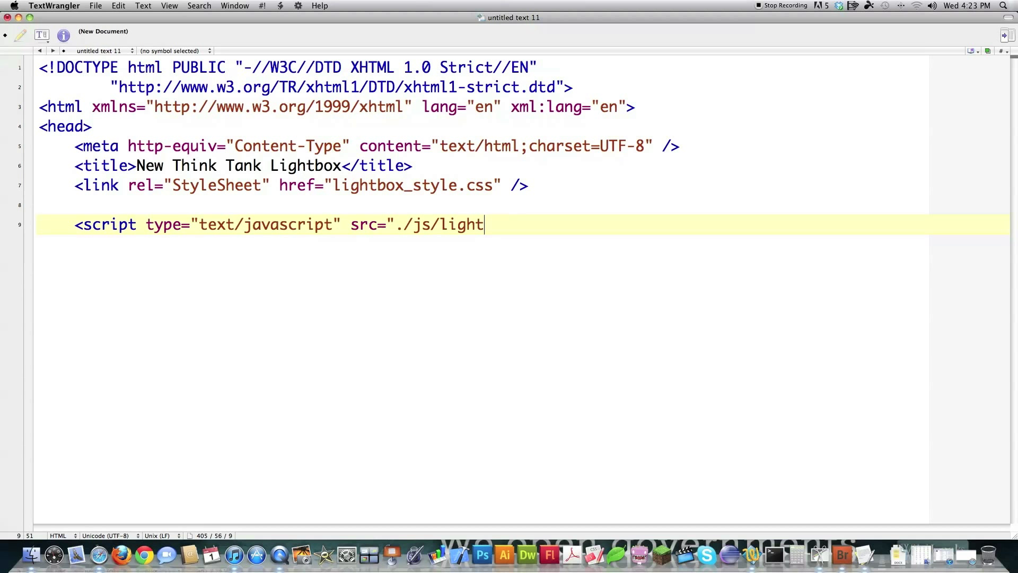
type("box_js_cod")
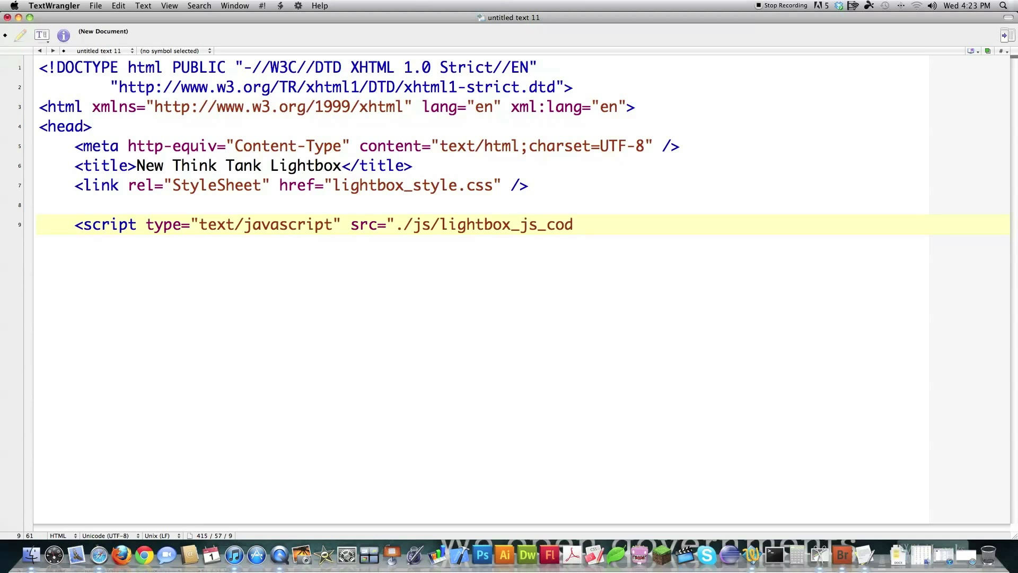
type("e.js\"></")
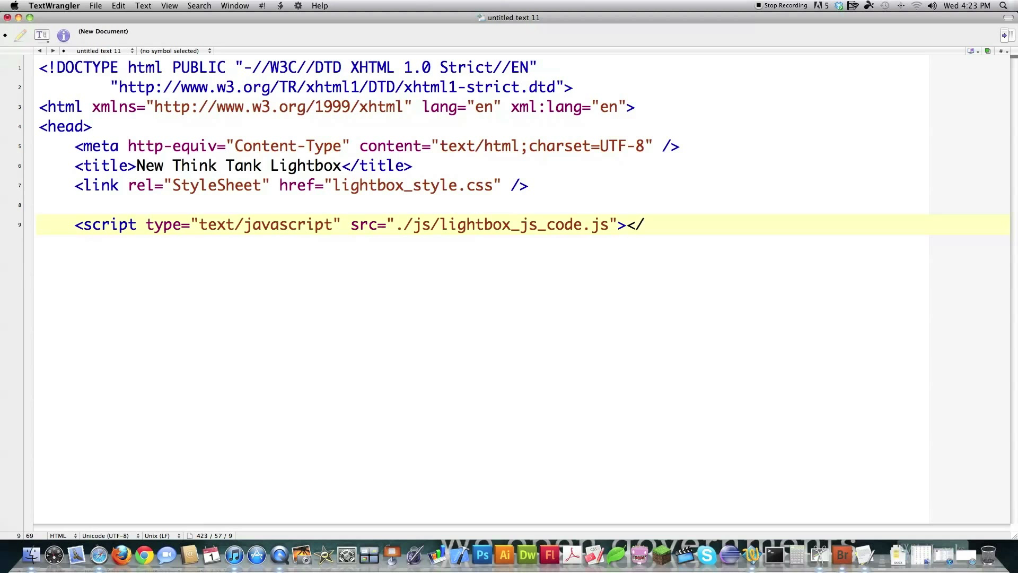
type("script>")
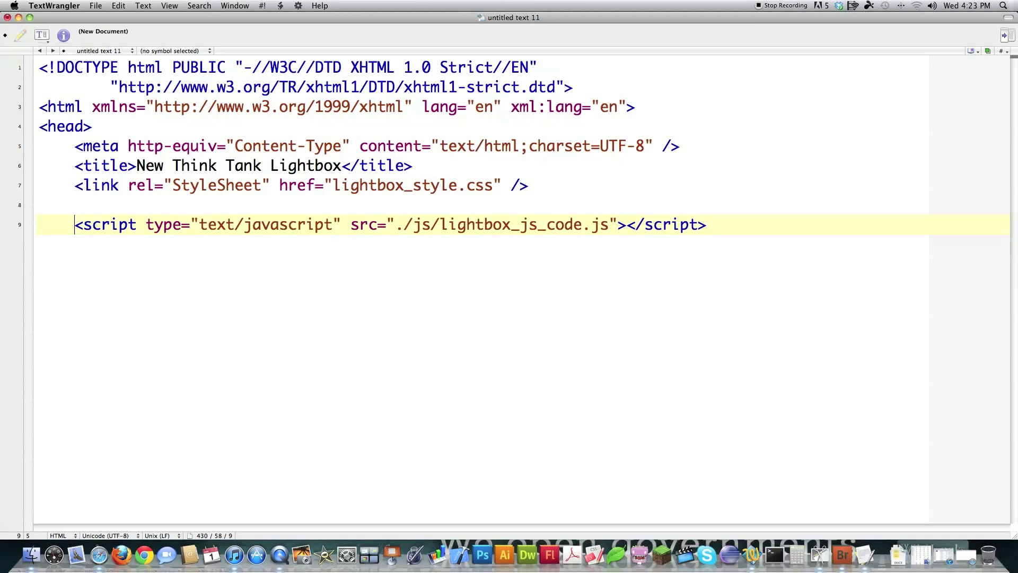
Begin a second script tag of type text/javascript above it.
type("<script type=")
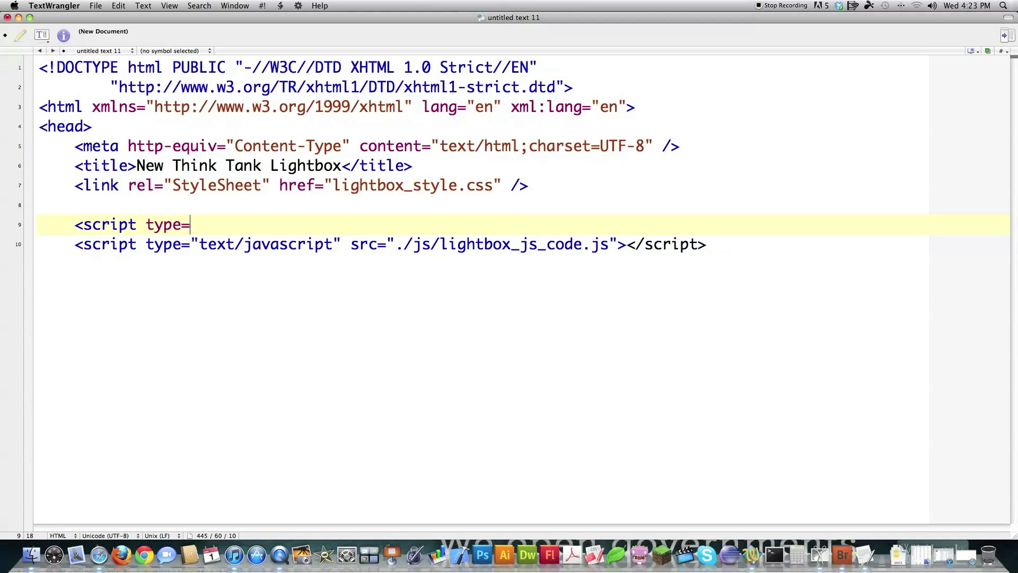
type("\"")
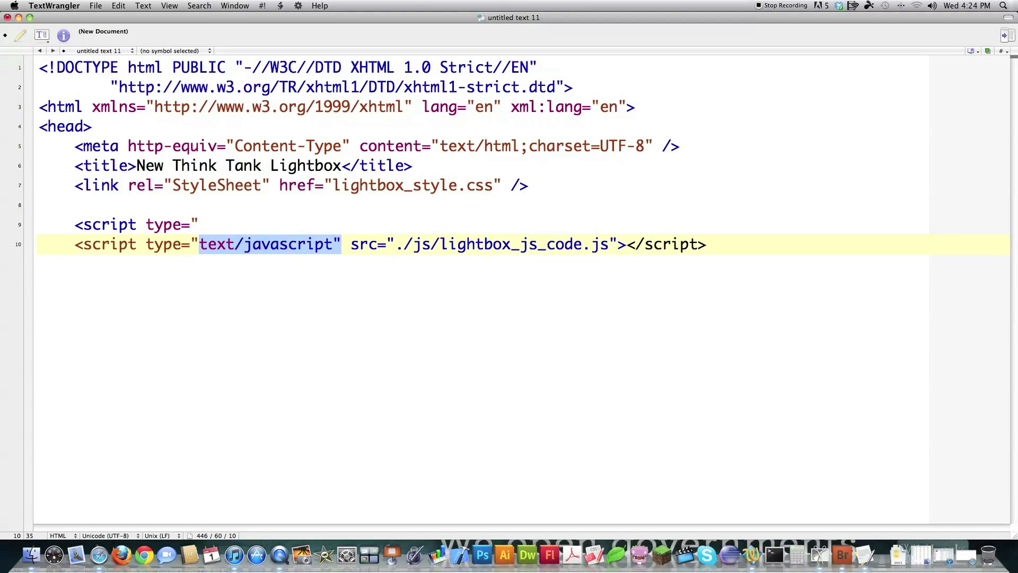
type("text/javascript\"")
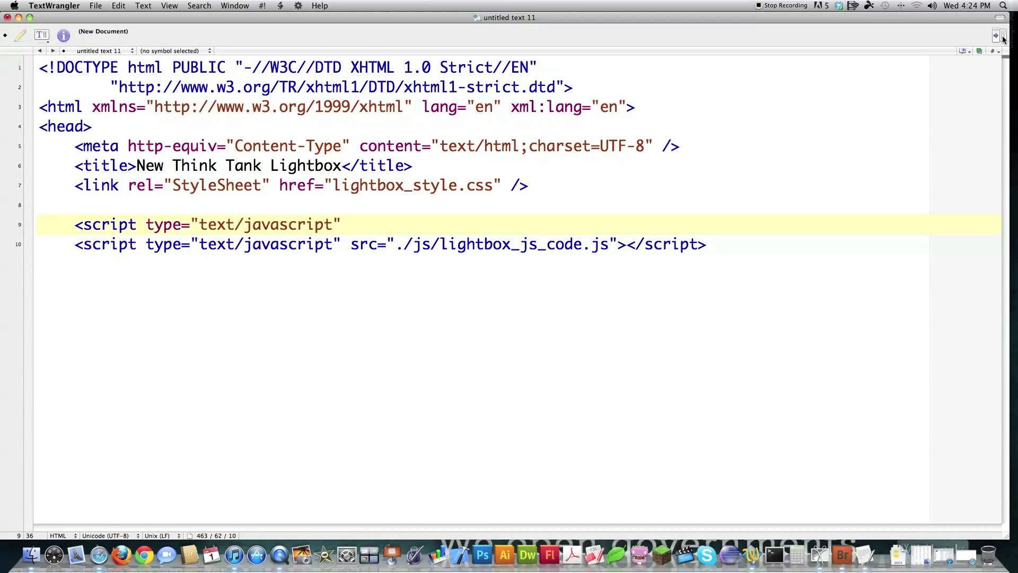
left_click(995, 35)
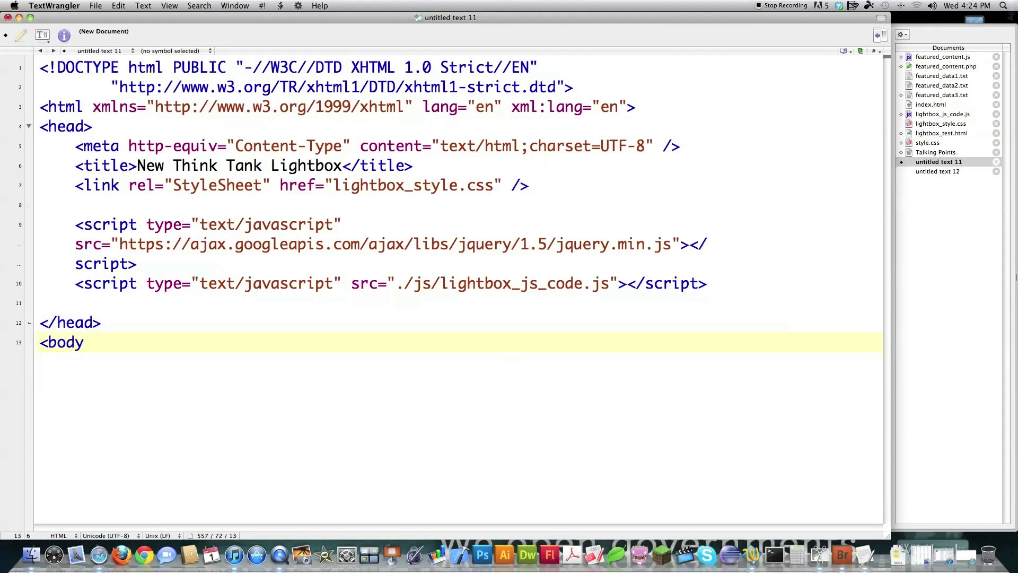
Add an Open Lightbox anchor with class open_lightbox and href # in the body.
type(">")
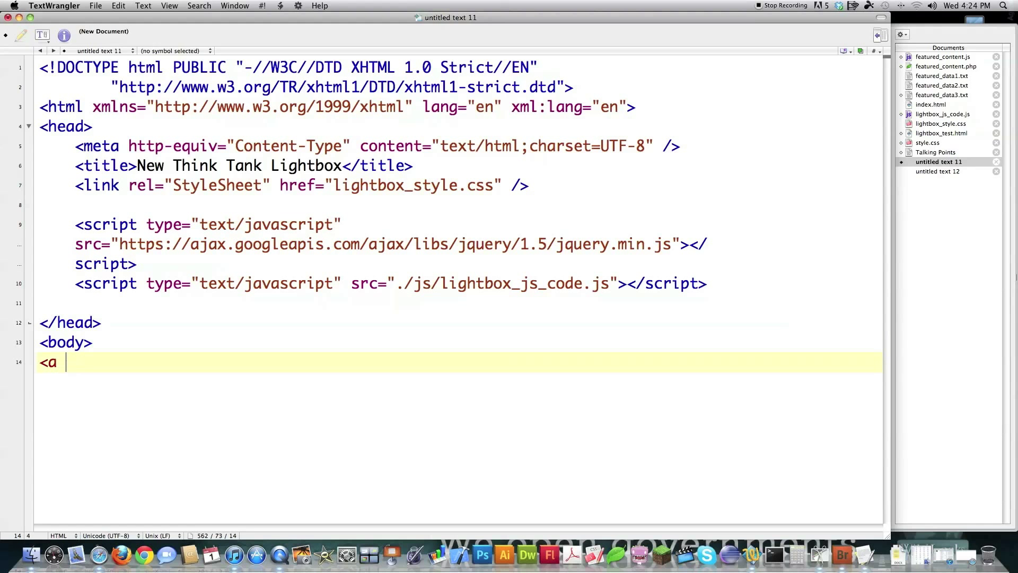
type("class=\"open")
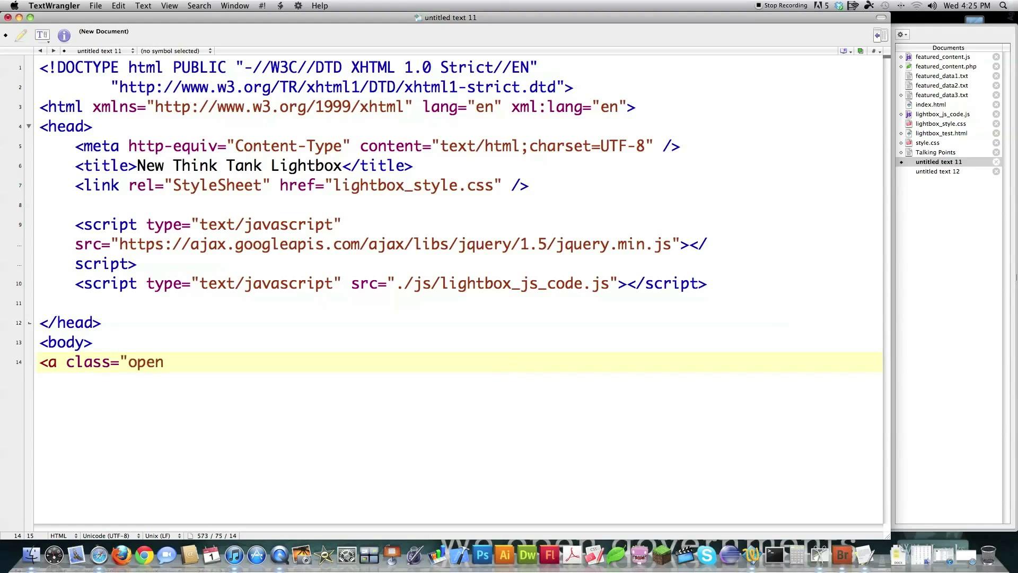
type("_li")
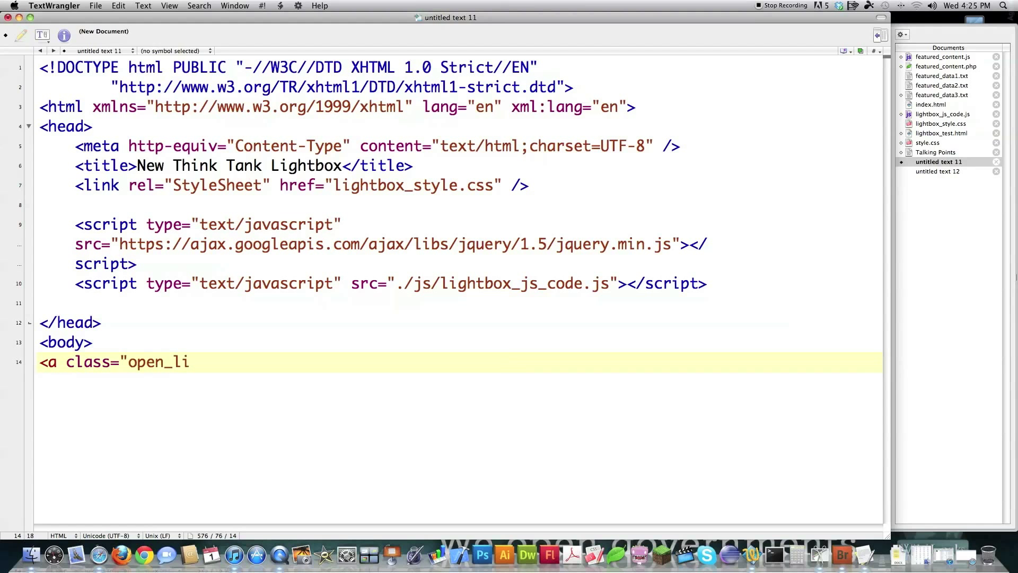
type("ghtbox")
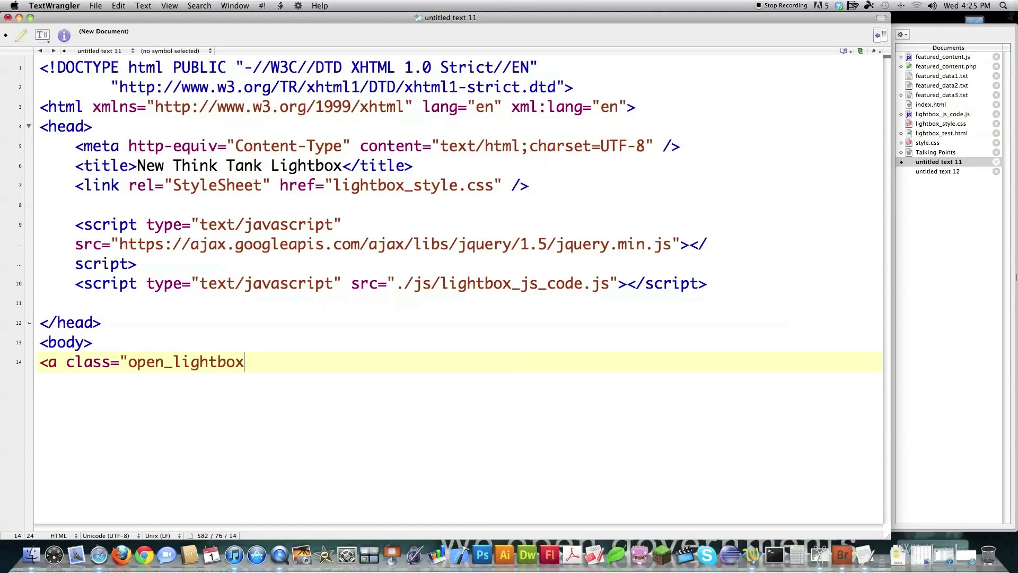
type("\"")
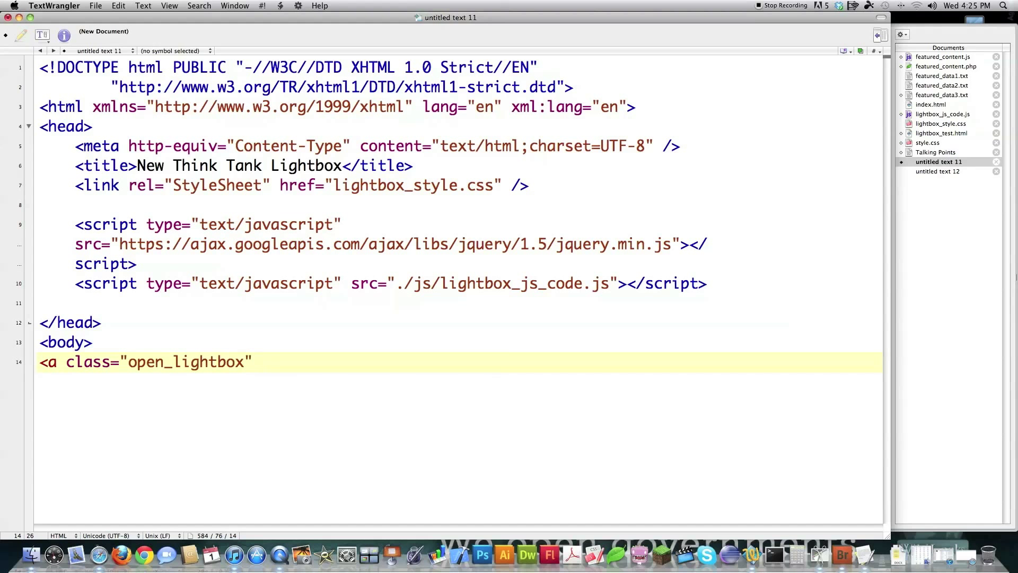
type("href=\"#\">")
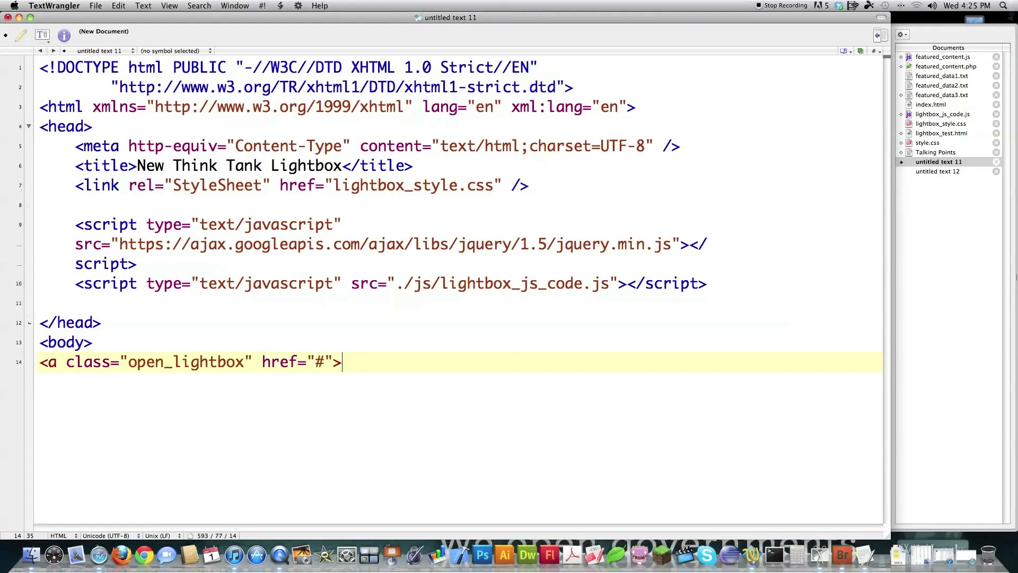
type("Open Lightbox</a")
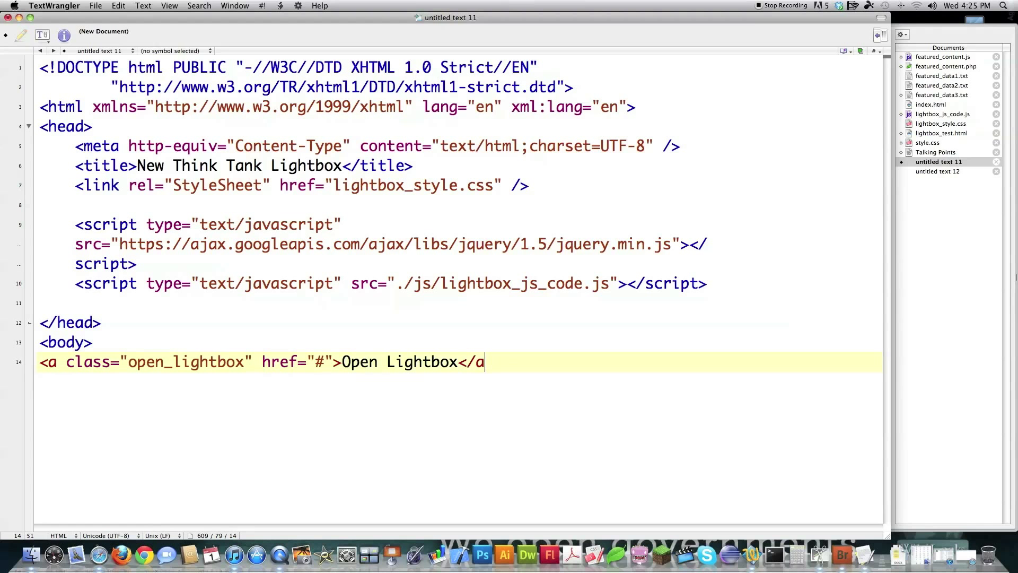
type(">")
type("<di")
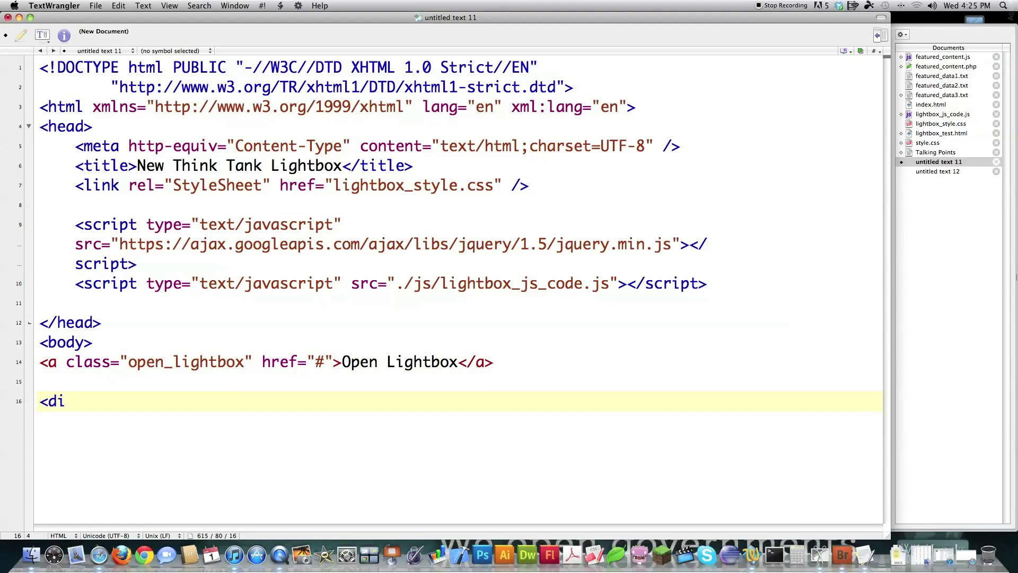
Begin a div with class lightbox-panel.
type("v")
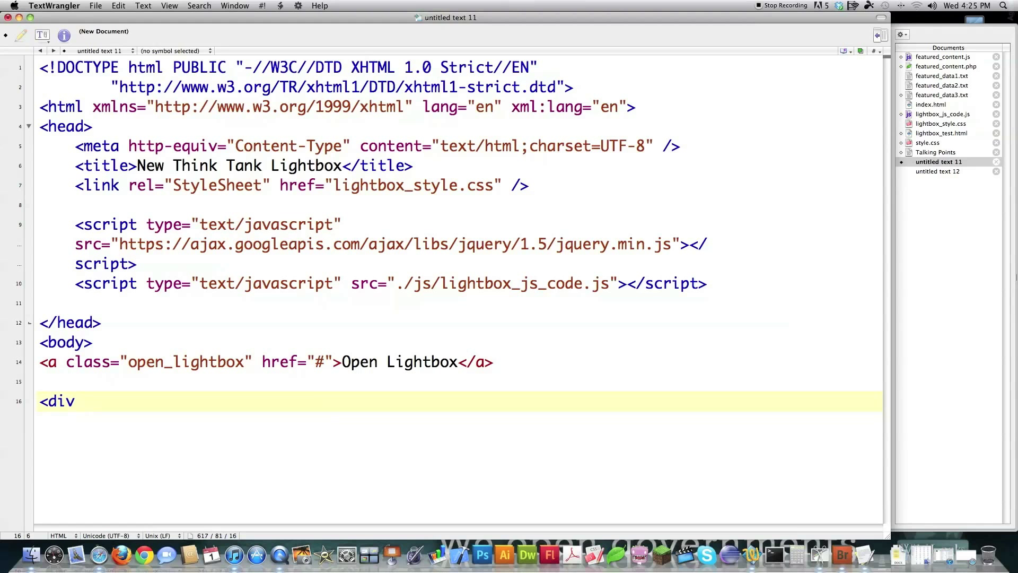
type("class=")
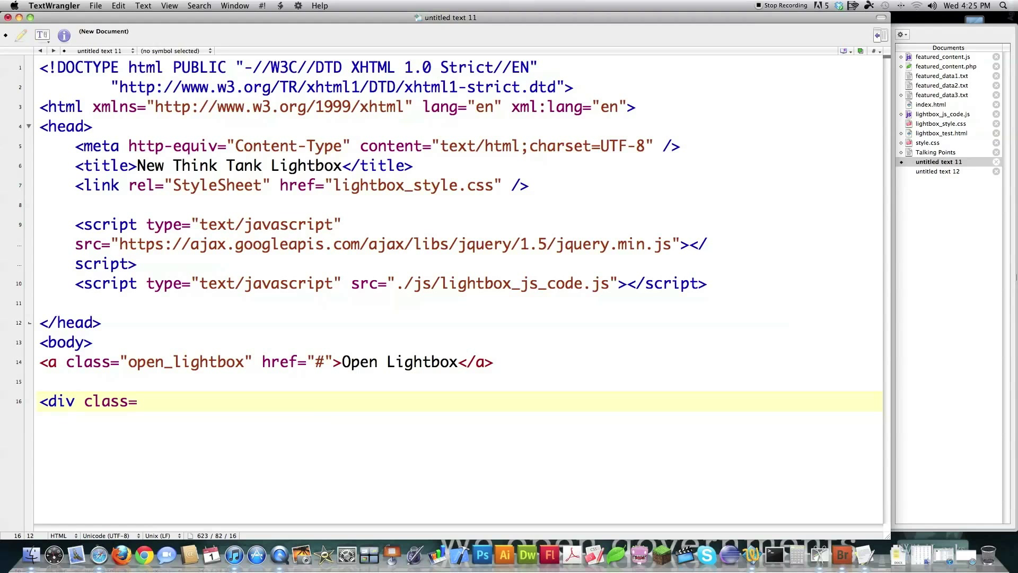
type("\"lightbox-")
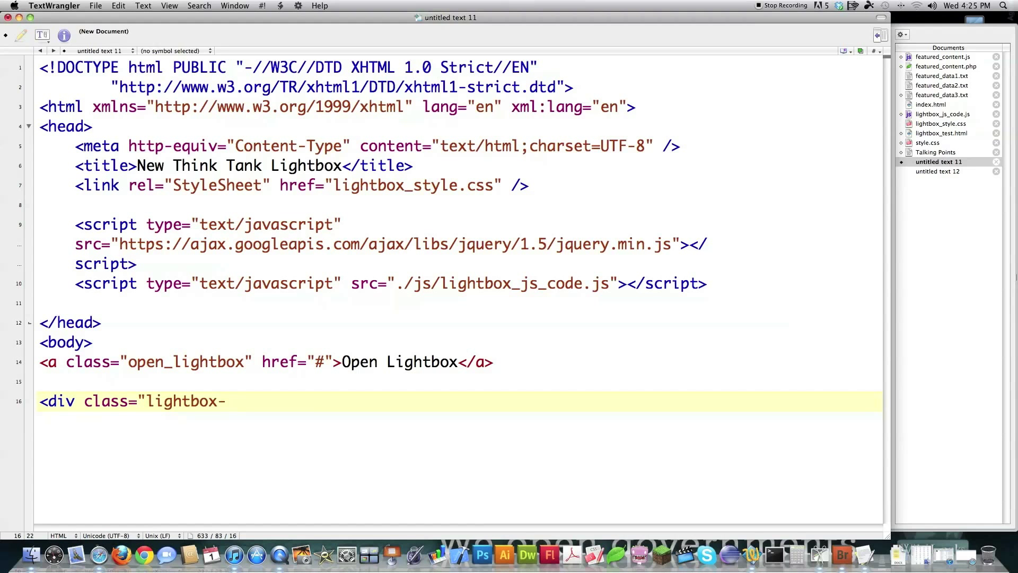
type("panel\">")
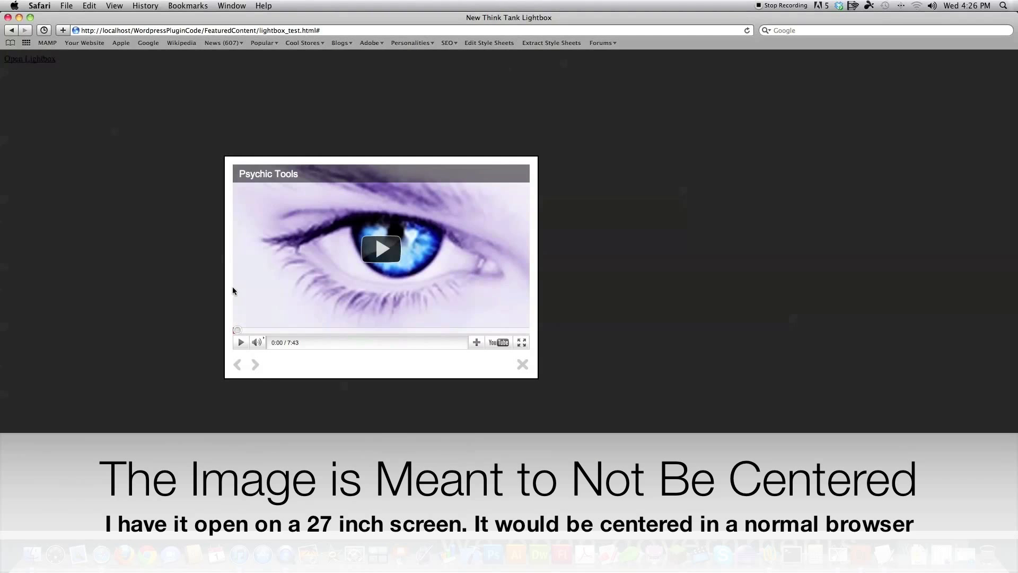
mouse_move(55, 151)
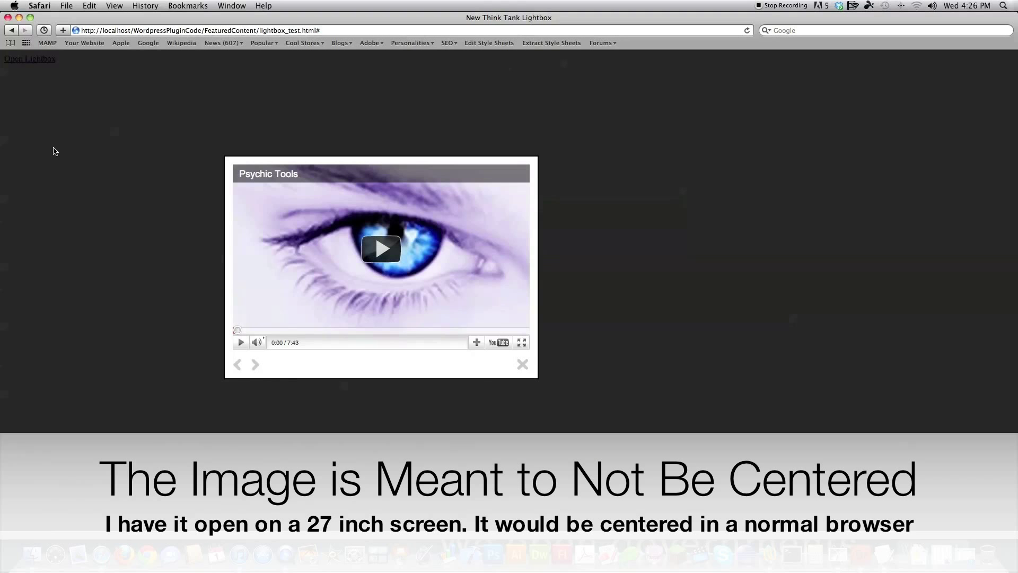
mouse_move(130, 104)
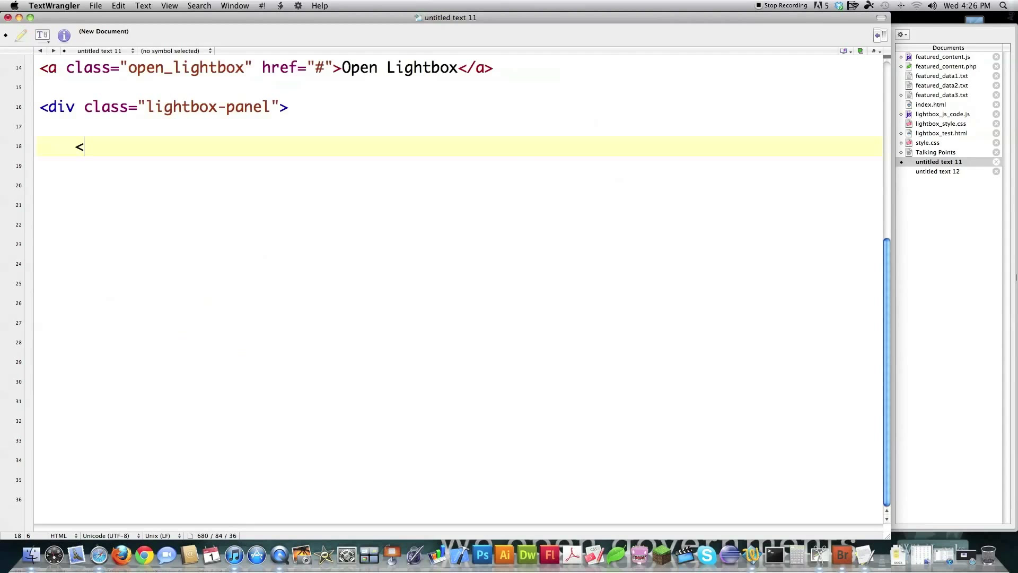
Start an img tag with src ./images/ape.jpg inside the lightbox-panel div.
type("img")
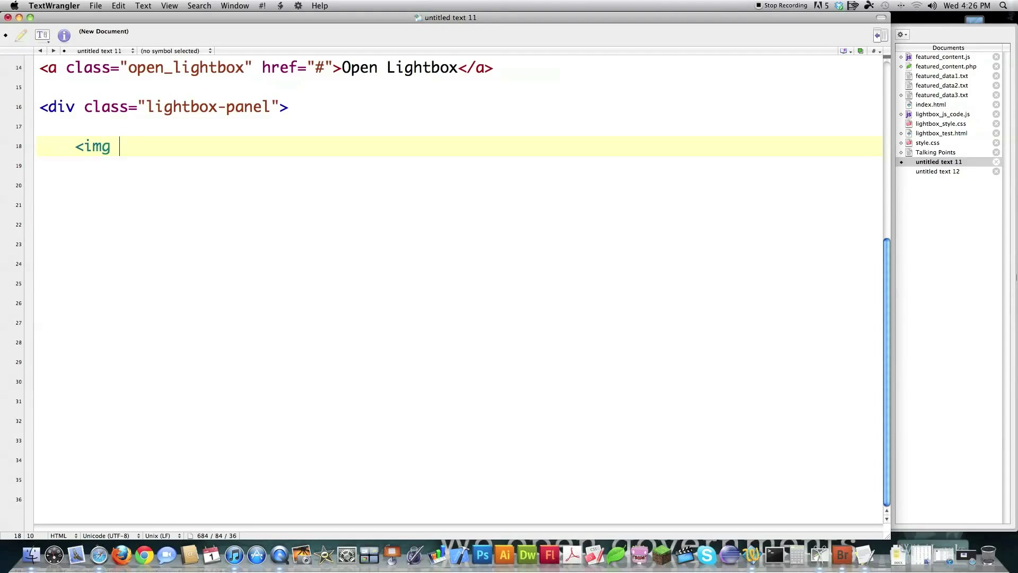
type("sr")
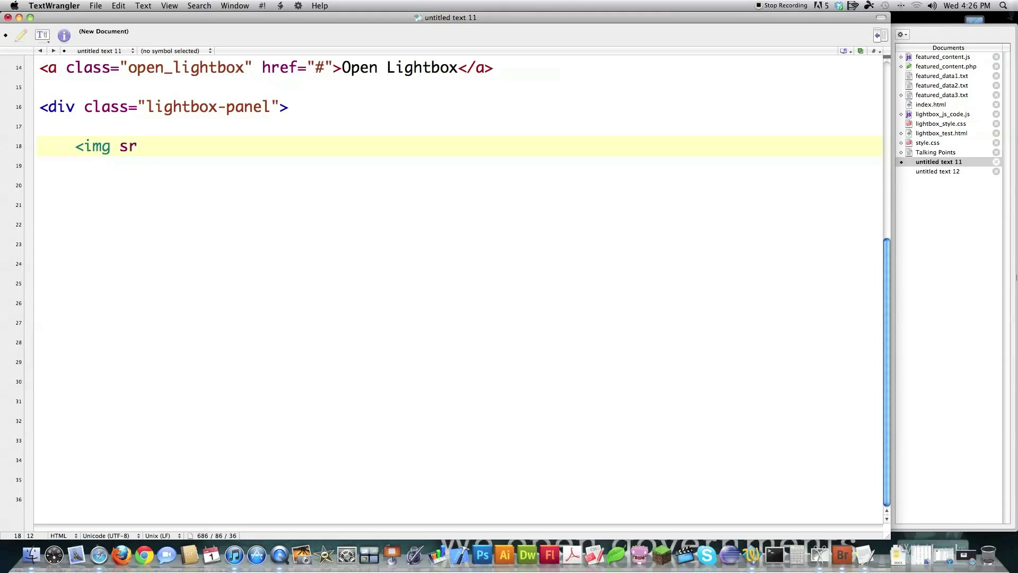
type("c=")
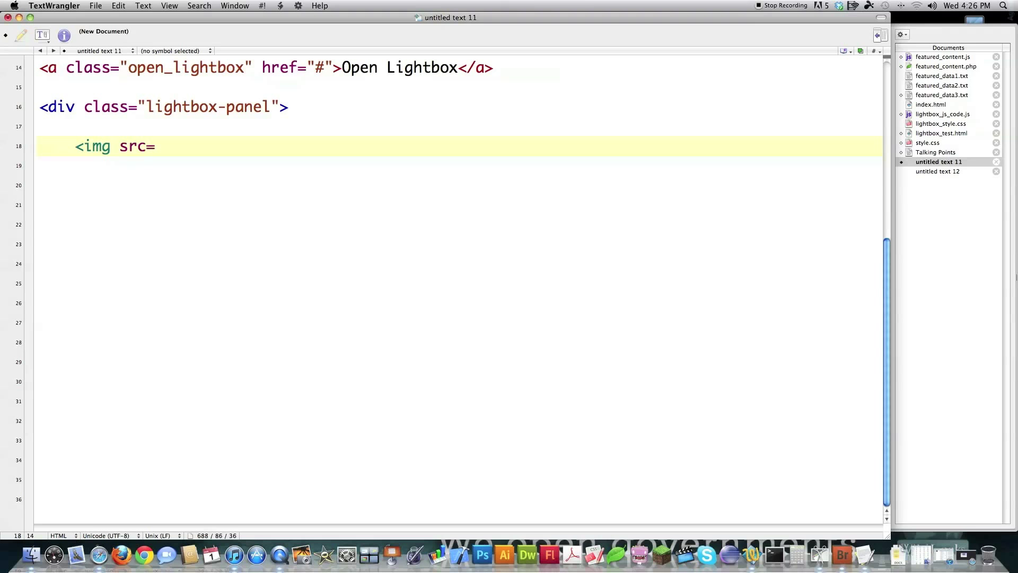
type(".")
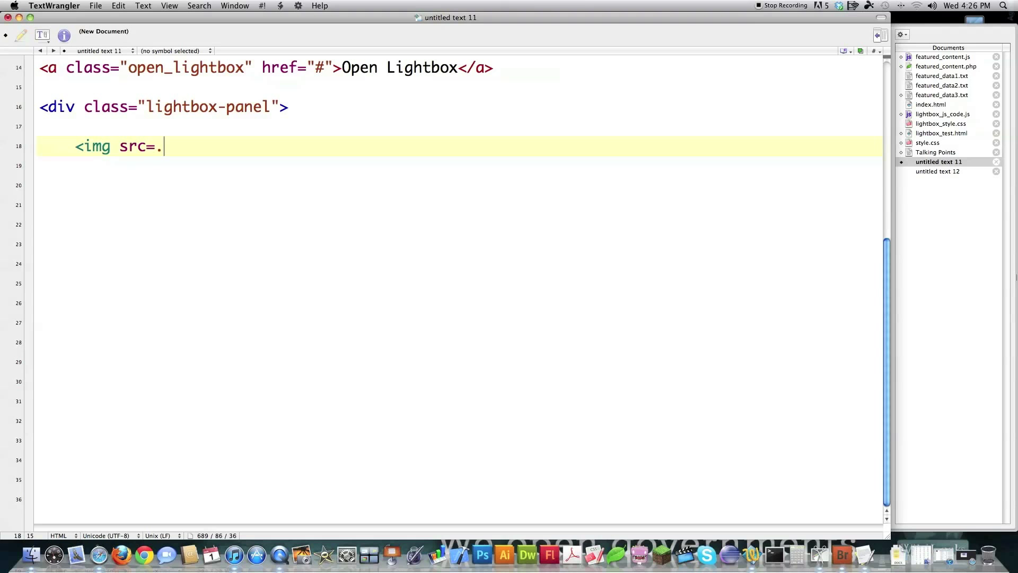
type("\"")
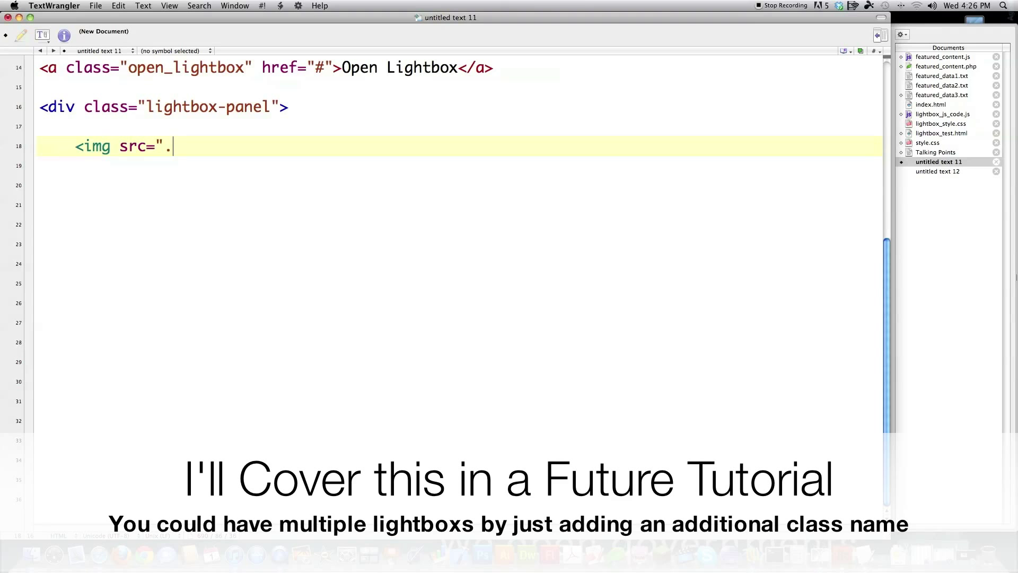
type("/images")
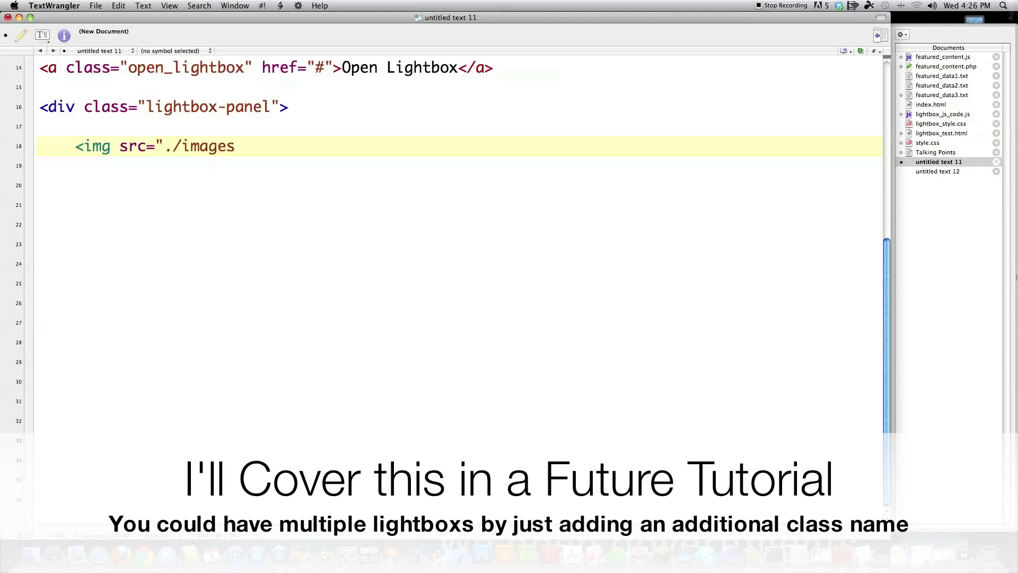
type("/ape.jpg")
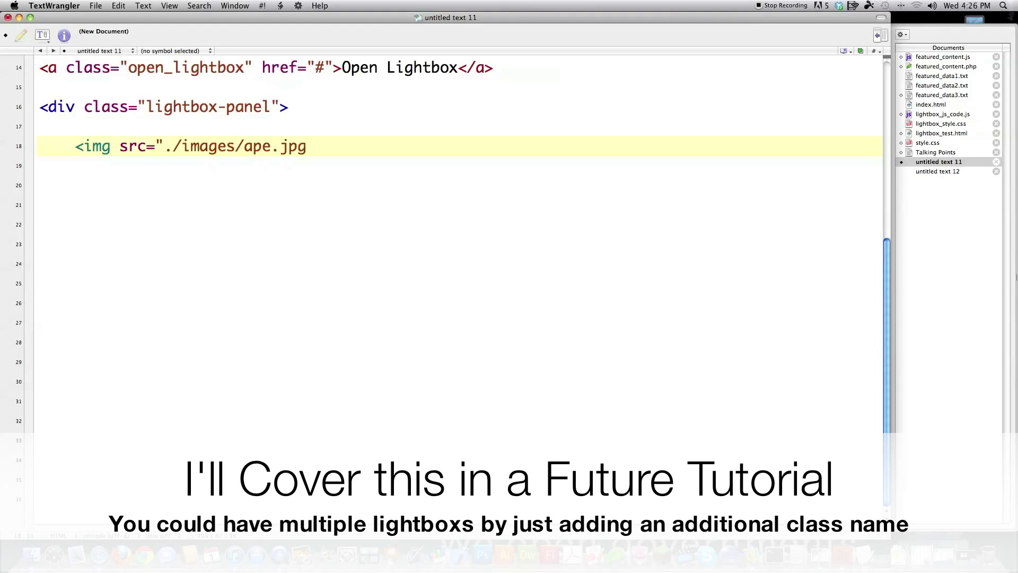
type("\"")
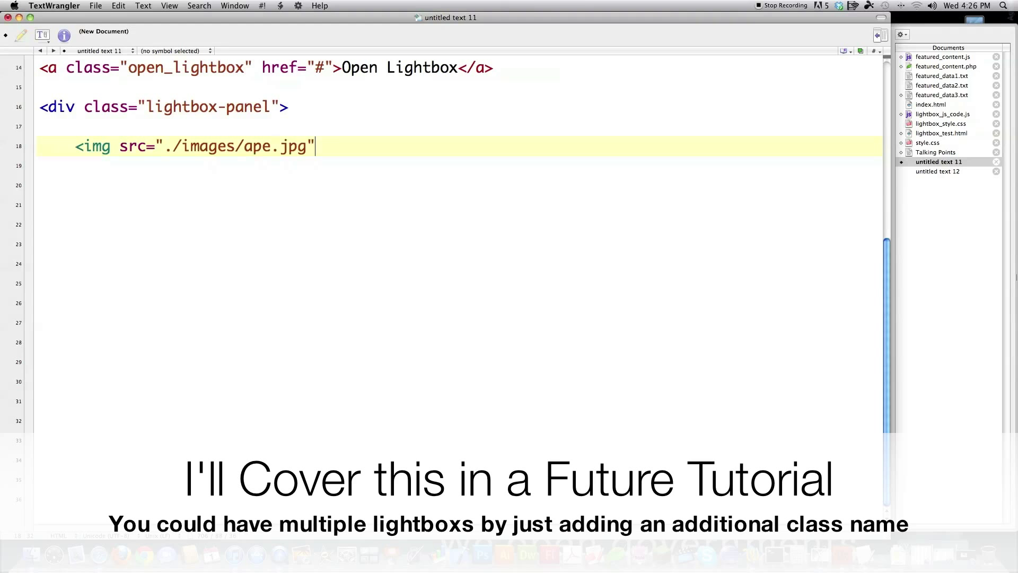
Give the image class ntt_media_file and alt Ape, close it and start a new line.
type("class")
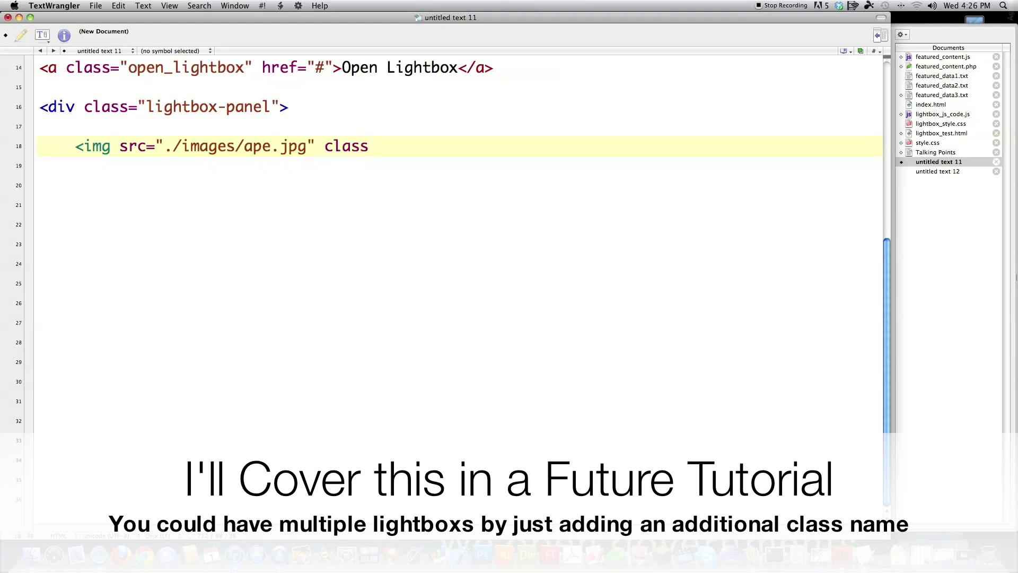
type("=\"ntt_")
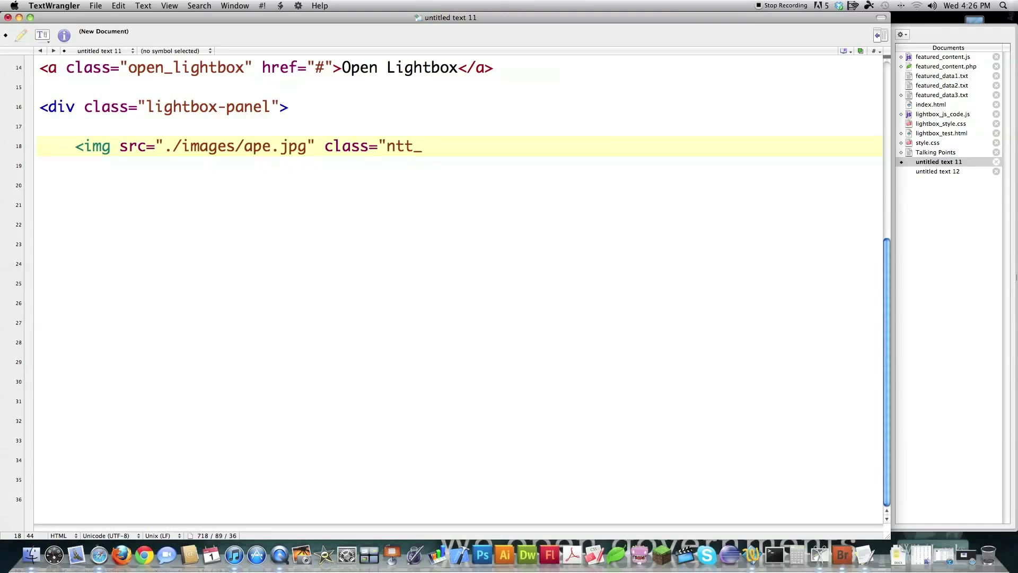
type("media")
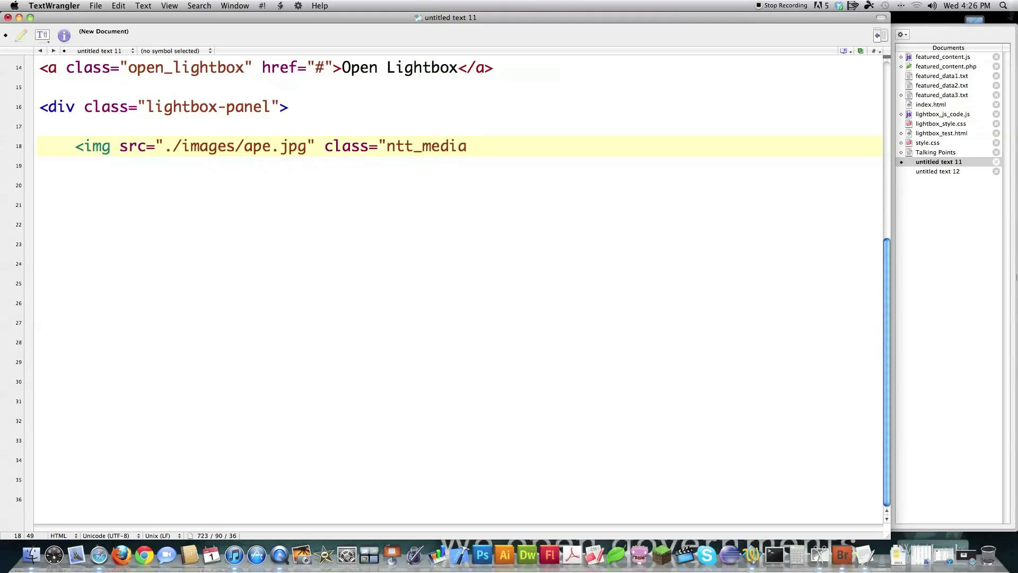
type("_file")
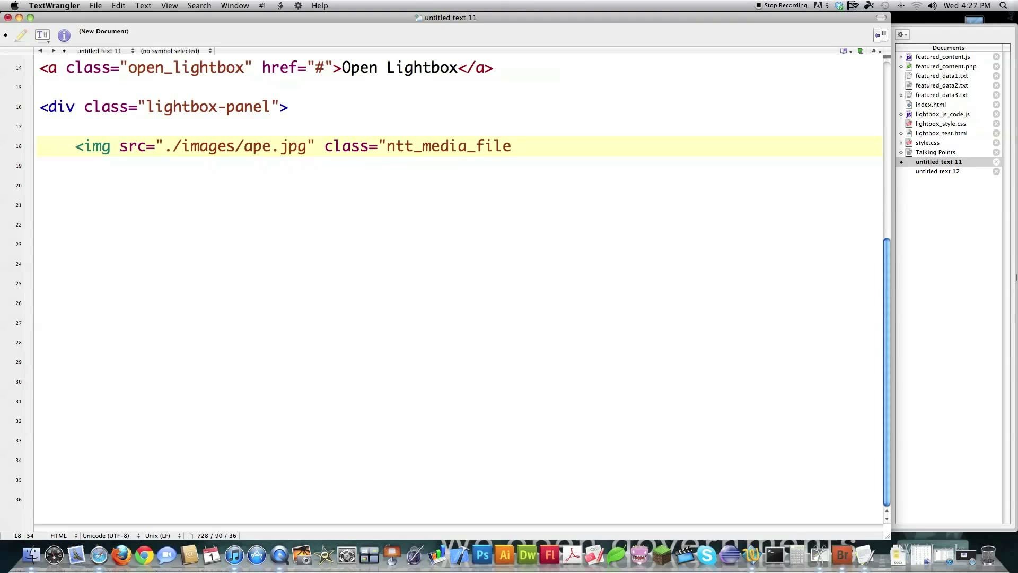
type("\"")
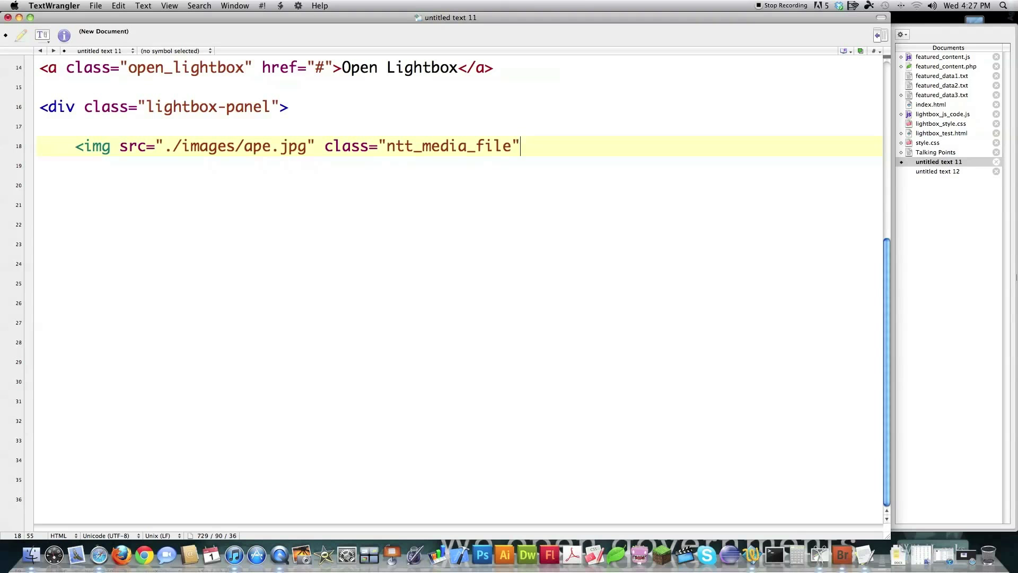
type("a")
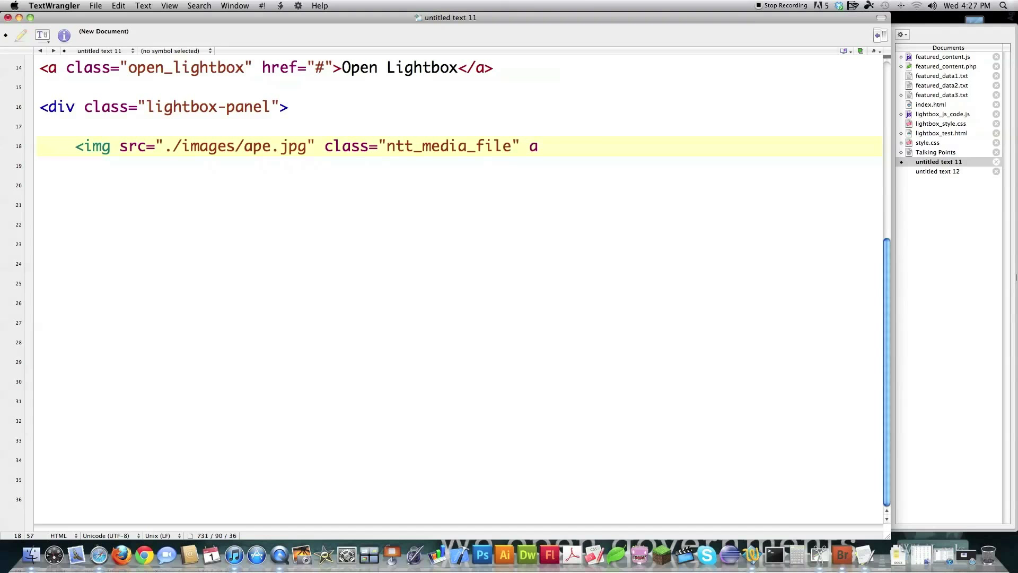
type("lt=\"Ape\"")
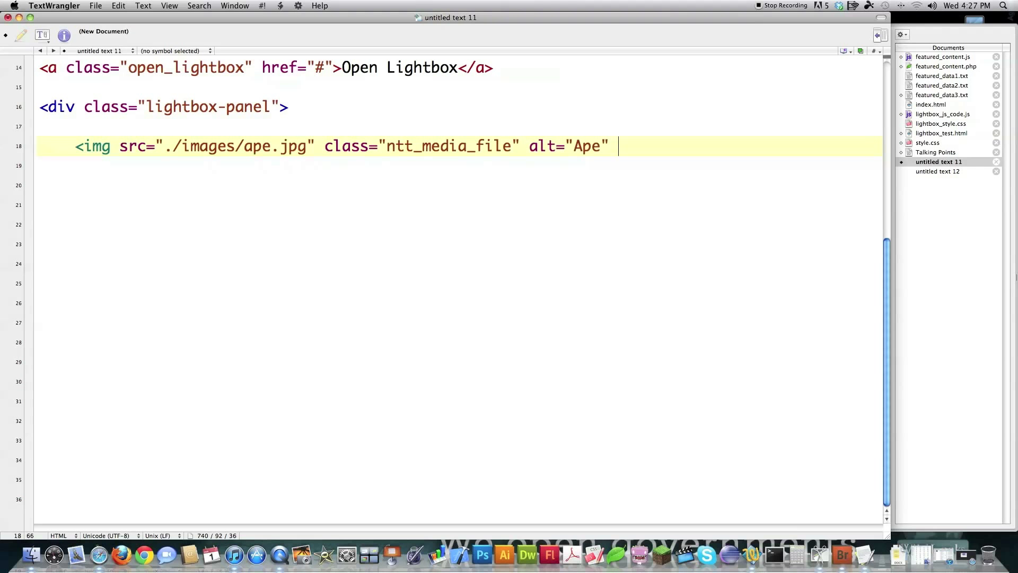
type("/>")
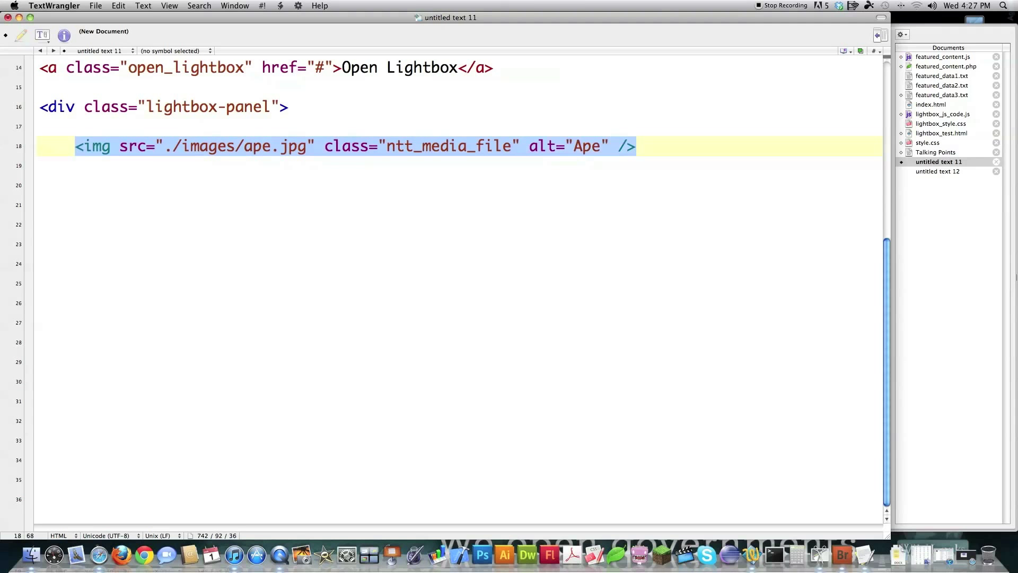
key("Return")
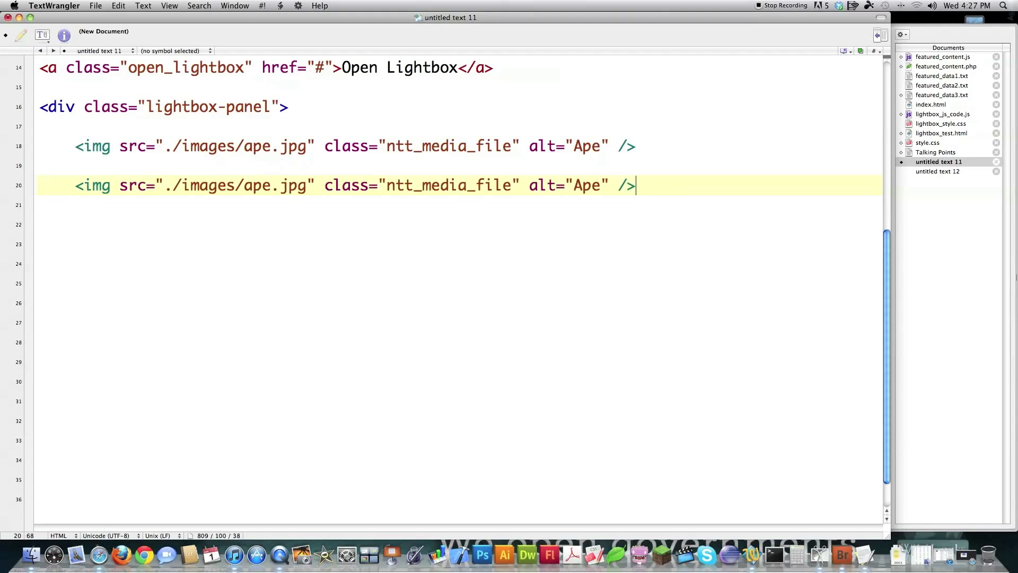
Change the second image to shackinghands, hidden with display:none and alt Shaking Hand.
double_click(258, 185)
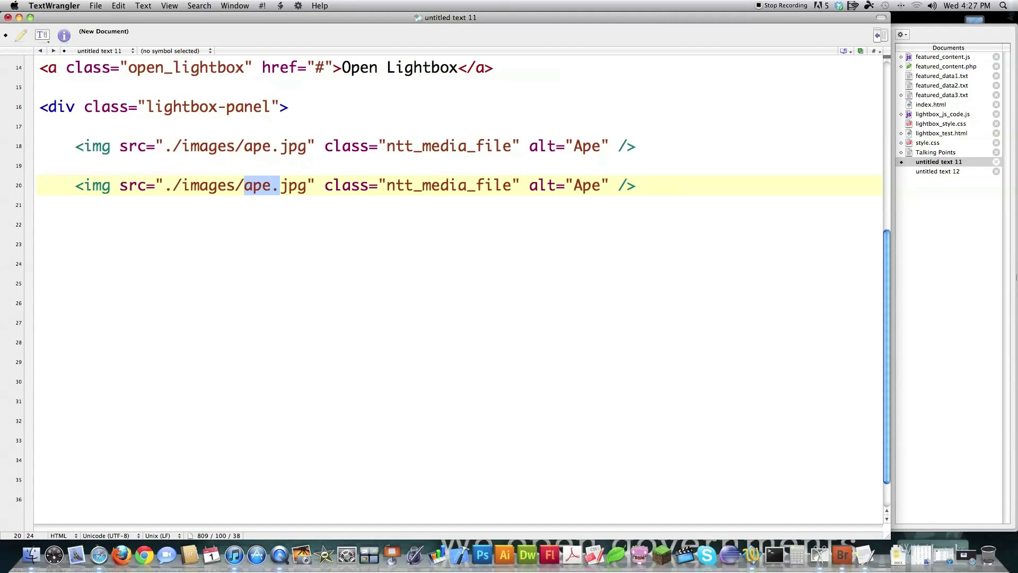
type("shackinghands")
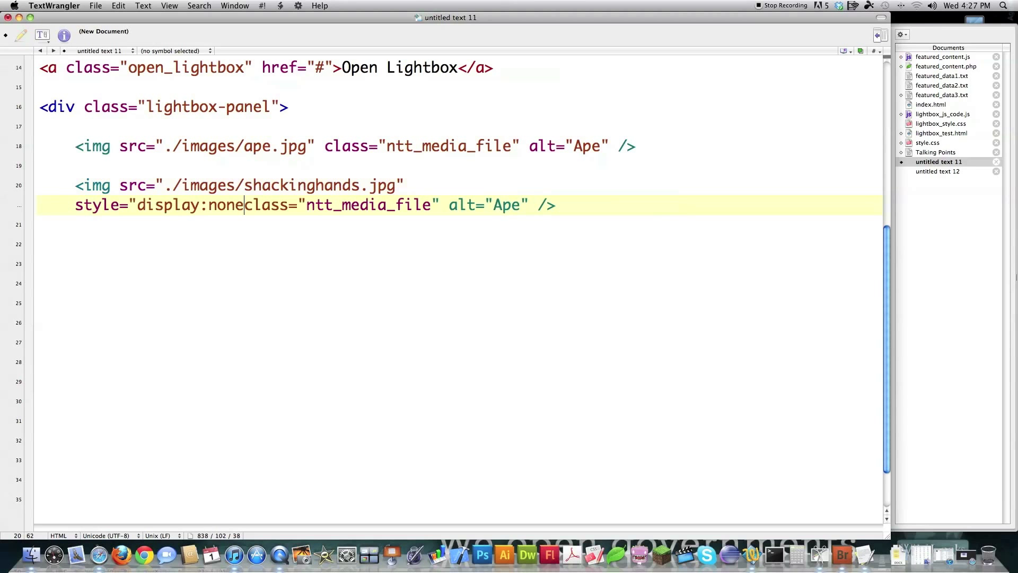
type(";\"")
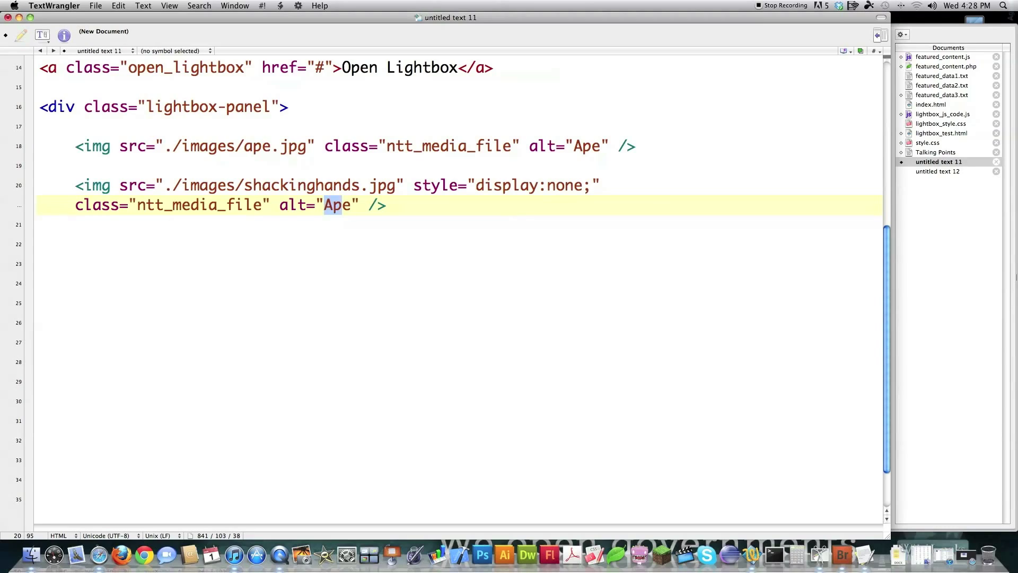
type("Shaking Hands")
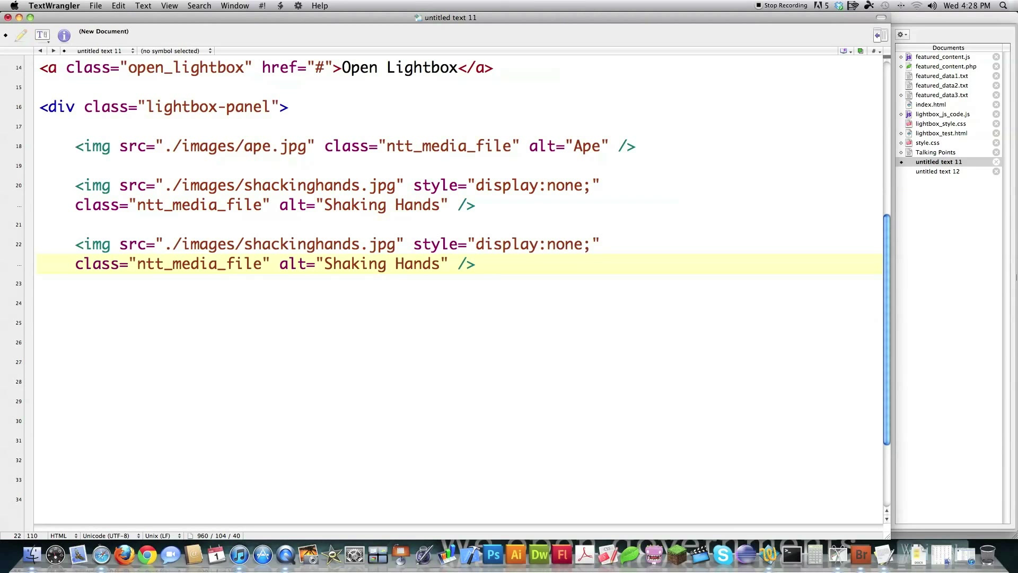
Change the third image to penguin and move to a new line after the Veggies image.
double_click(301, 244)
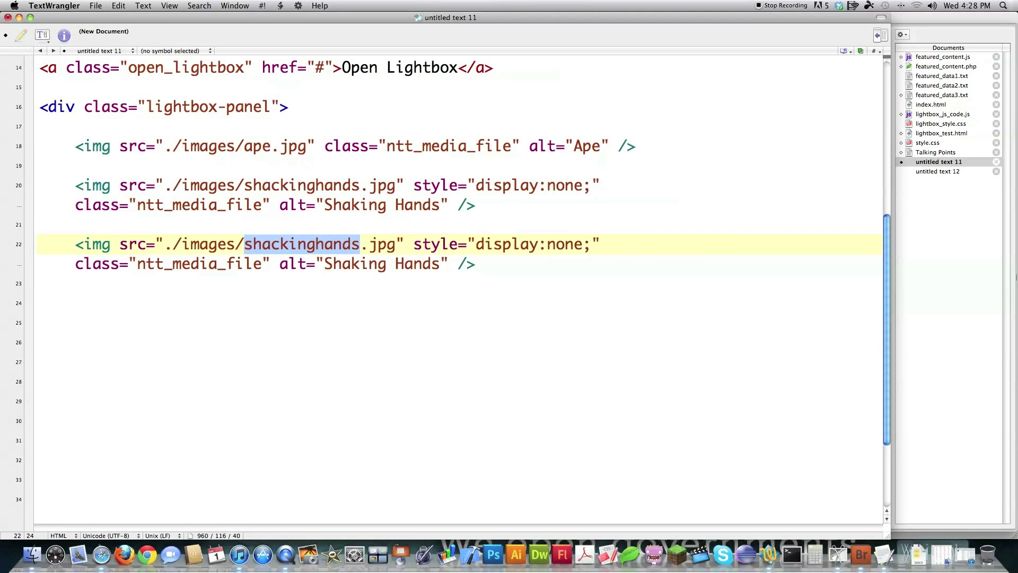
type("penguin")
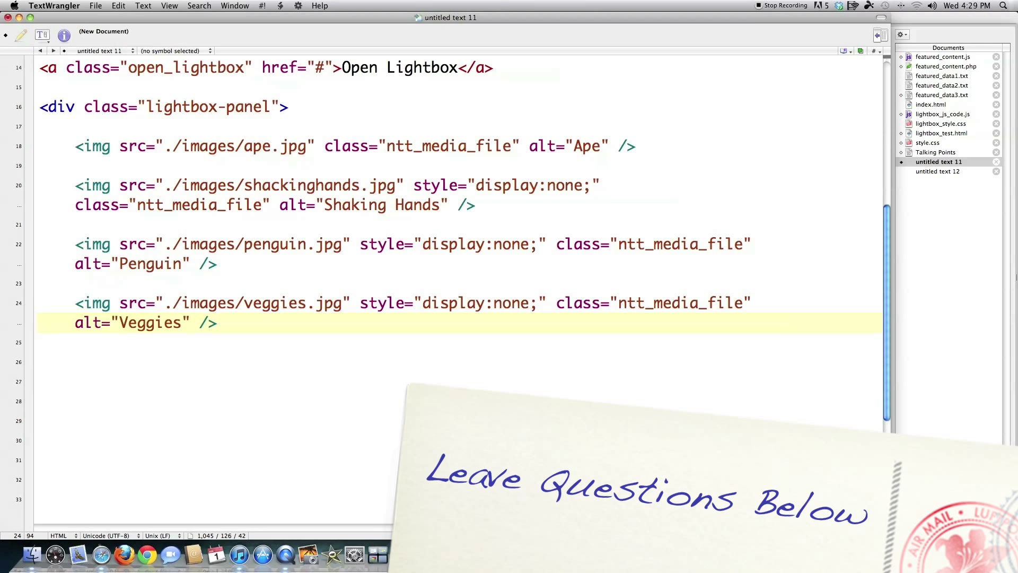
left_click(217, 323)
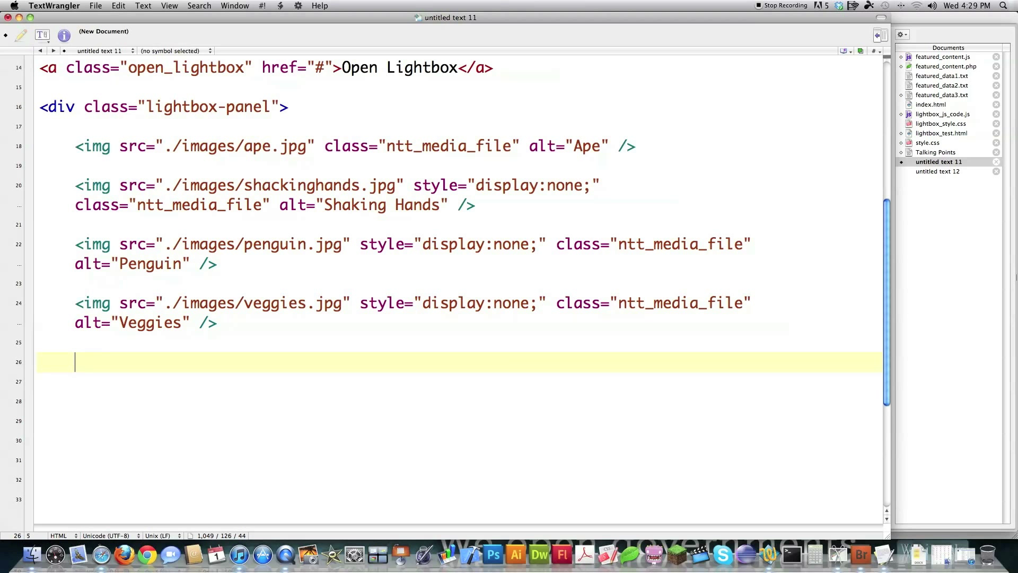
Begin a div with class ntt_prev_button after the images.
type("<di")
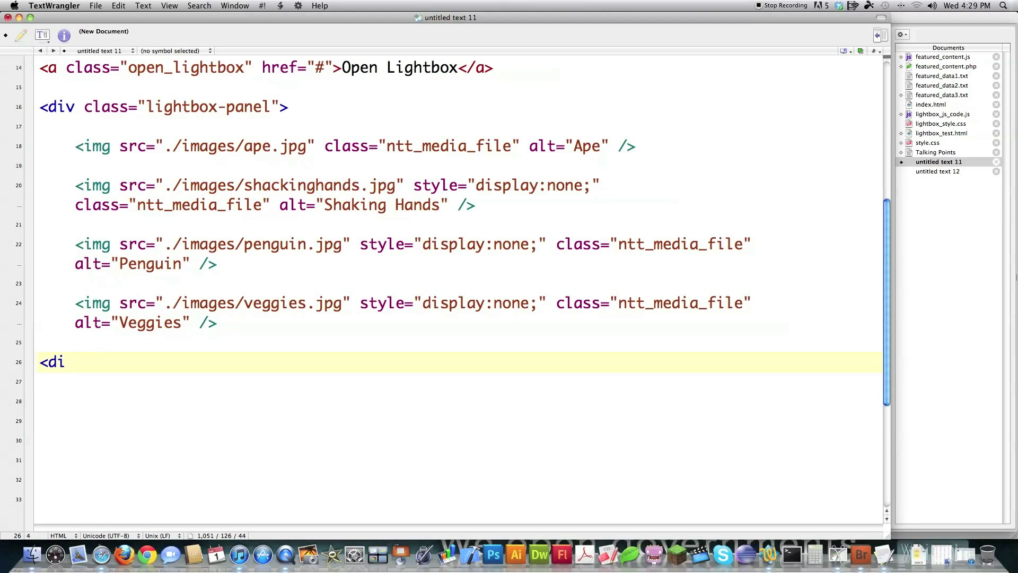
type("v class")
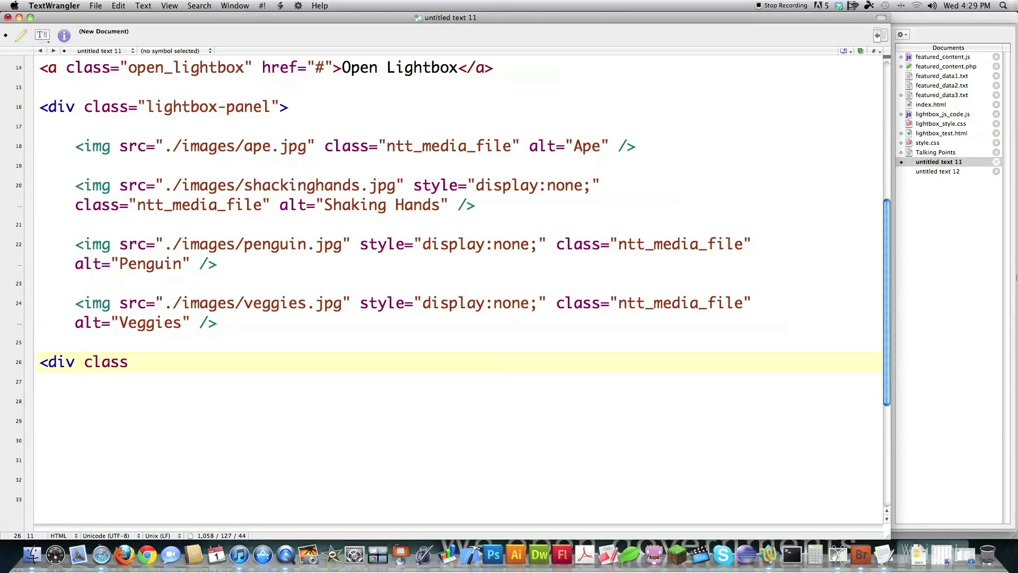
type("=")
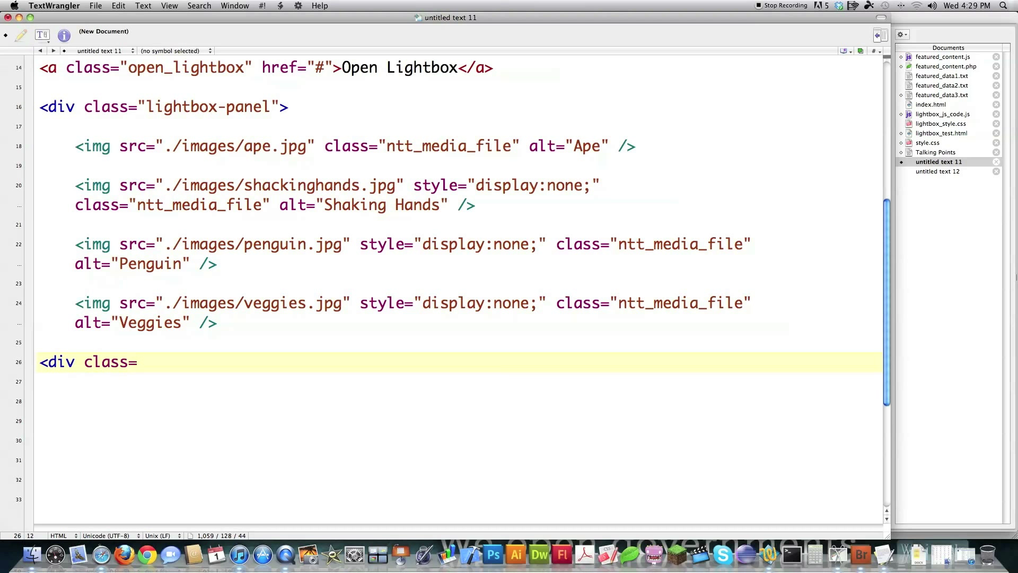
type("\"")
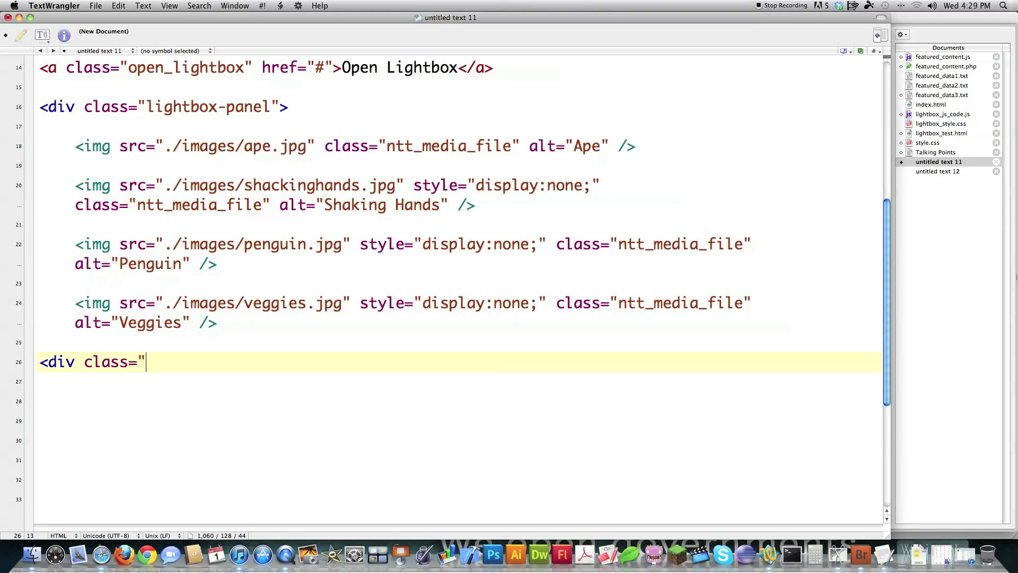
type("ntt_prev_button\">")
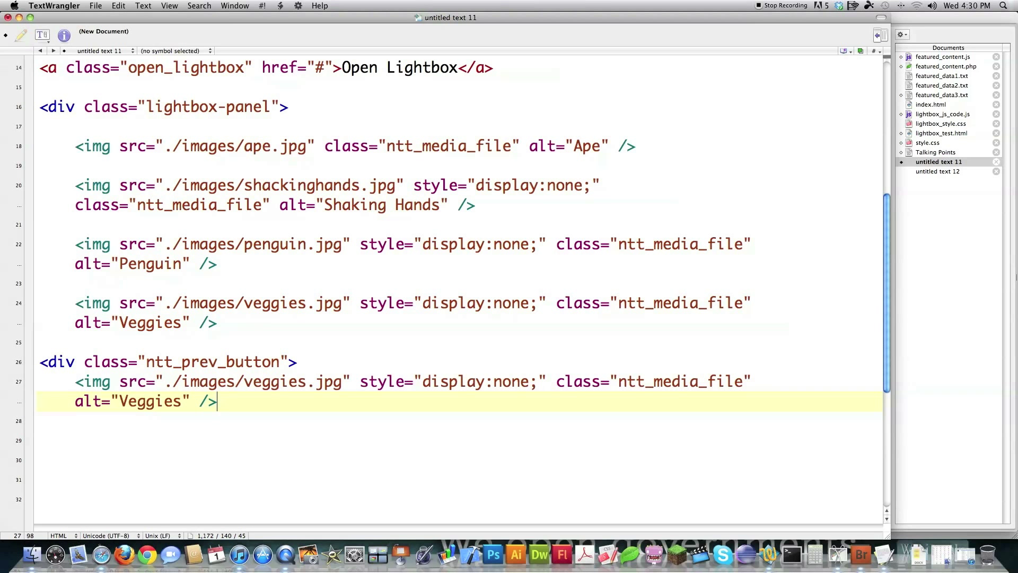
Turn the copied image into fc_left_arrow with class ntt_prev_media and alt Get Previous Media Item.
double_click(275, 381)
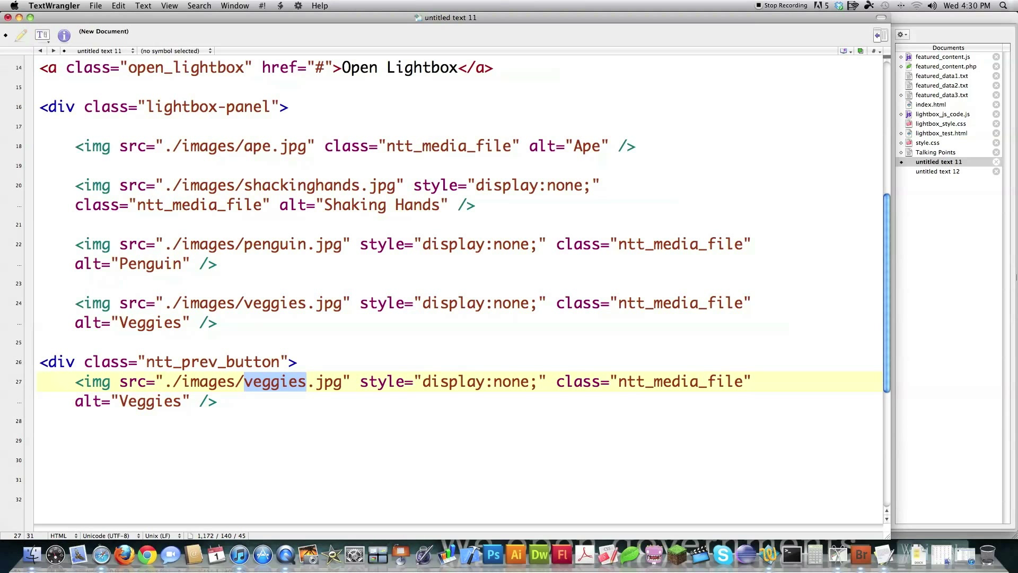
type("fc")
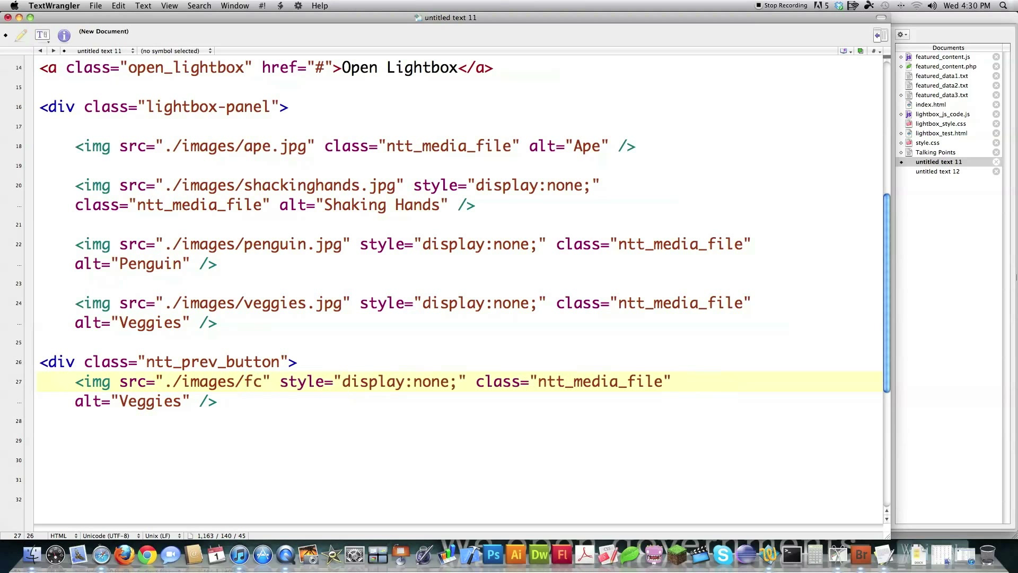
type("_left_arrow")
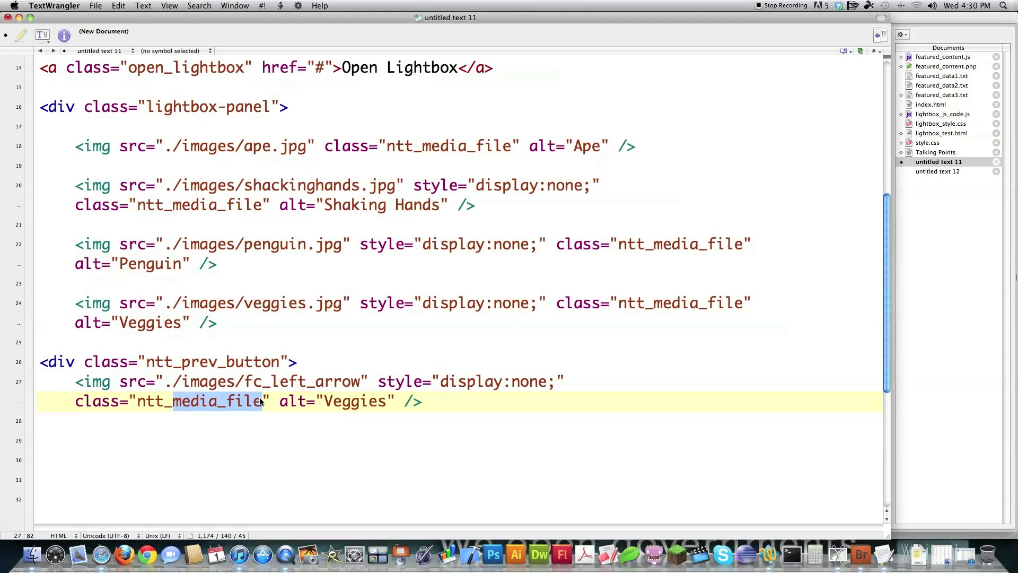
type("ntt_prev_med")
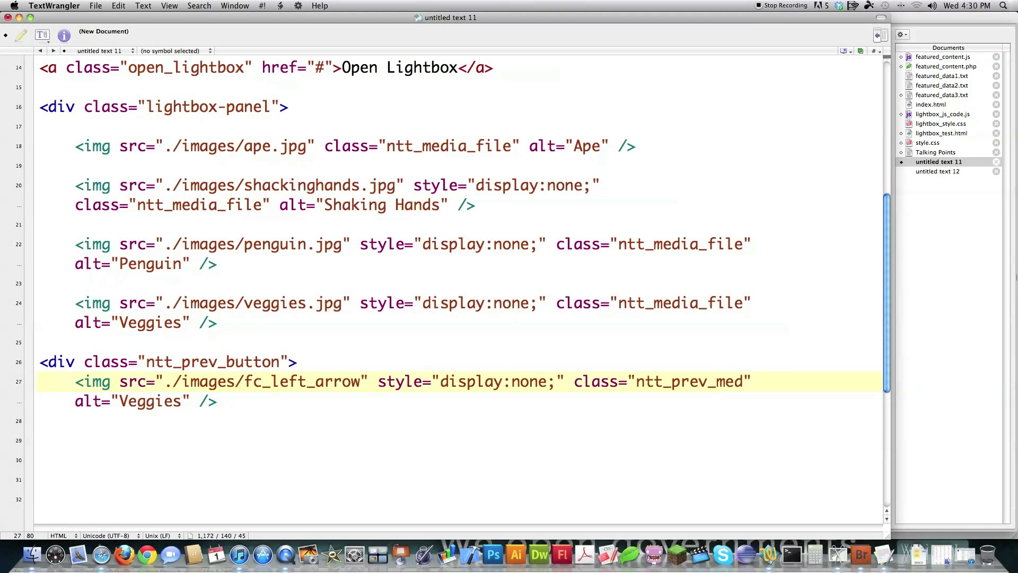
type("ia")
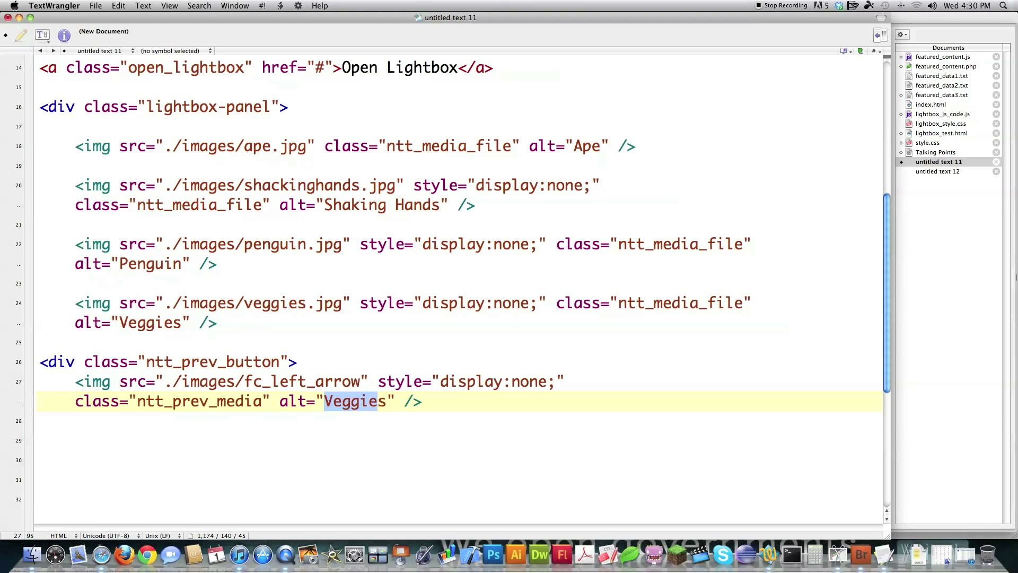
type("Get Previous Media Item")
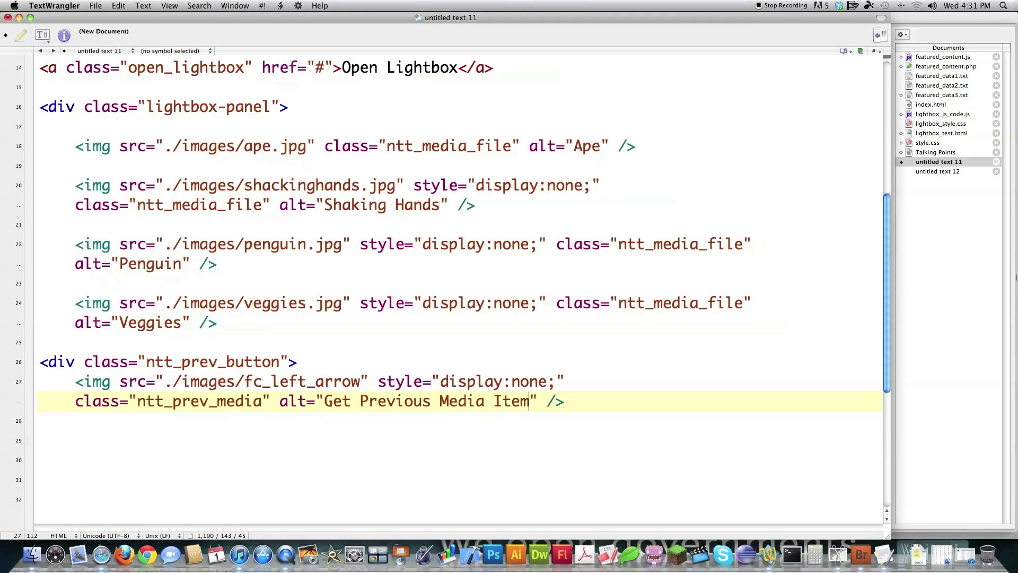
double_click(403, 381)
type("<img src=\"./images/ntt\" class=\"ntt_prev_media\" alt=\"Get Previous Media Item")
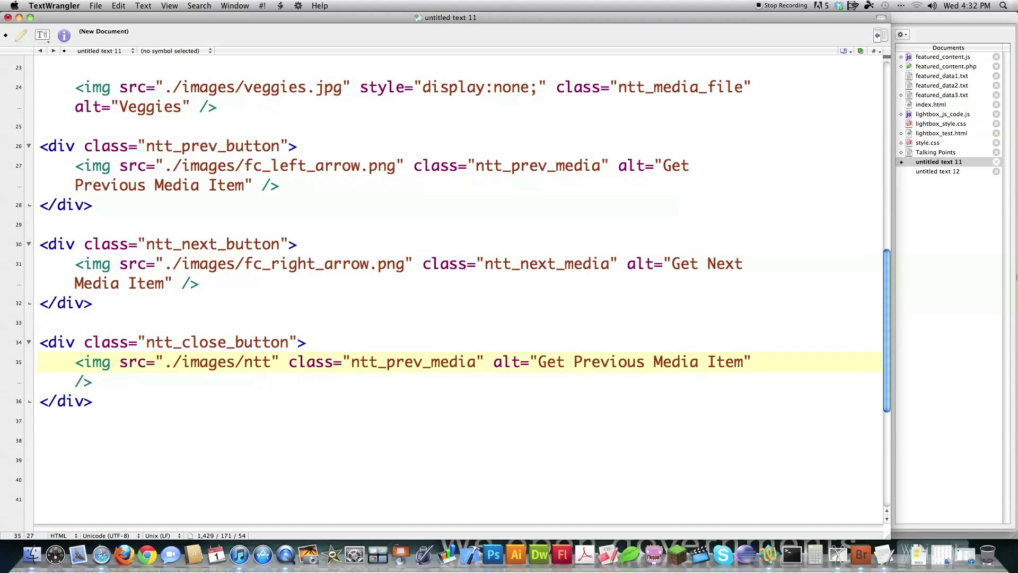
Make the close div ntt_close_button and give its image id close-panel.
type("_close_button.png")
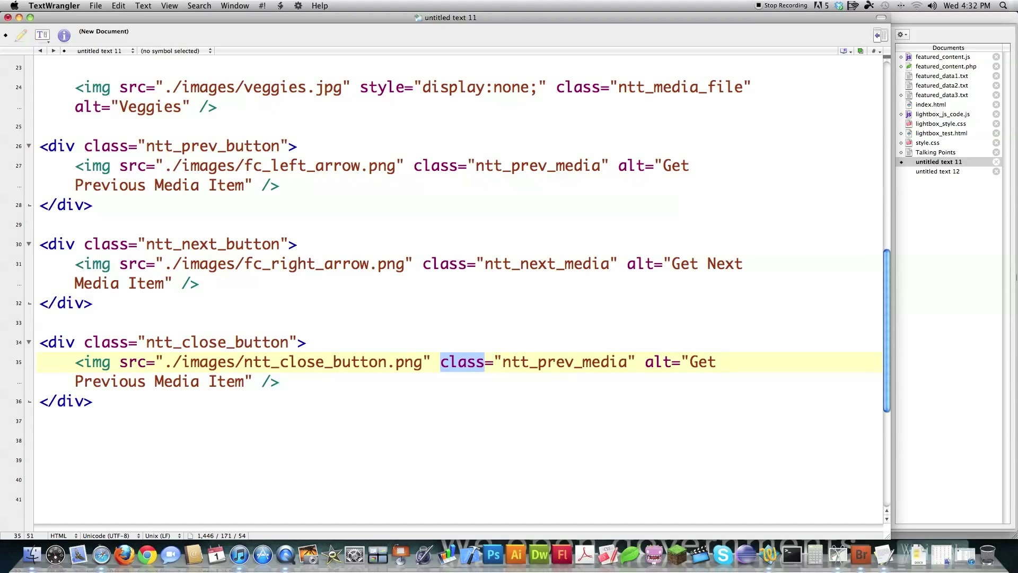
type("id")
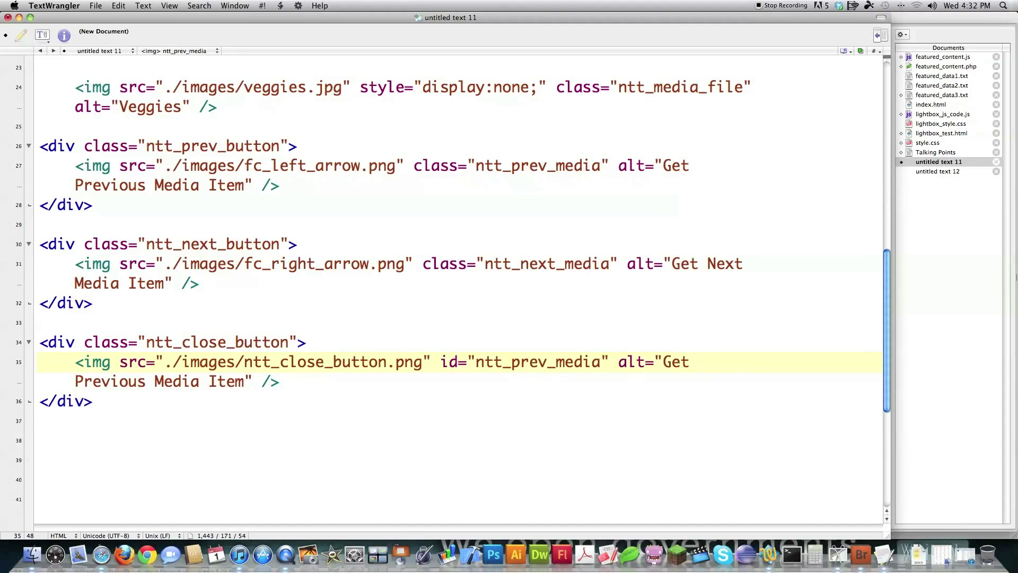
double_click(537, 362)
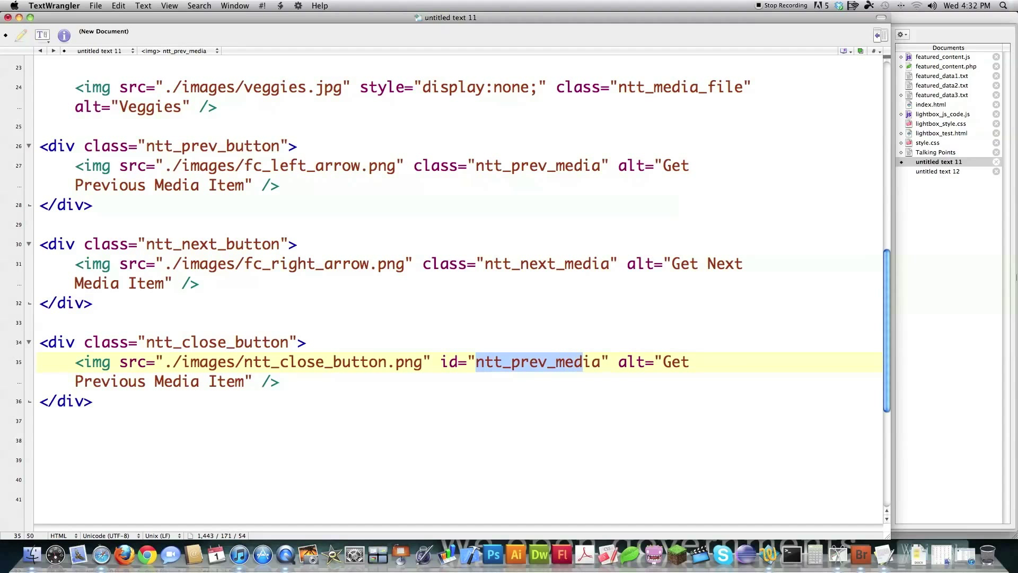
type("close")
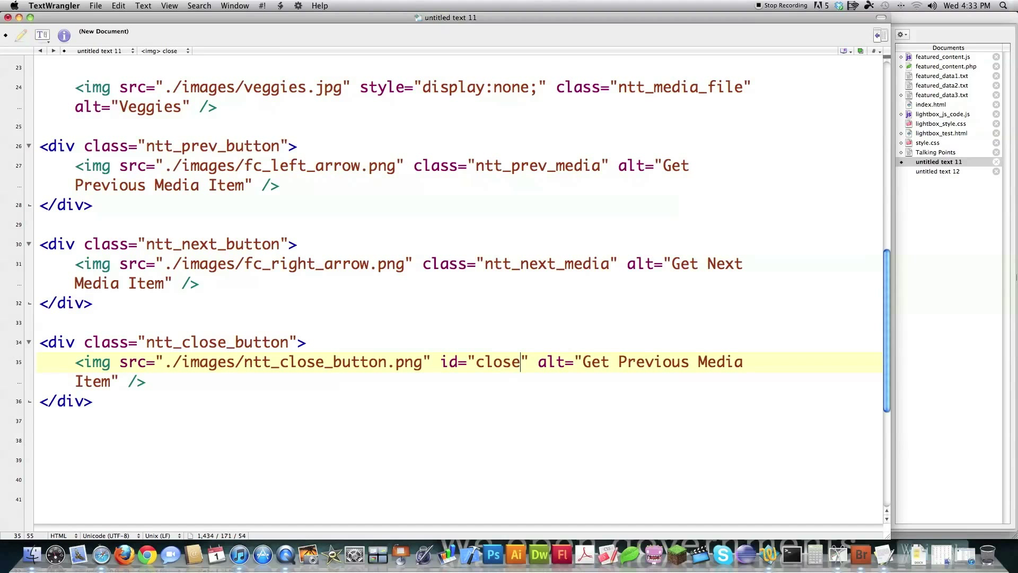
type("-panel")
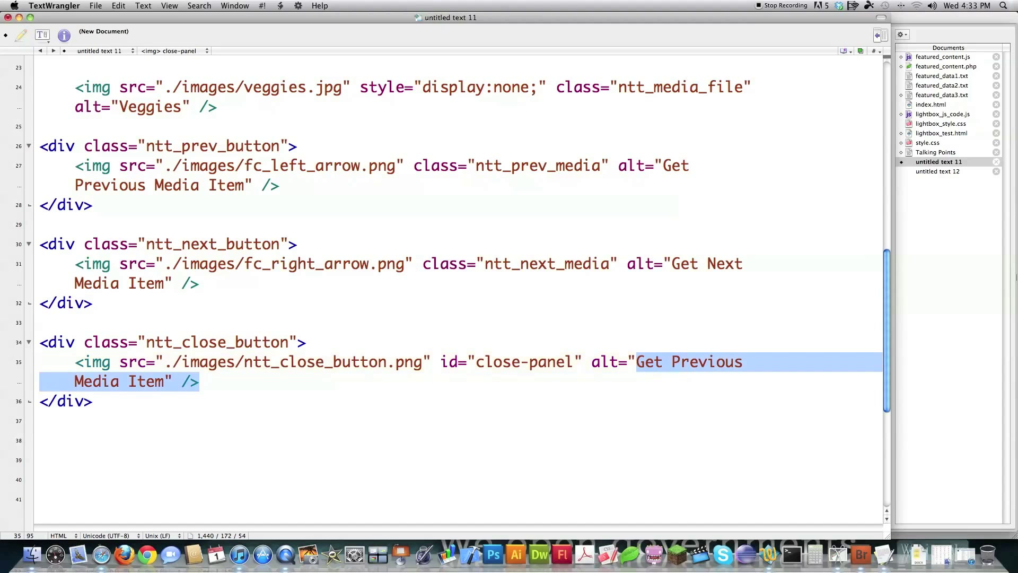
Set the close image alt to Close Lightbox and close the panel div.
type("C")
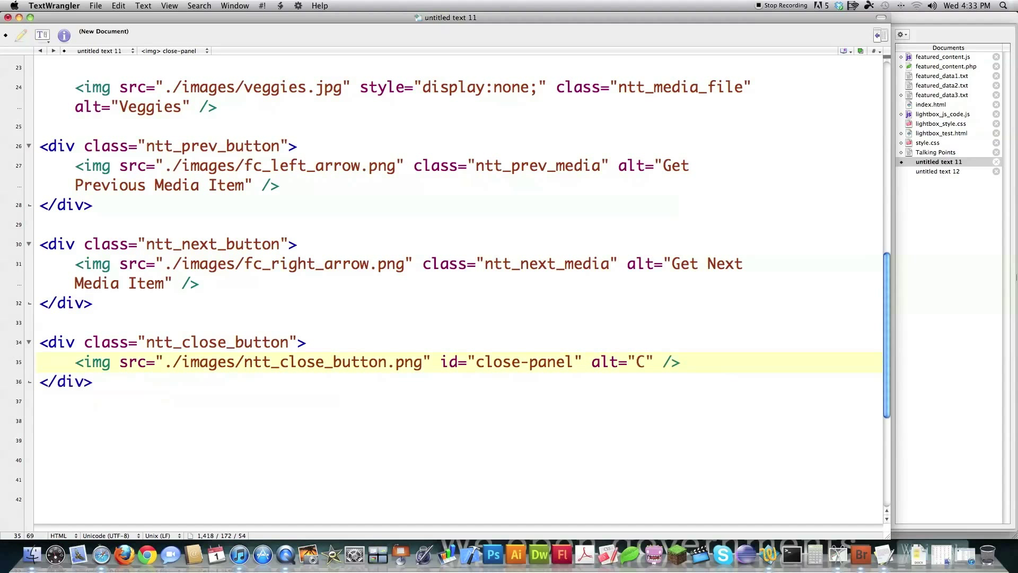
type("lose")
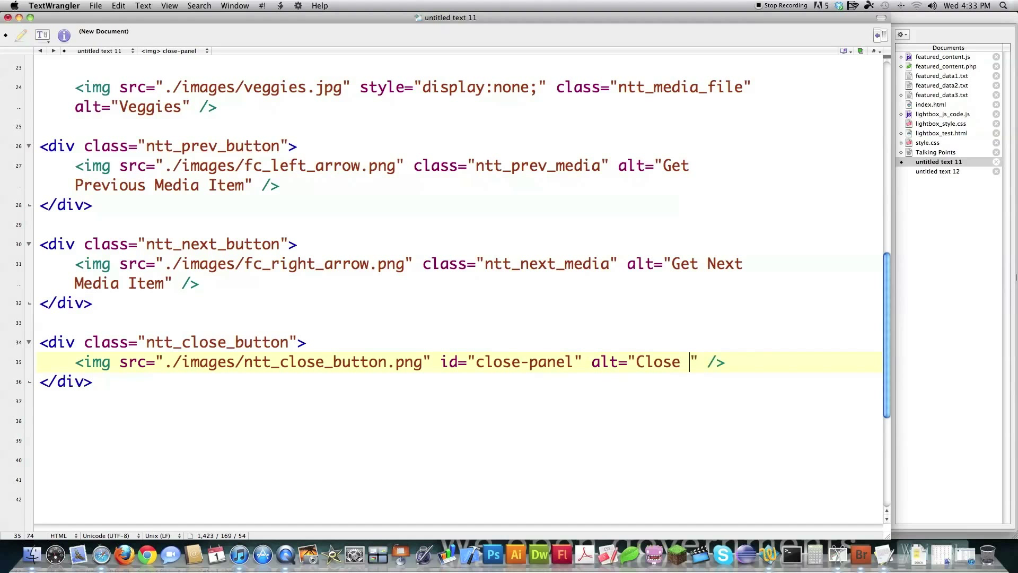
type("Lightbox")
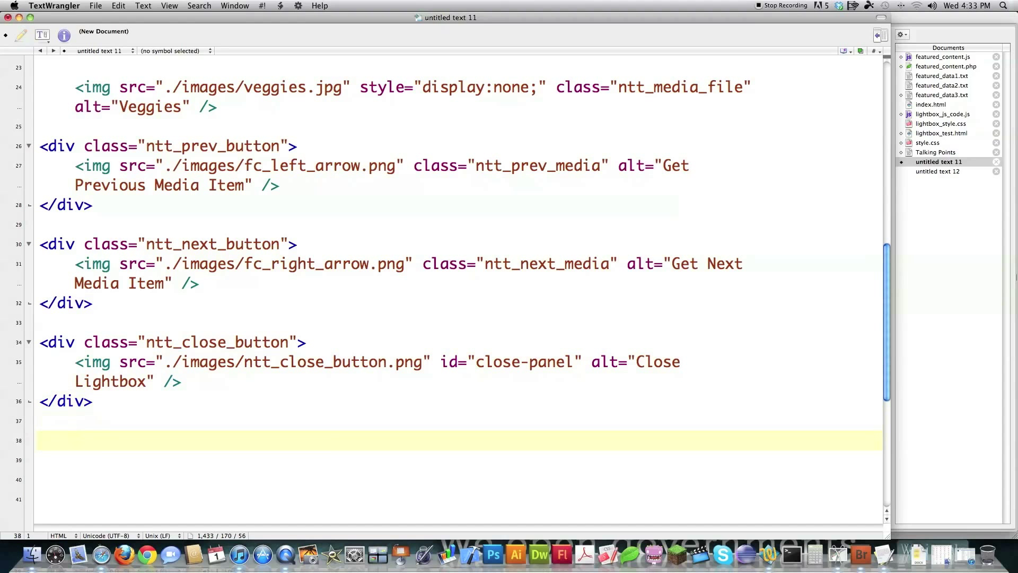
type("</div>")
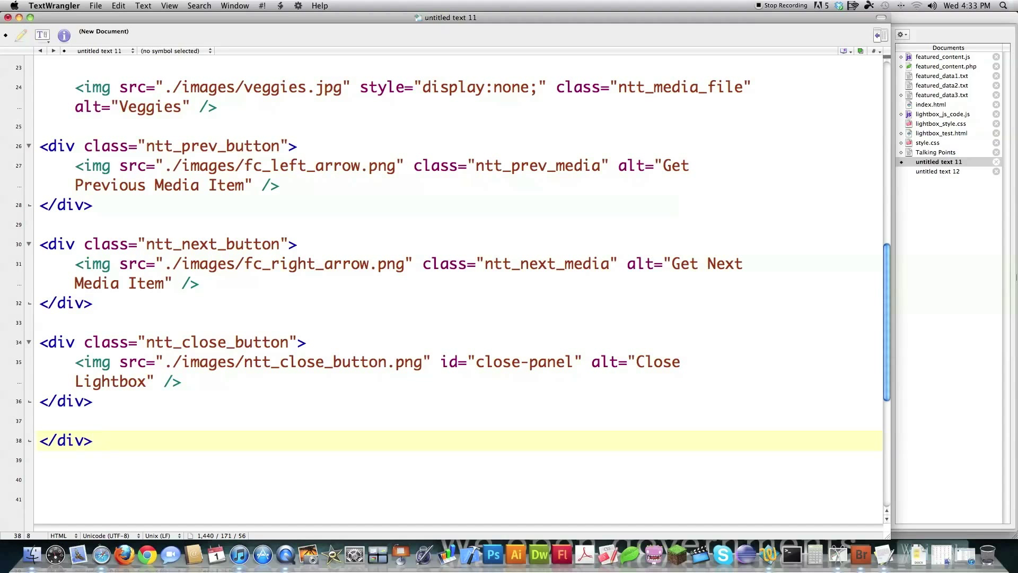
scroll("up", 3)
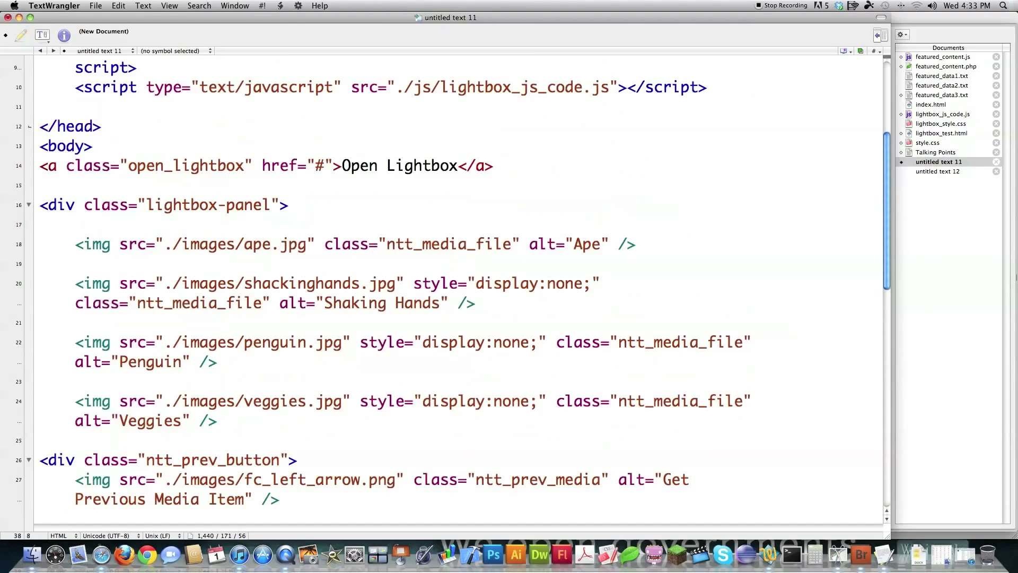
Add a lightbox-panel closes comment and an empty div with id lightbox_background.
double_click(208, 205)
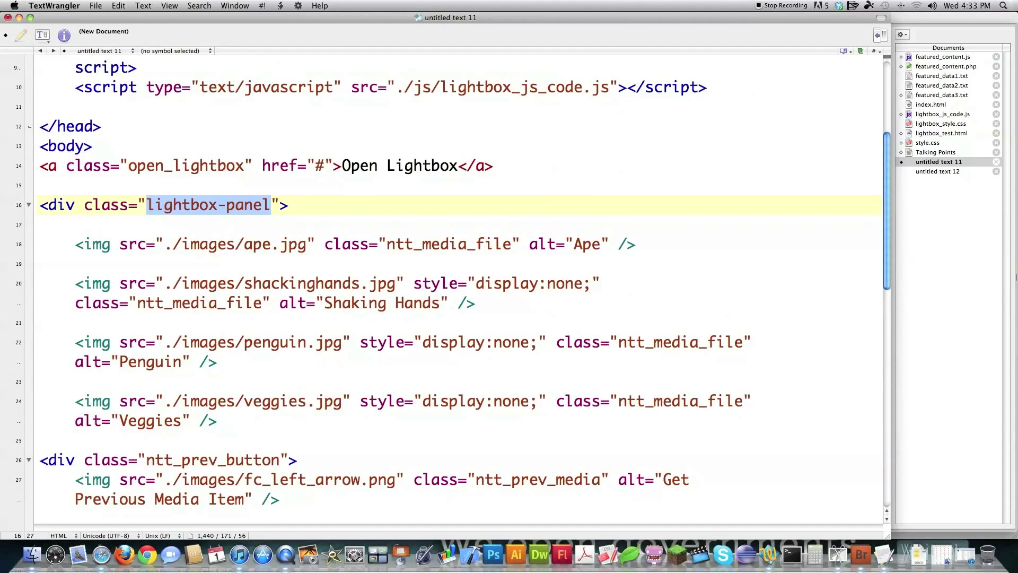
scroll("down", 3)
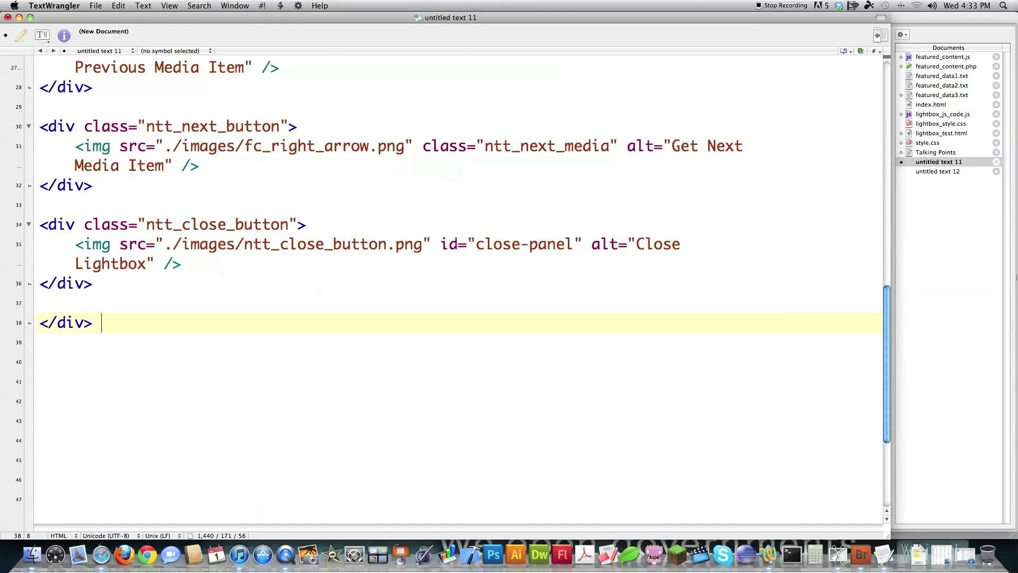
type("<!-- lightbox-panel closes -->")
left_click(456, 361)
type("<div")
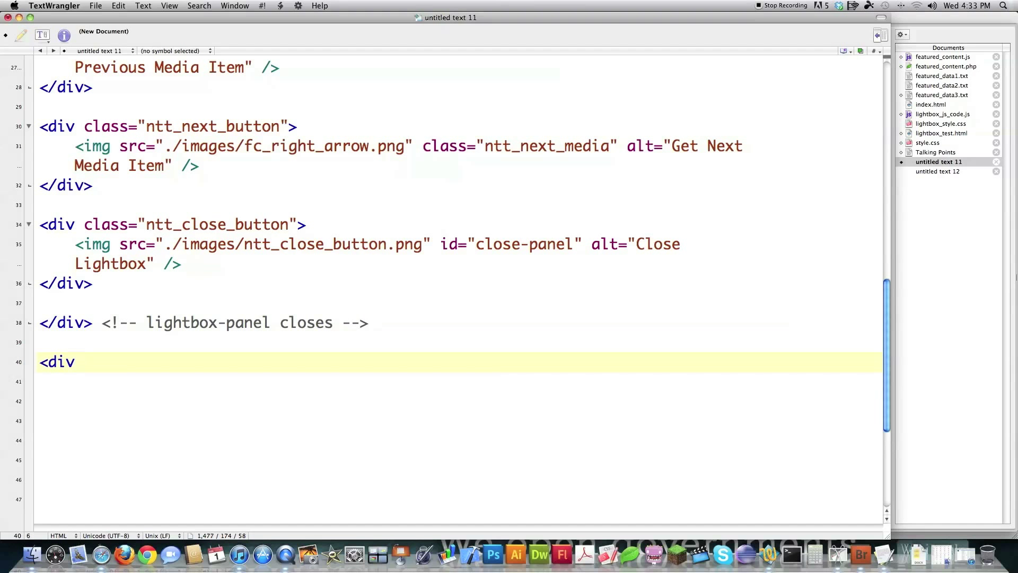
type("i")
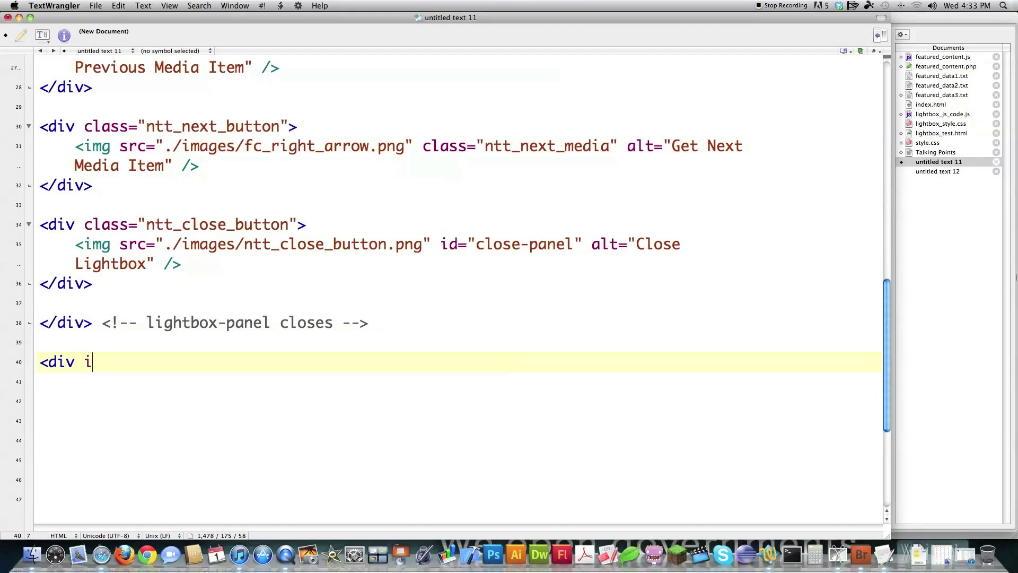
type("d=\"lightbox_background\"> </div>")
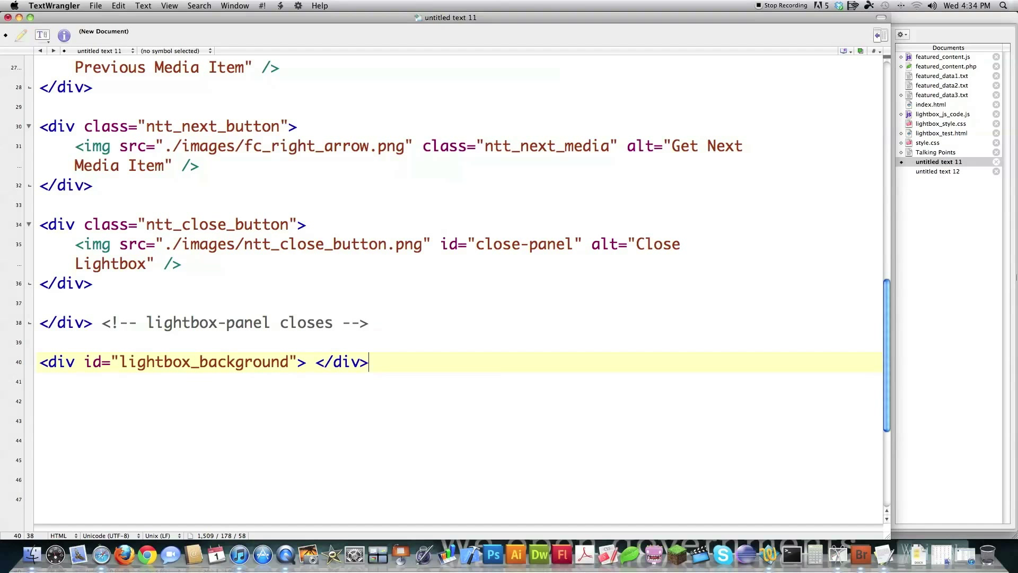
Finish the page with closing body and html tags.
type("</body")
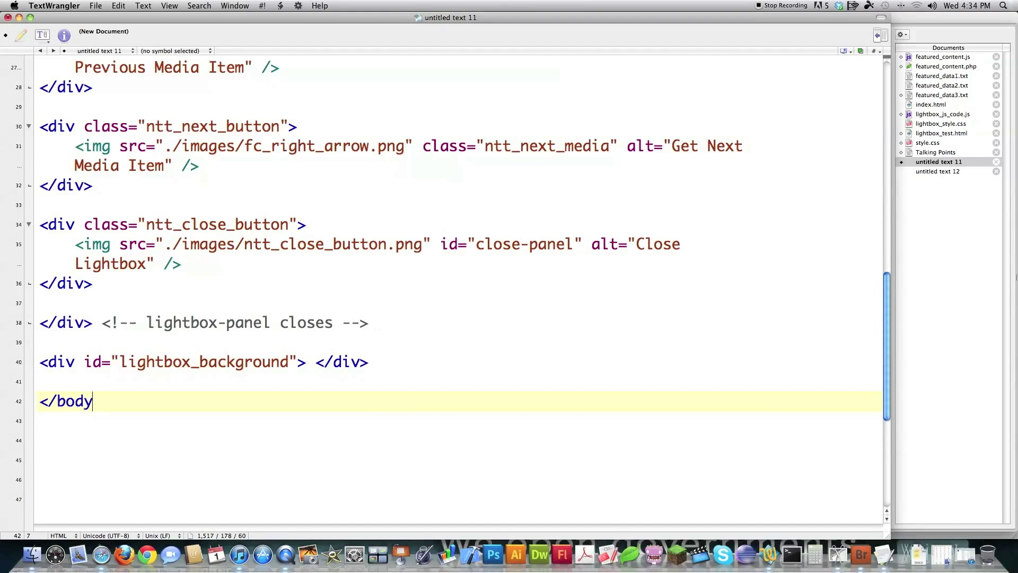
type(">")
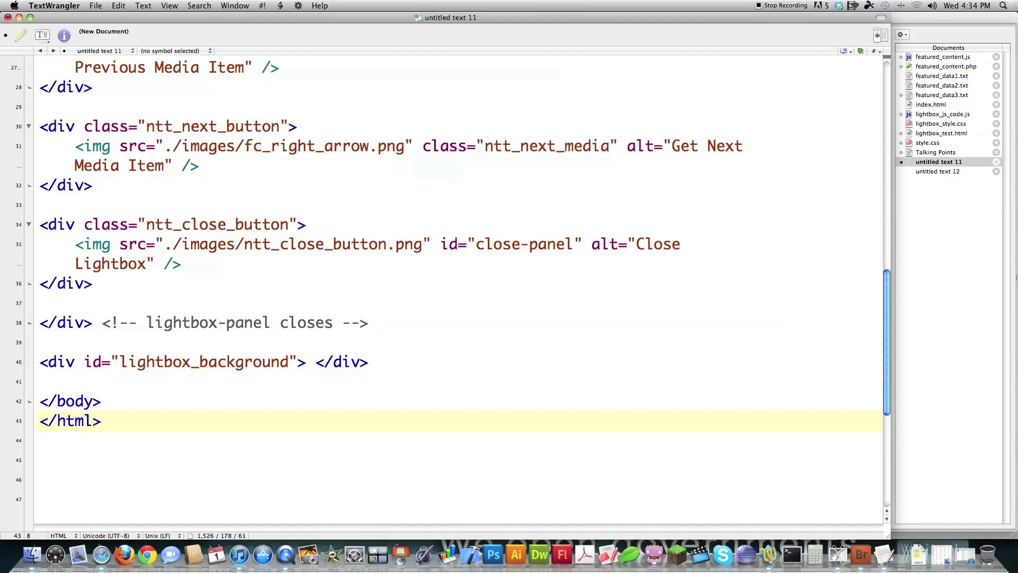
scroll("up", 3)
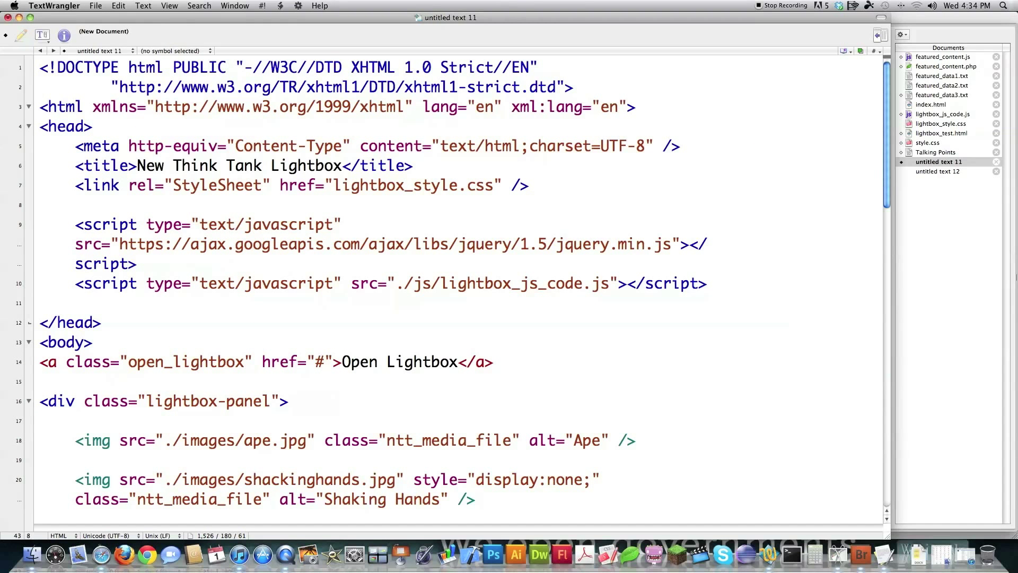
scroll("down", 3)
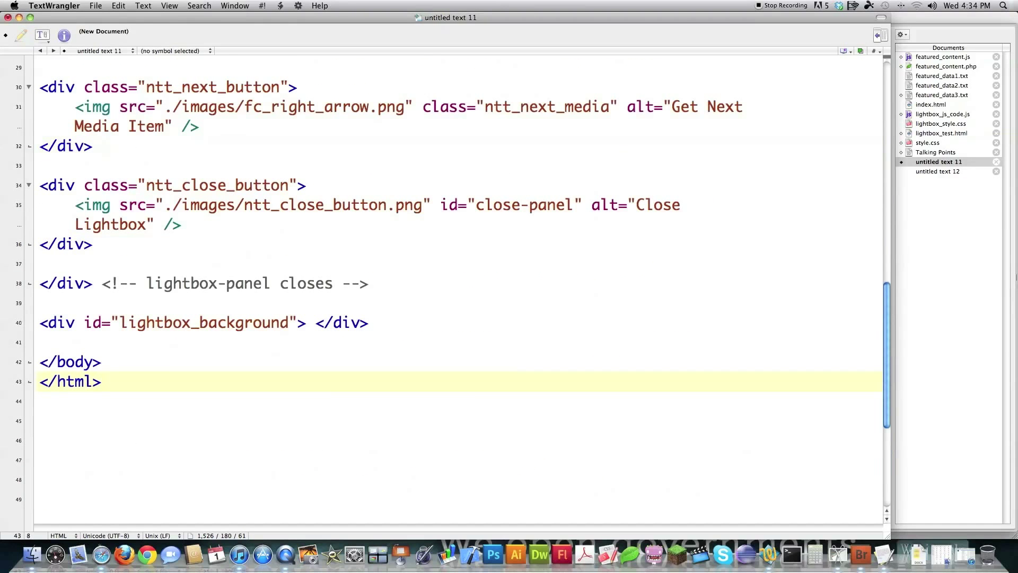
scroll("up", 3)
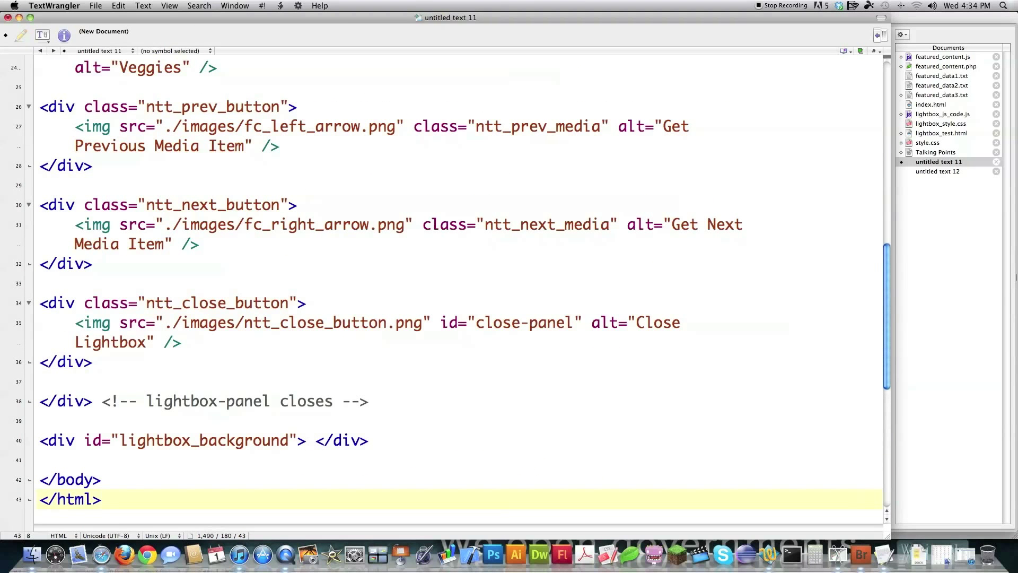
In the blank document start a #lightbox_background rule with display none, background #000 and opacity.
left_click(939, 170)
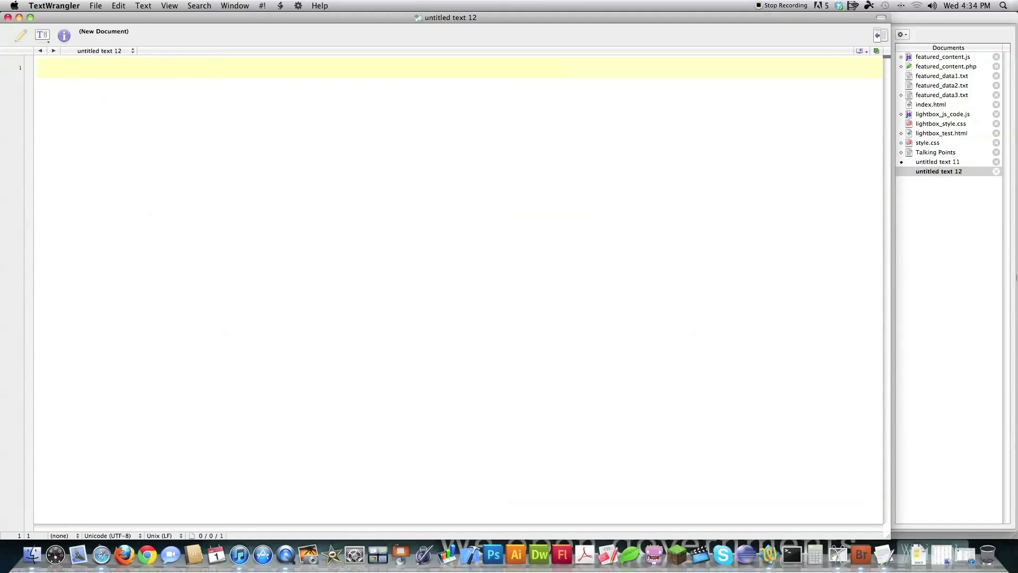
type("#")
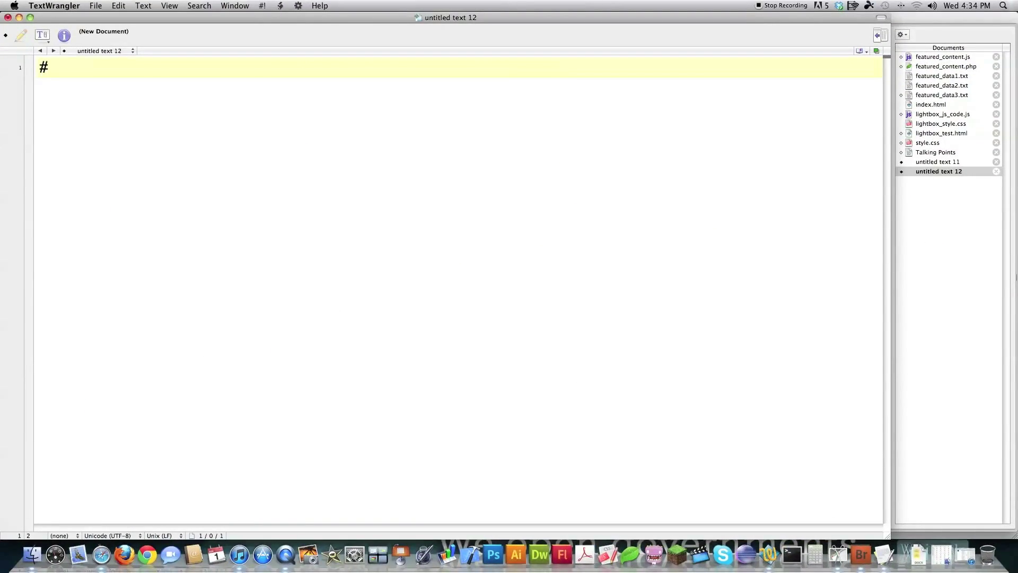
type("lightb")
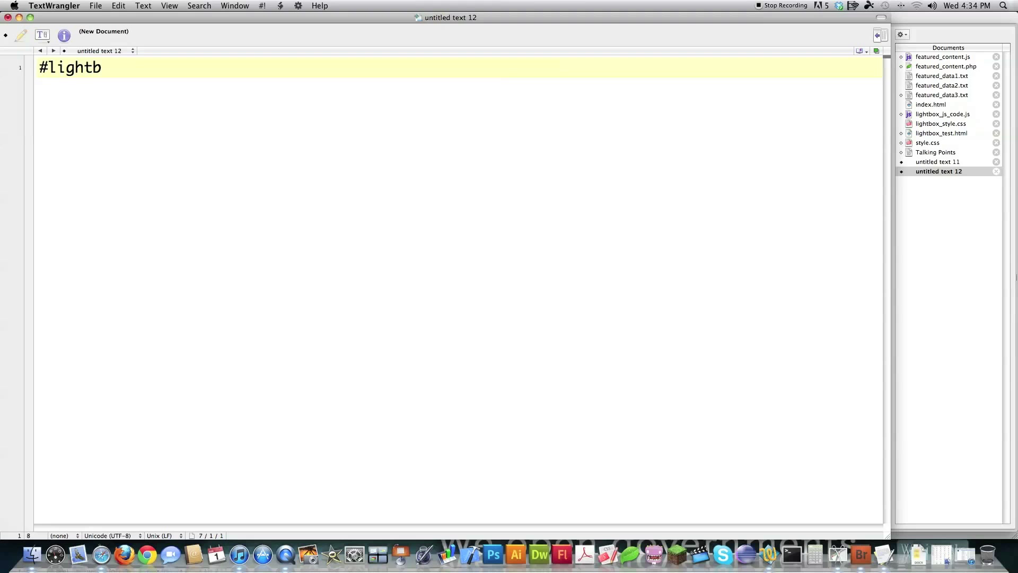
type("ox_background {")
type("}")
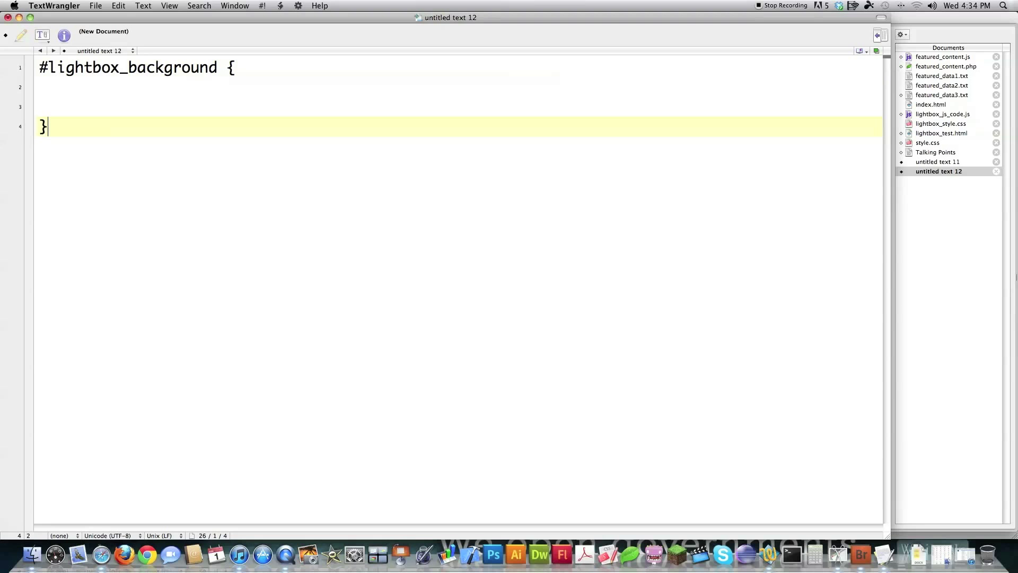
type("display")
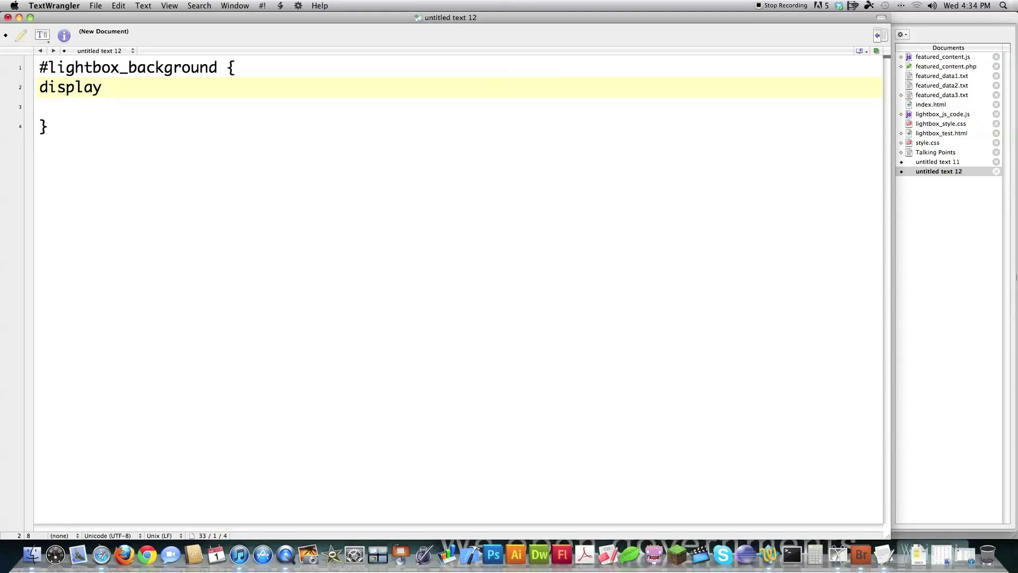
type(": none;")
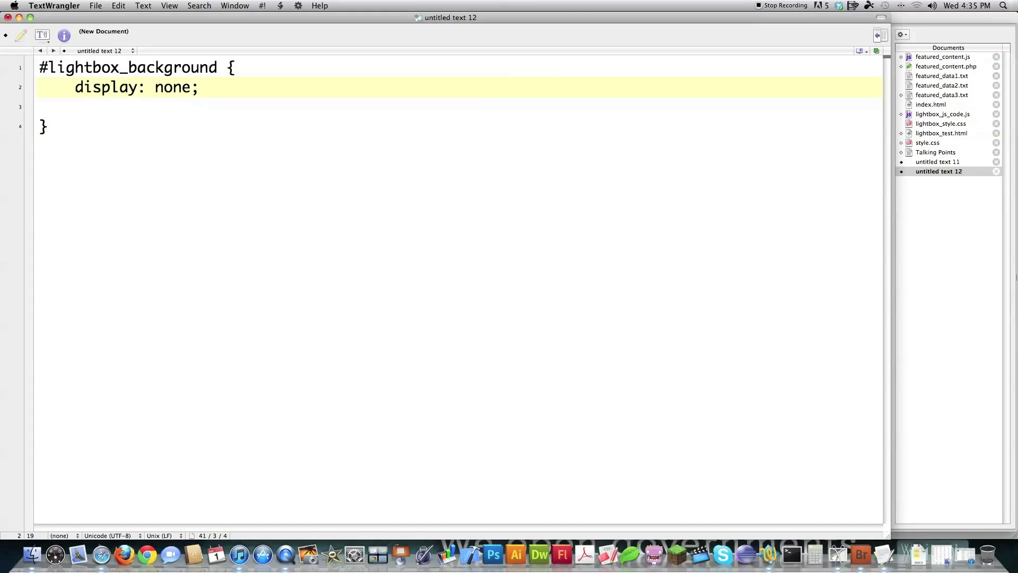
type("background")
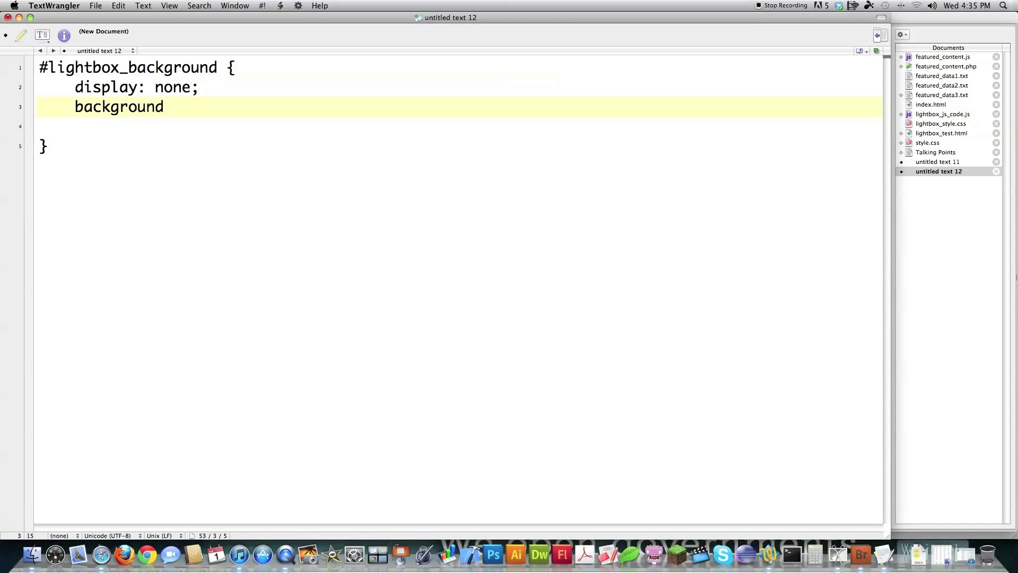
type(": #0")
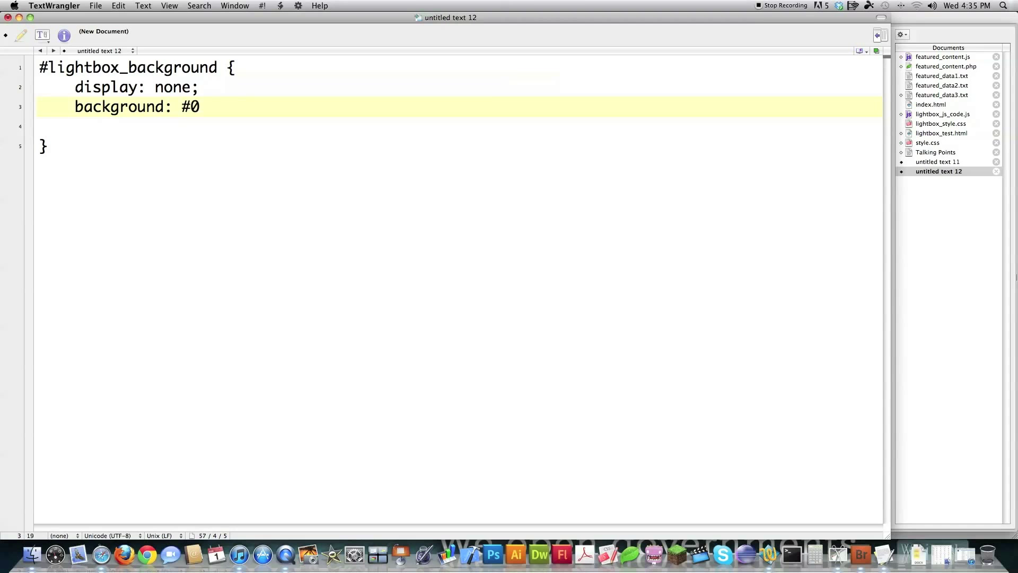
type("00;")
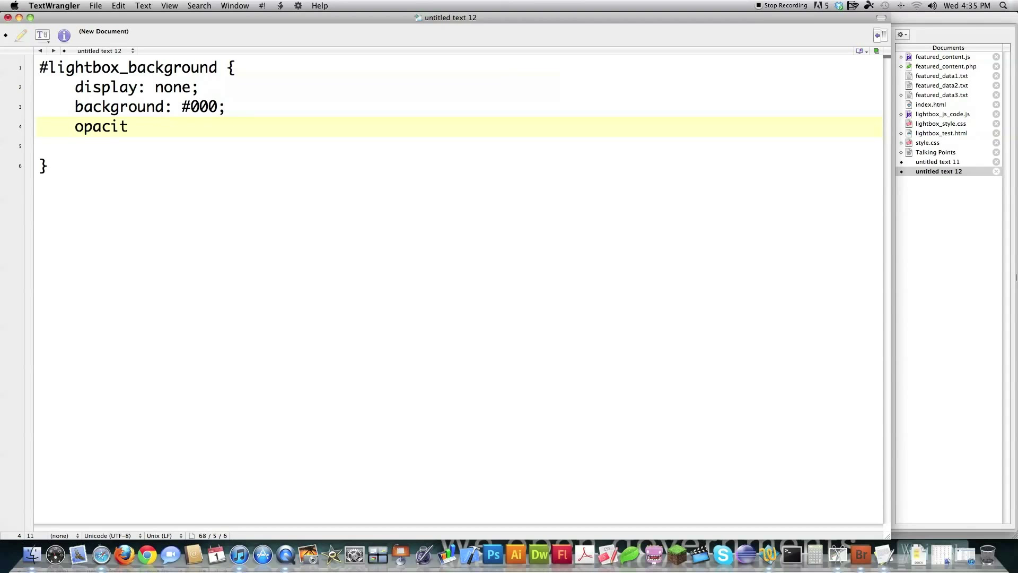
type("y: 0.9;")
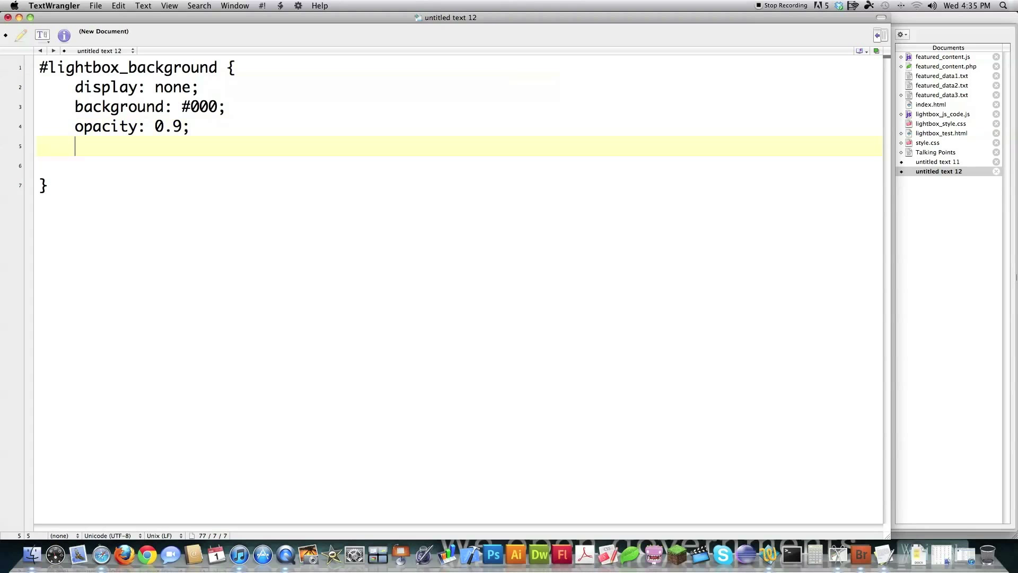
Add position absolute with top 0px and left 0px.
type("posi")
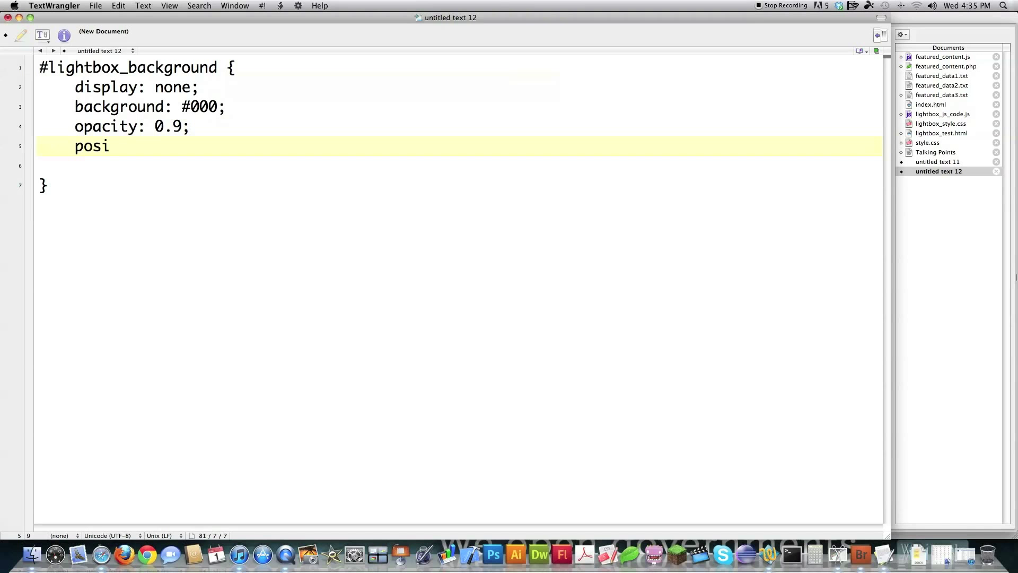
type("tion:")
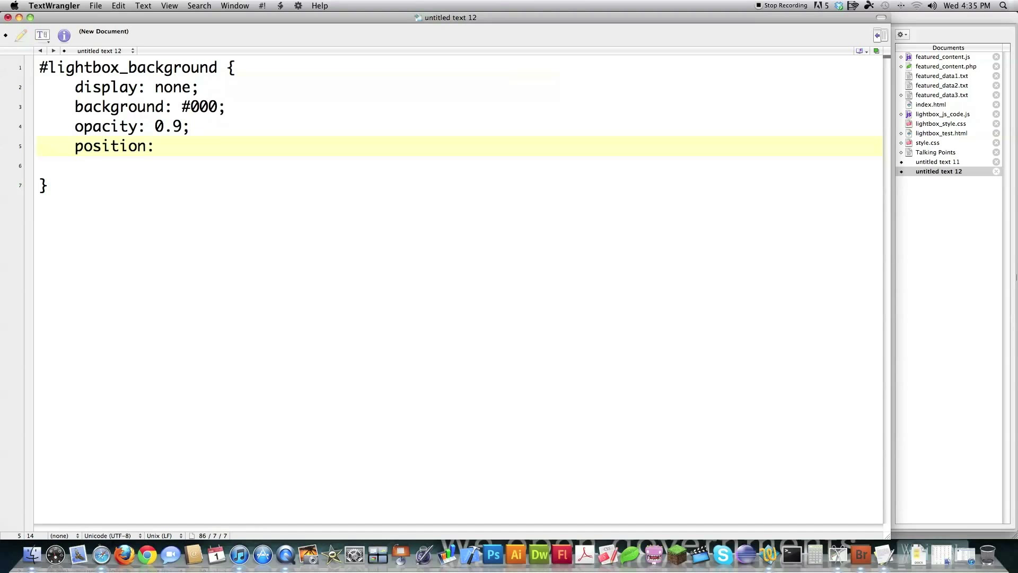
type("absolute")
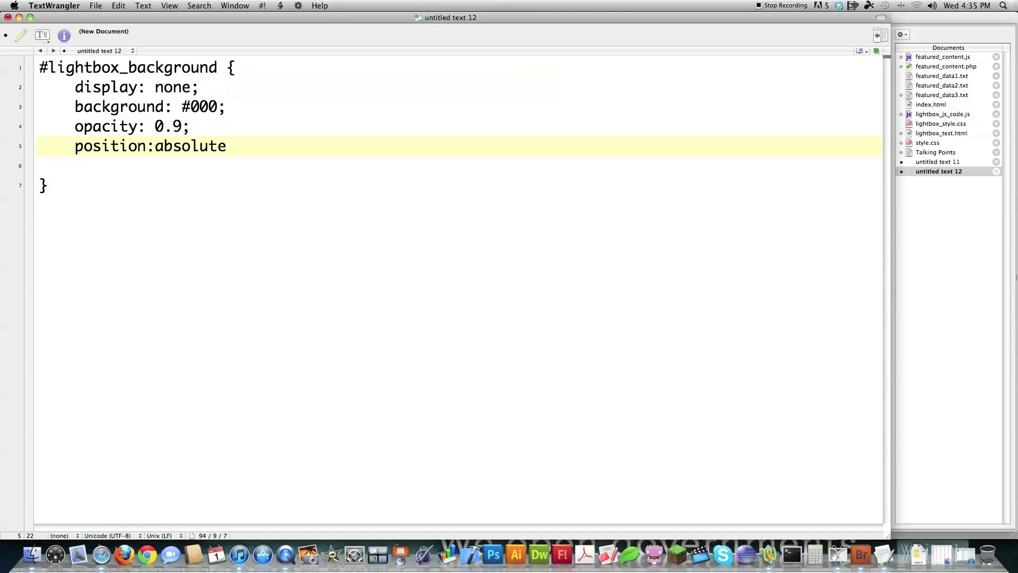
type(";")
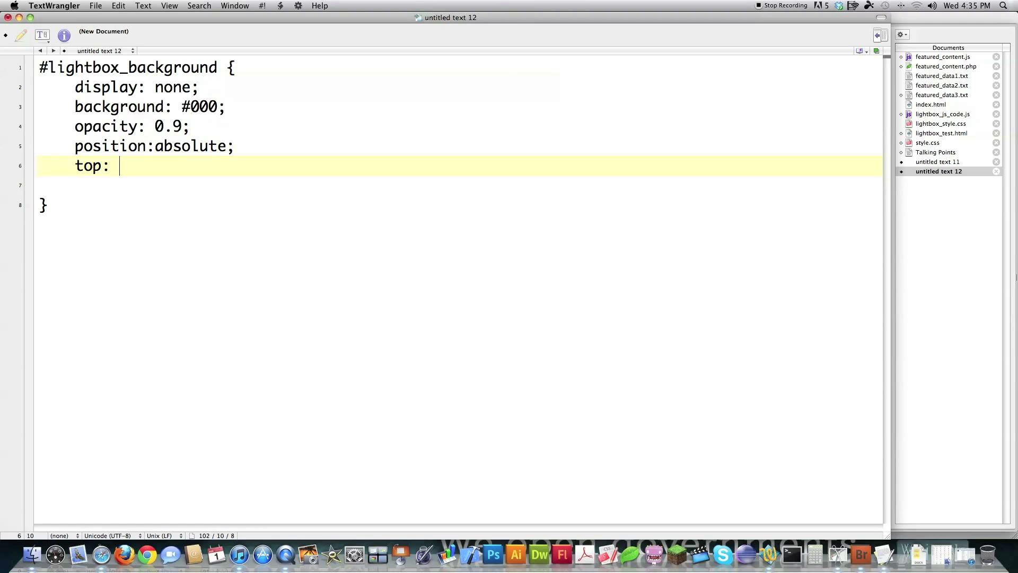
type("0px;")
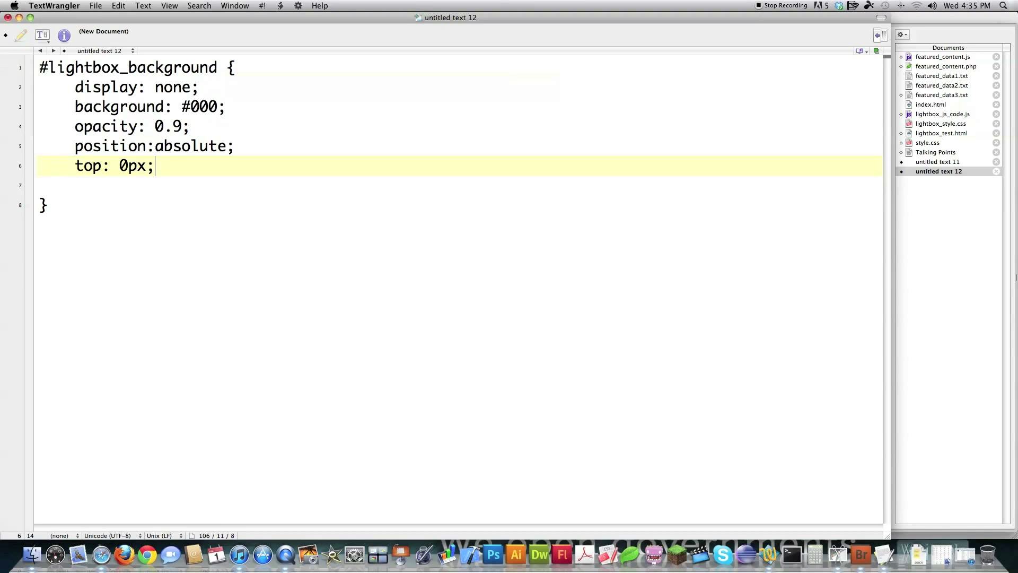
key("Return")
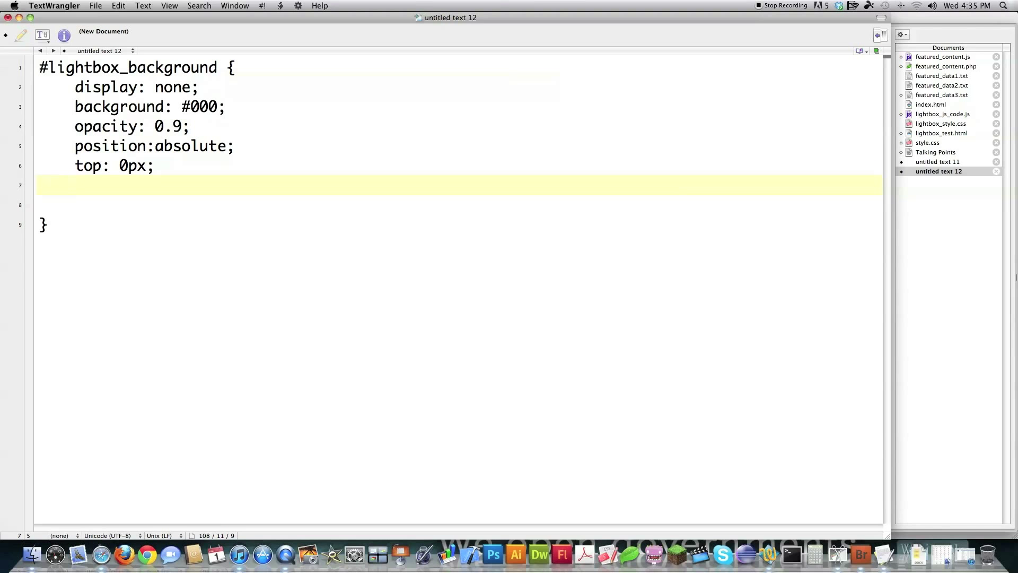
type("left: 0px;")
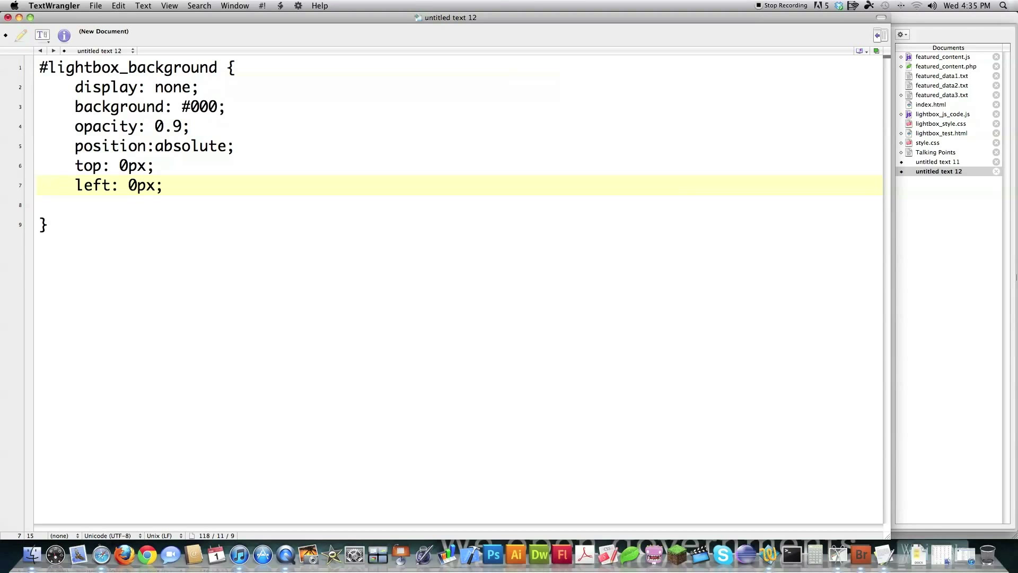
Add min-width and min-height 100%, z-index 1001, and close the rule.
type("min-wi")
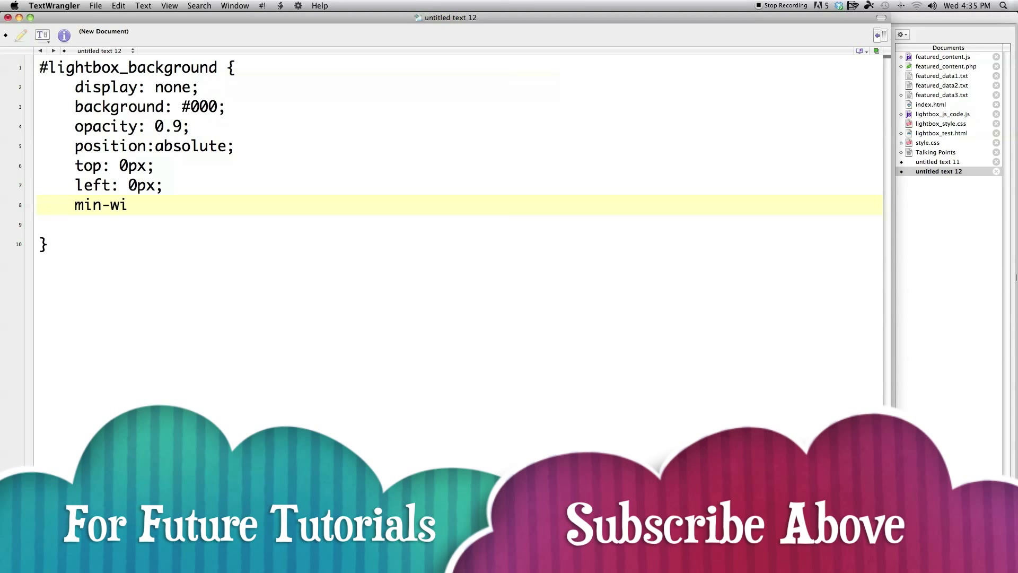
type("dth: 100%;")
type("min")
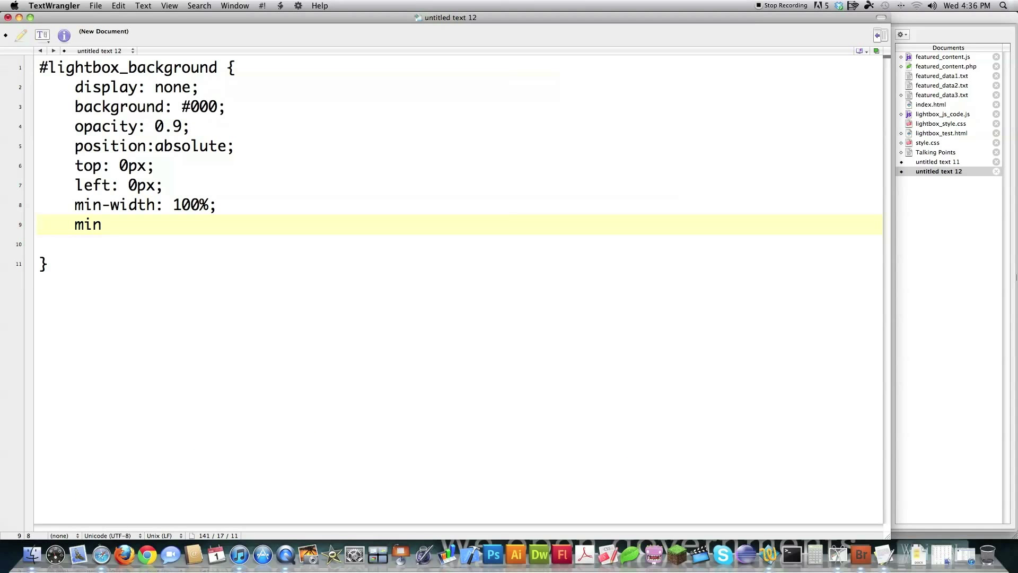
type("-height: 100%;")
left_click(458, 244)
type("z-i")
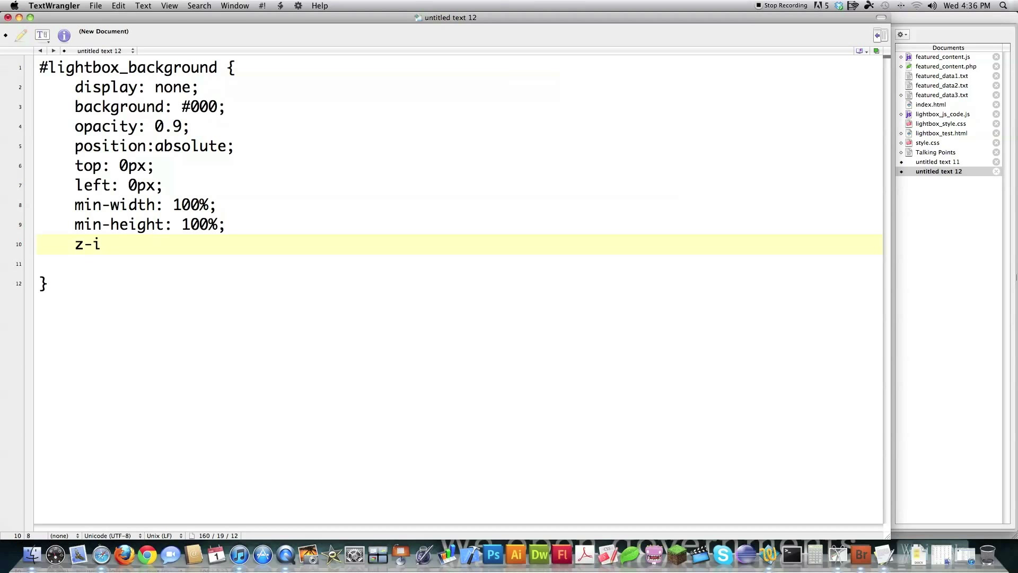
type("ndex")
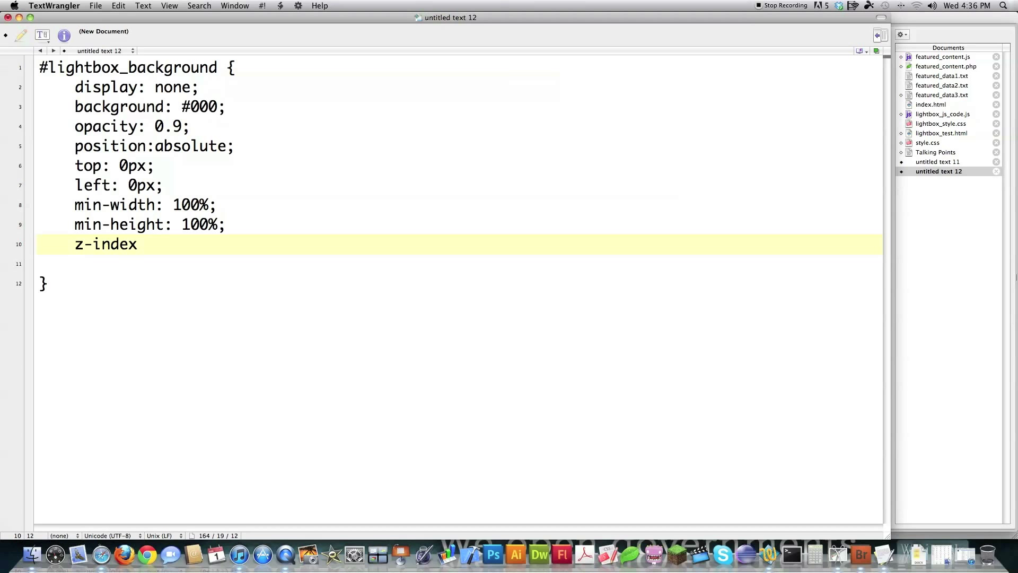
type(":")
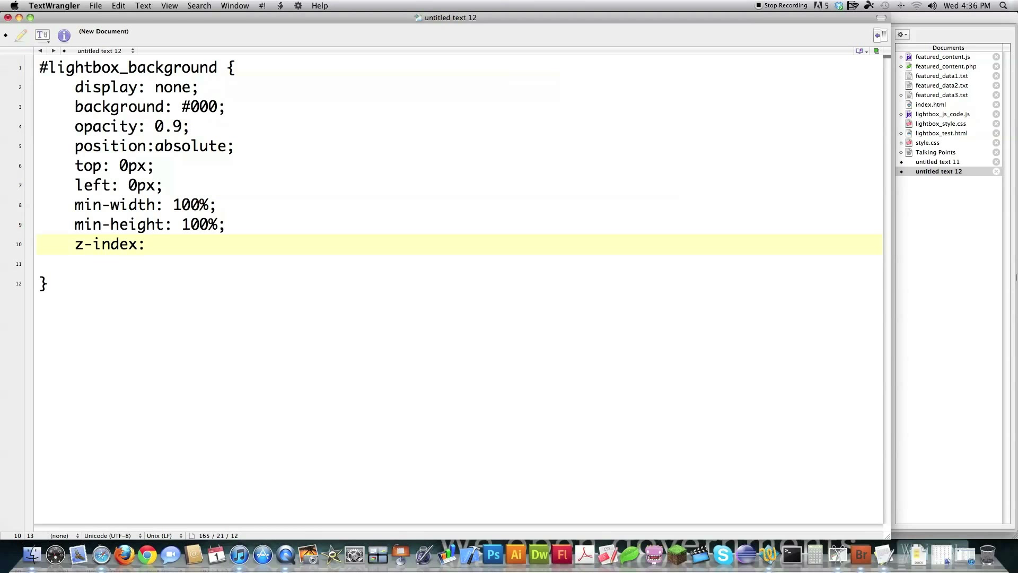
type("1001")
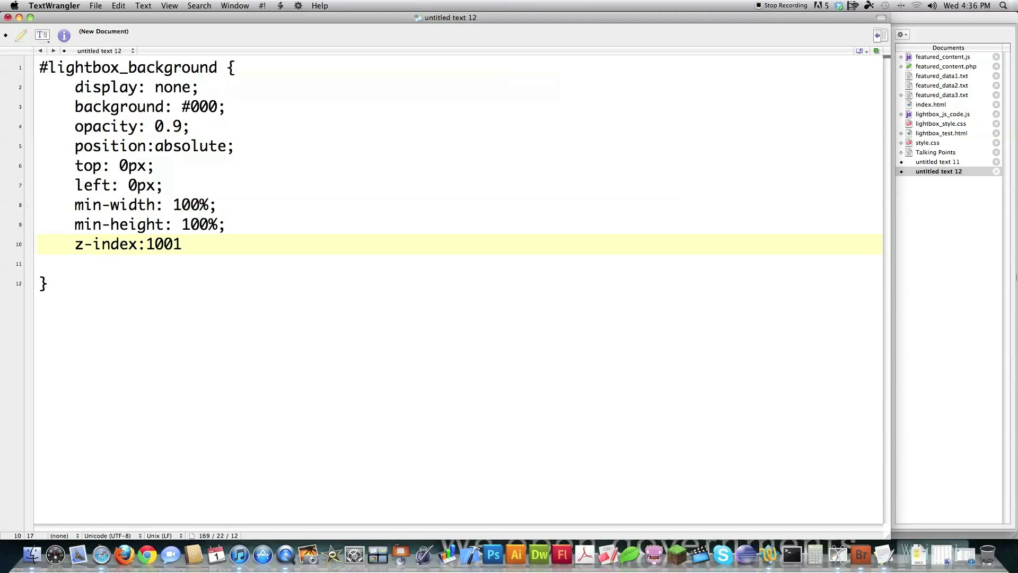
type(";")
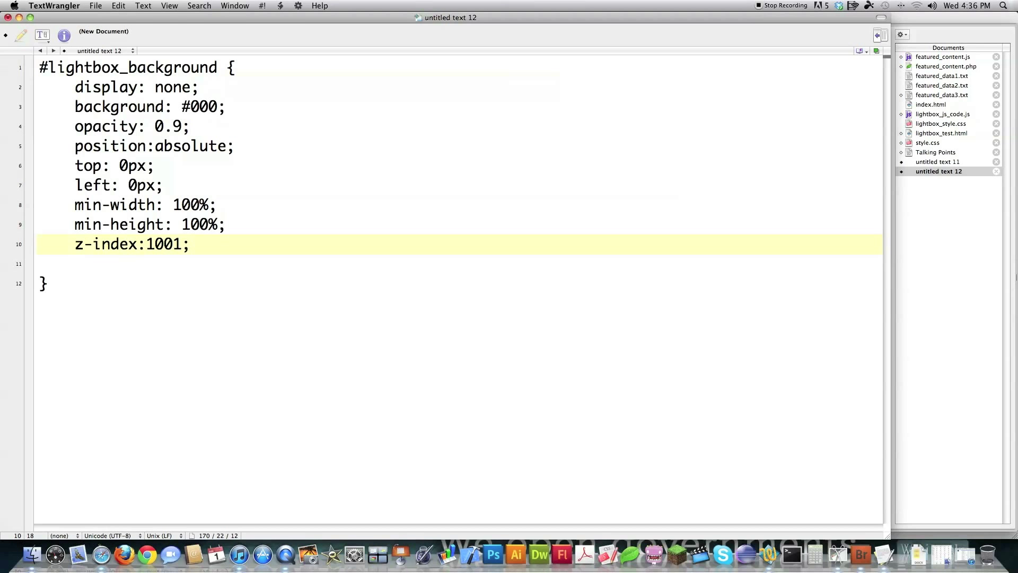
key("Delete")
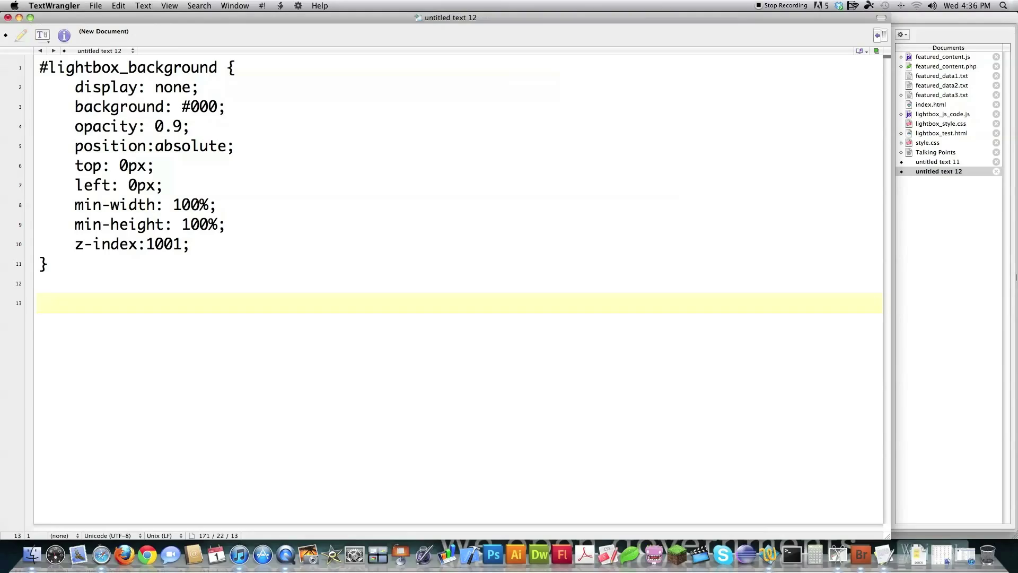
Start a .lightbox-panel rule with display none, position absolute, top 22% and left 22%.
left_click(38, 304)
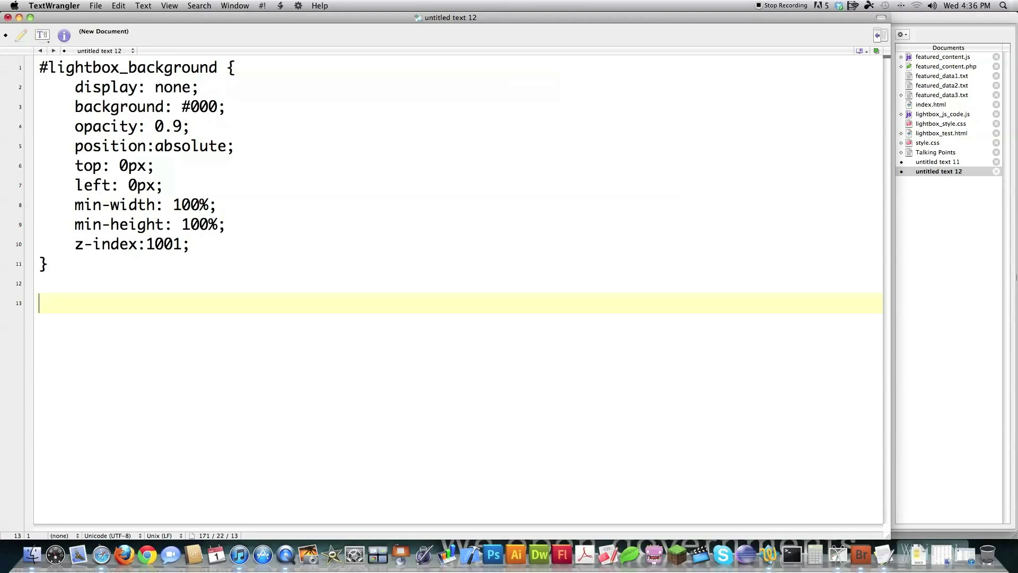
type(".li")
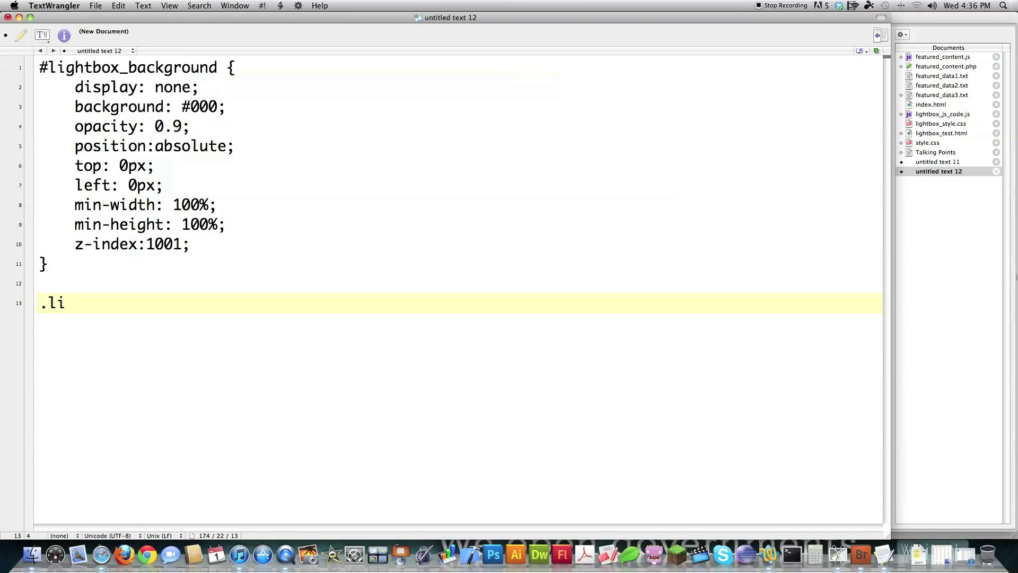
type("ghtbox-pane")
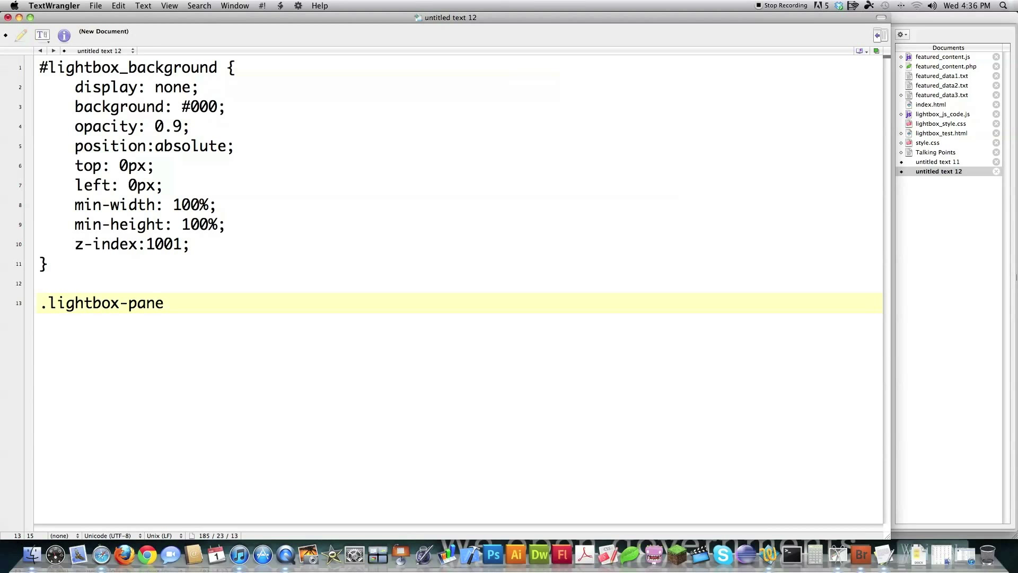
type("l {")
type("t")
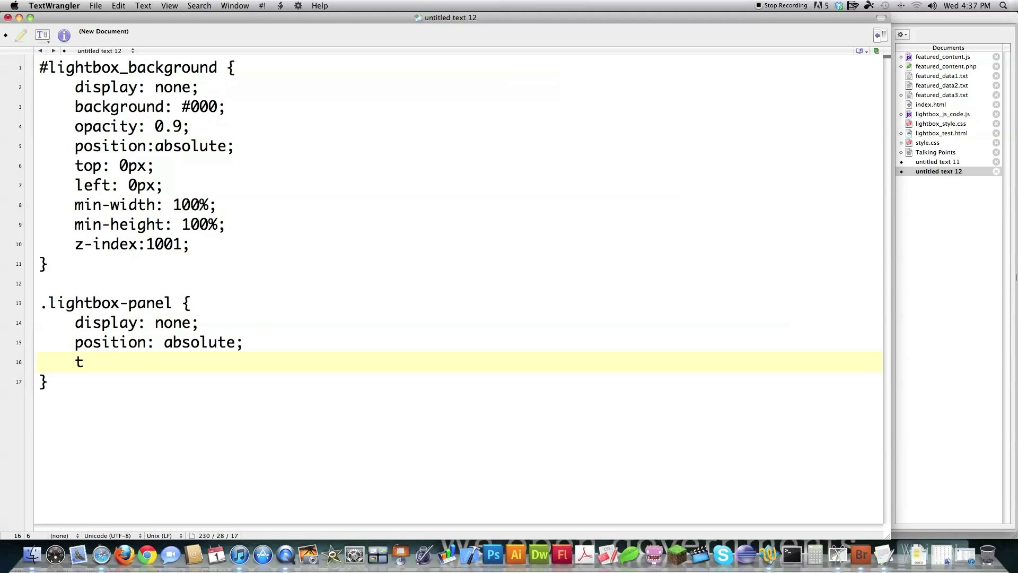
type("op: 22%;")
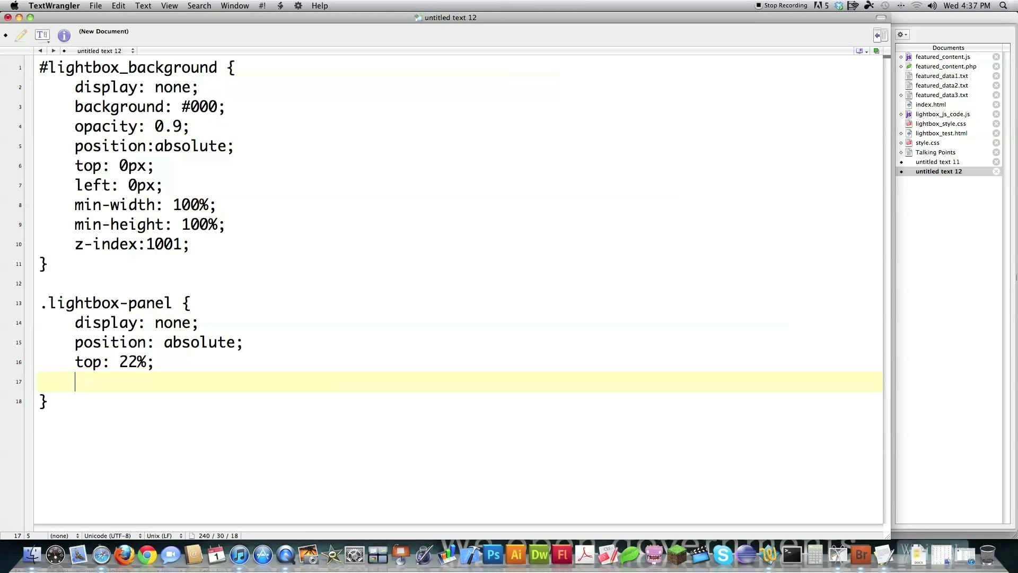
type("left: 22%;")
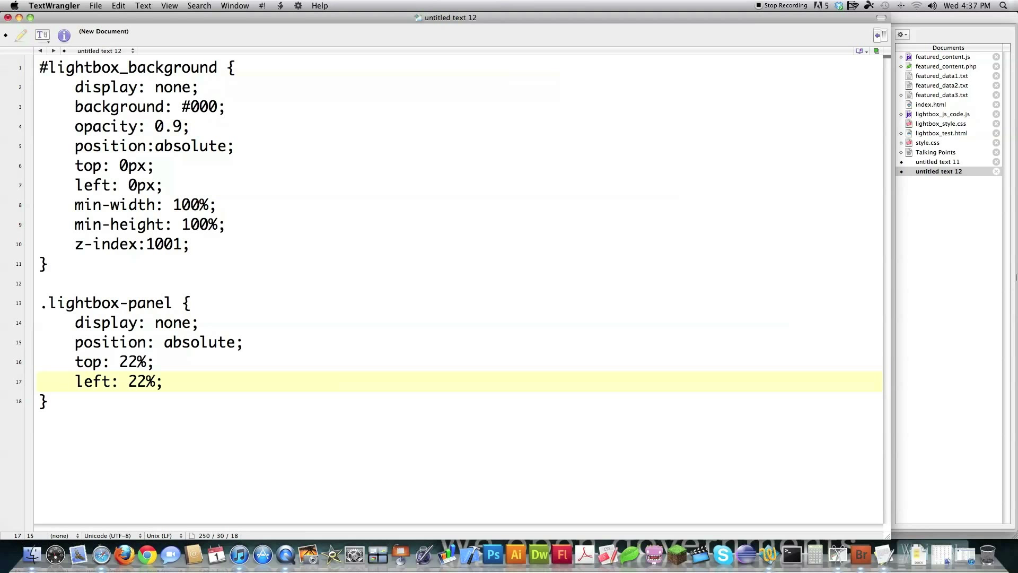
key("Return")
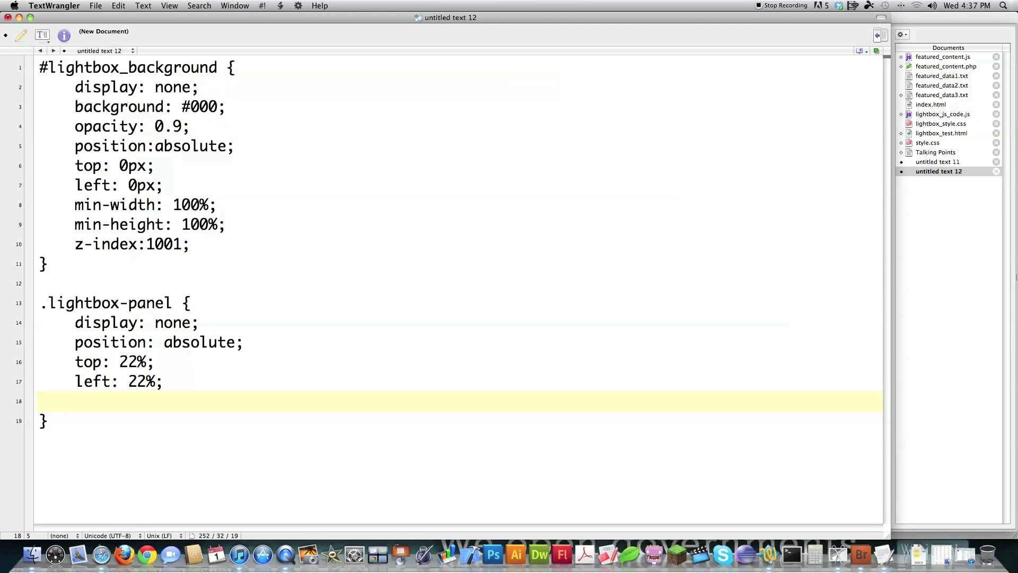
Add width 425px and background #FFF to the .lightbox-panel rule.
type("width:")
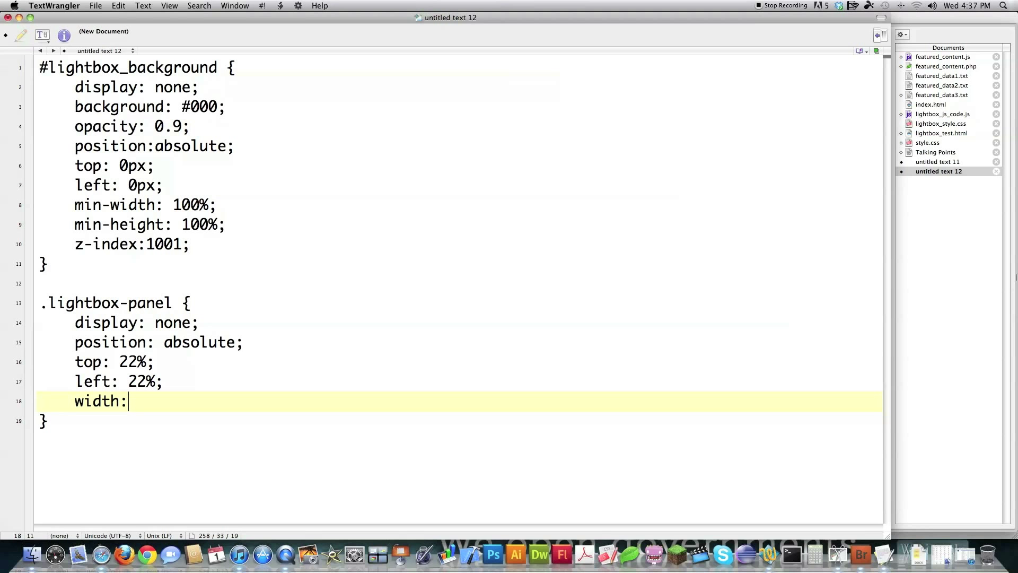
type("425")
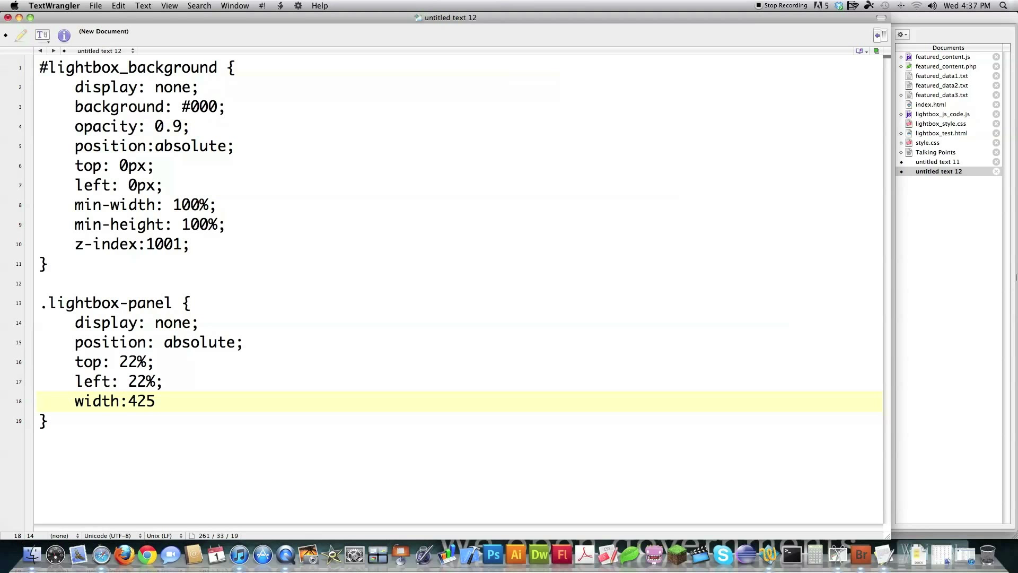
type("px;")
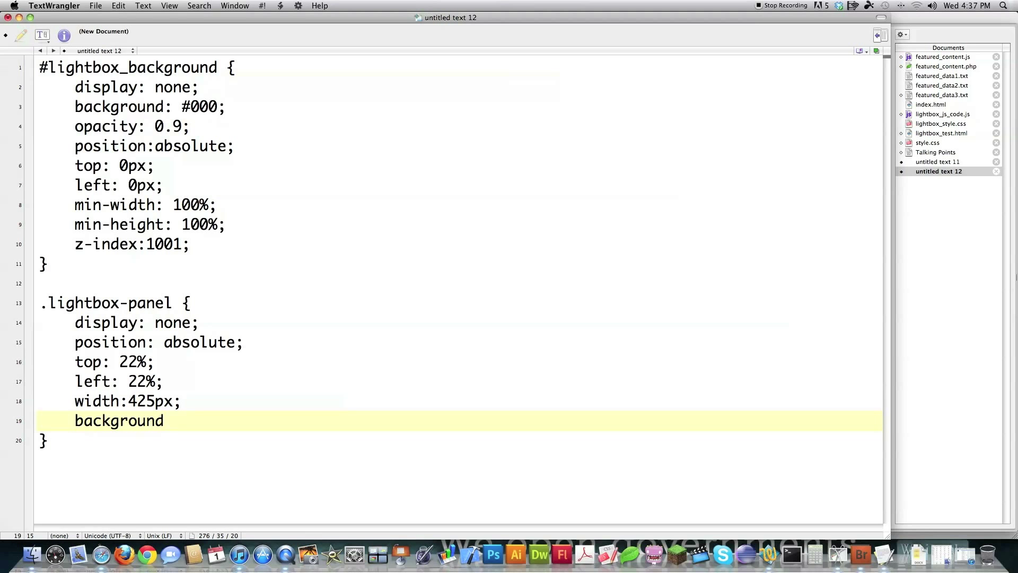
type(":#FFF;")
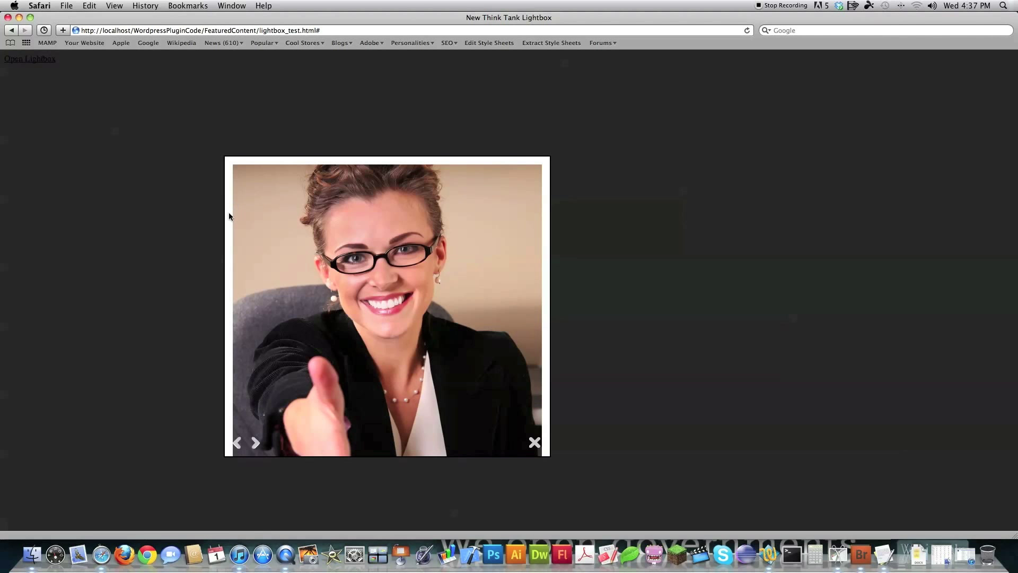
mouse_move(210, 200)
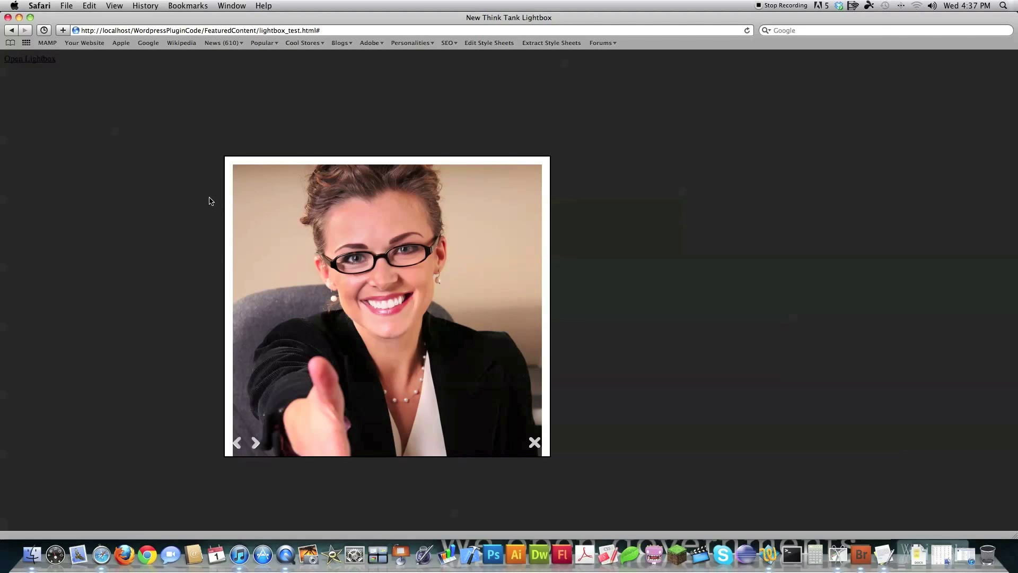
mouse_move(154, 139)
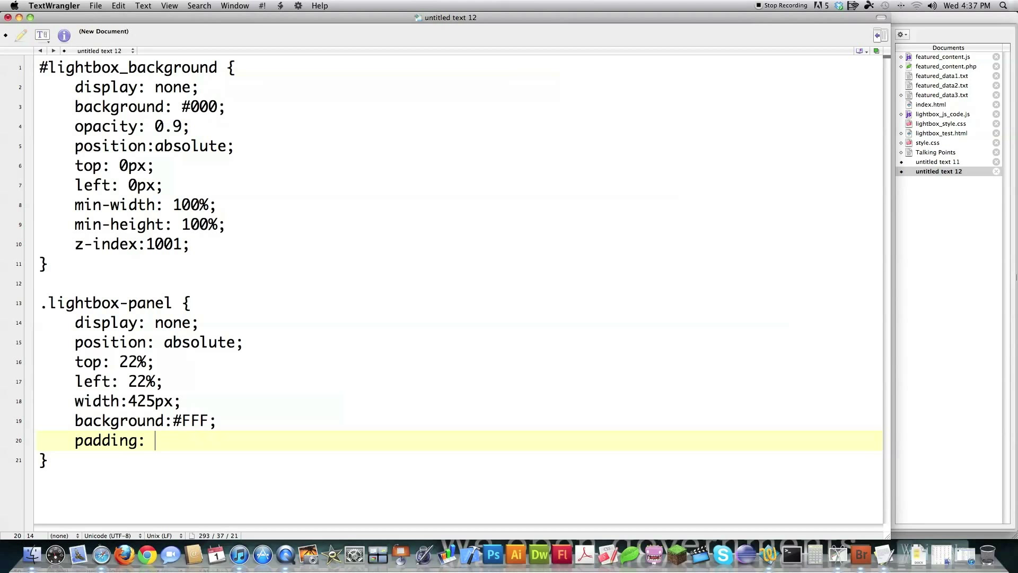
Add padding 15px, padding-bottom 50px and a 2px solid #000 border to .lightbox-panel.
type("15px;")
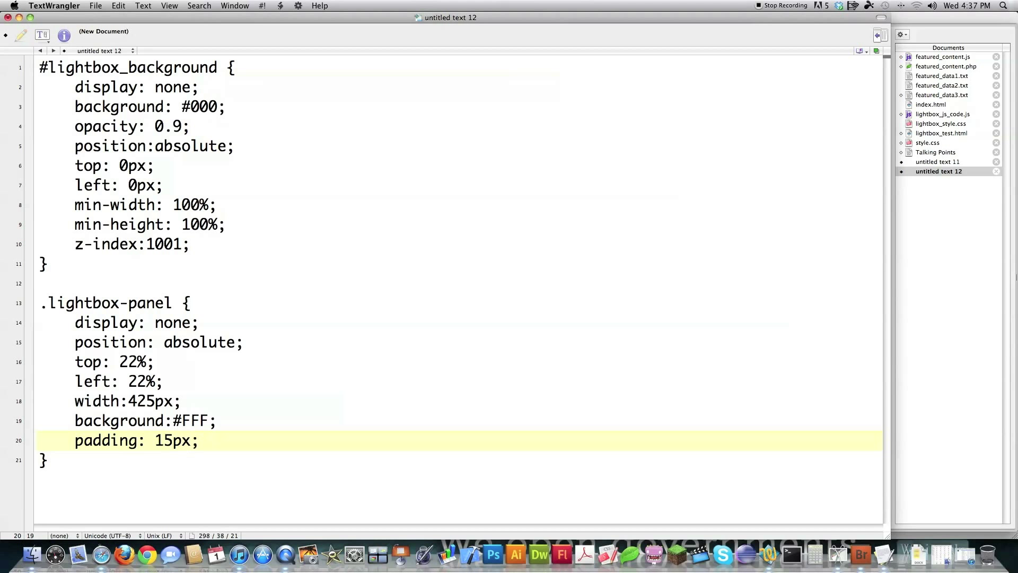
type("padding-")
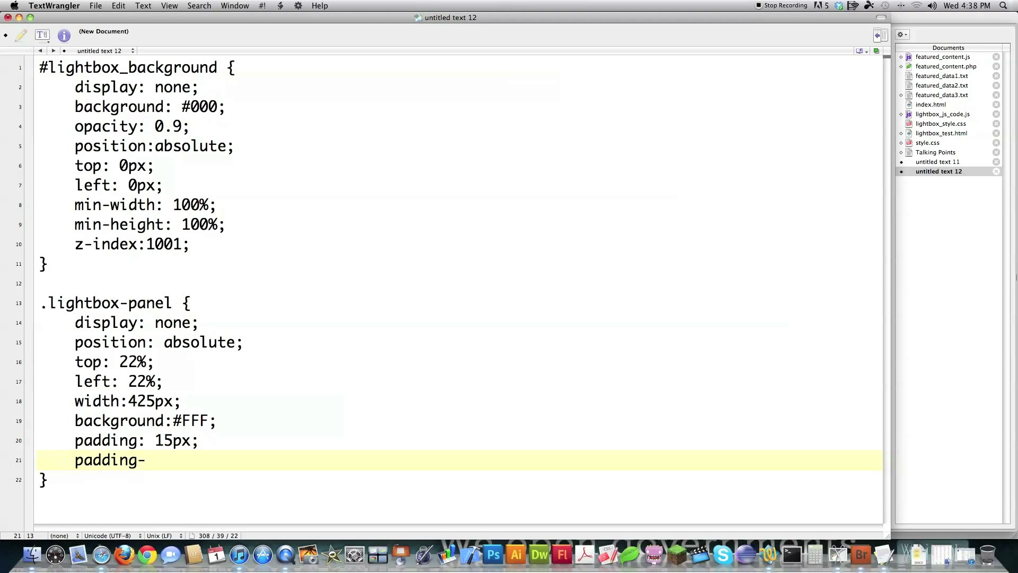
type("bottom:")
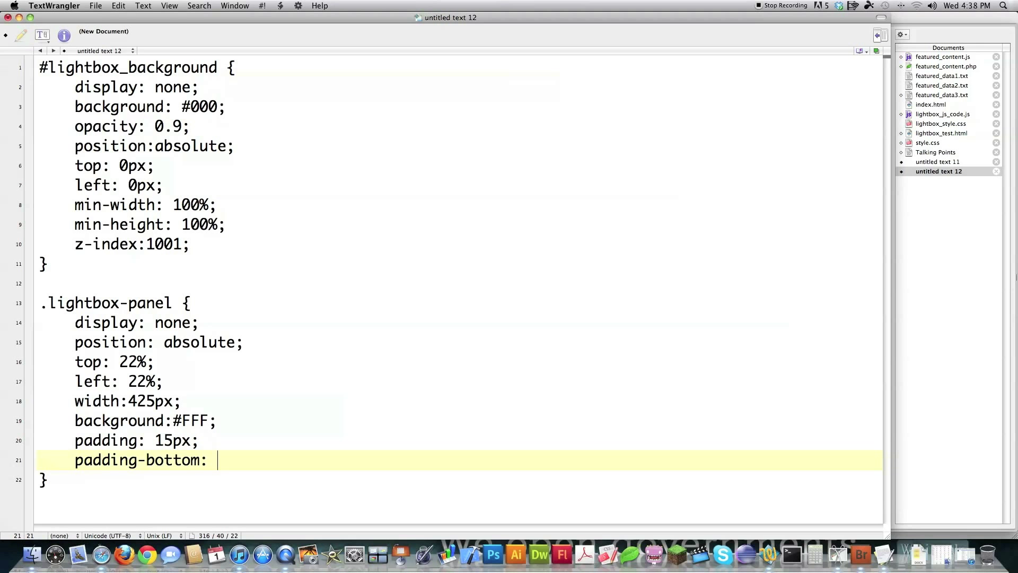
type("50px;")
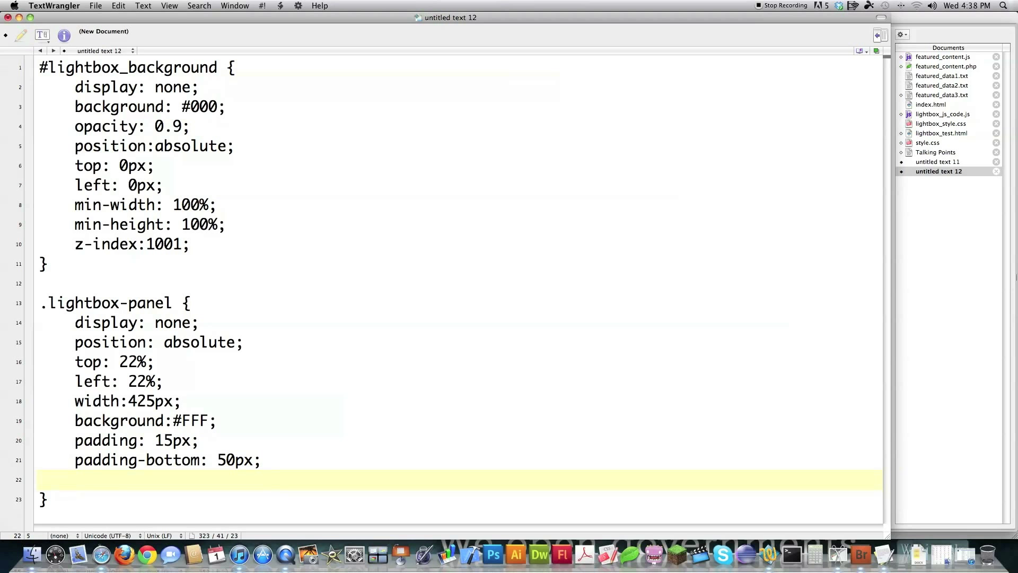
type("borde")
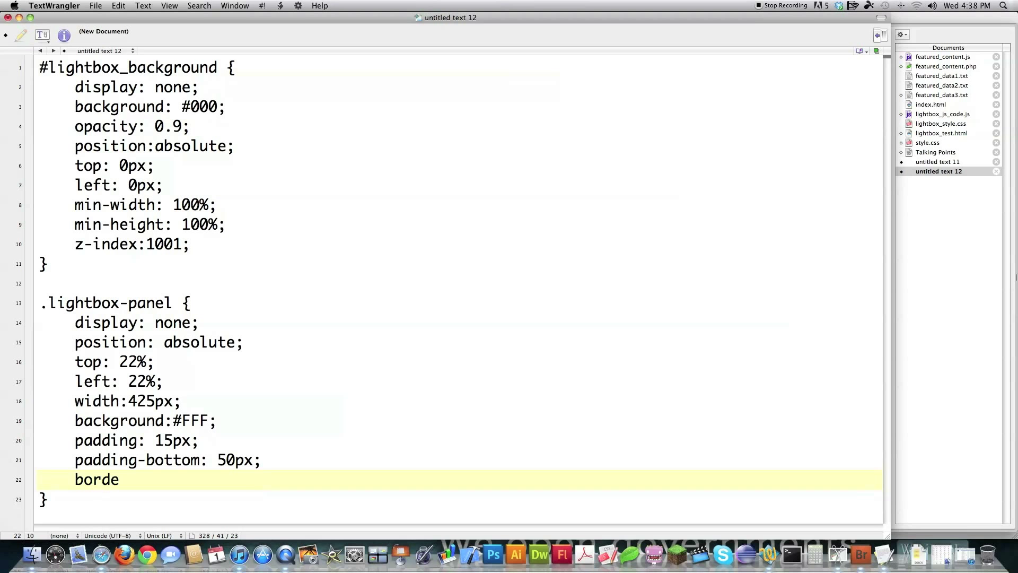
type("r: 2px")
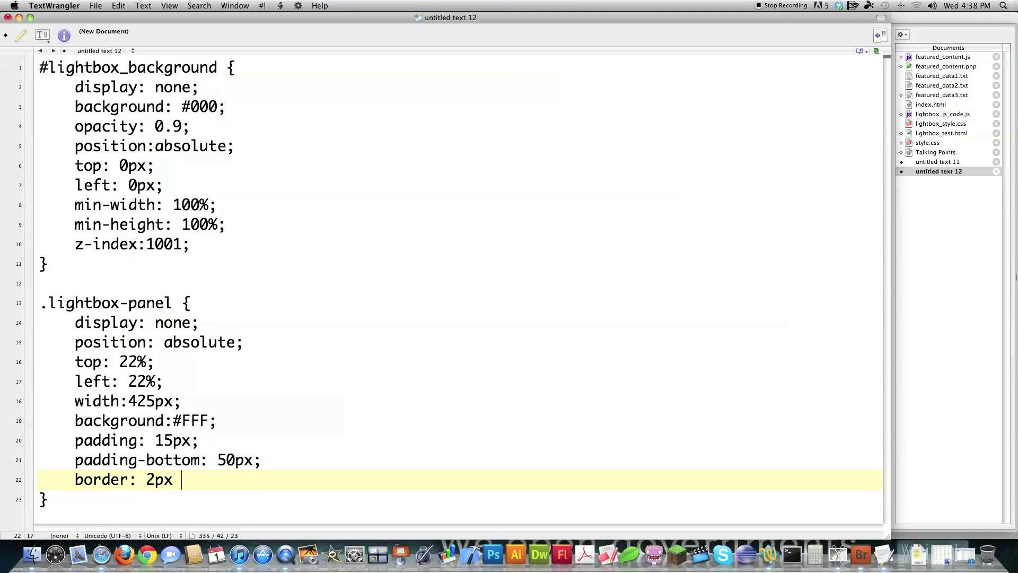
type("solid #")
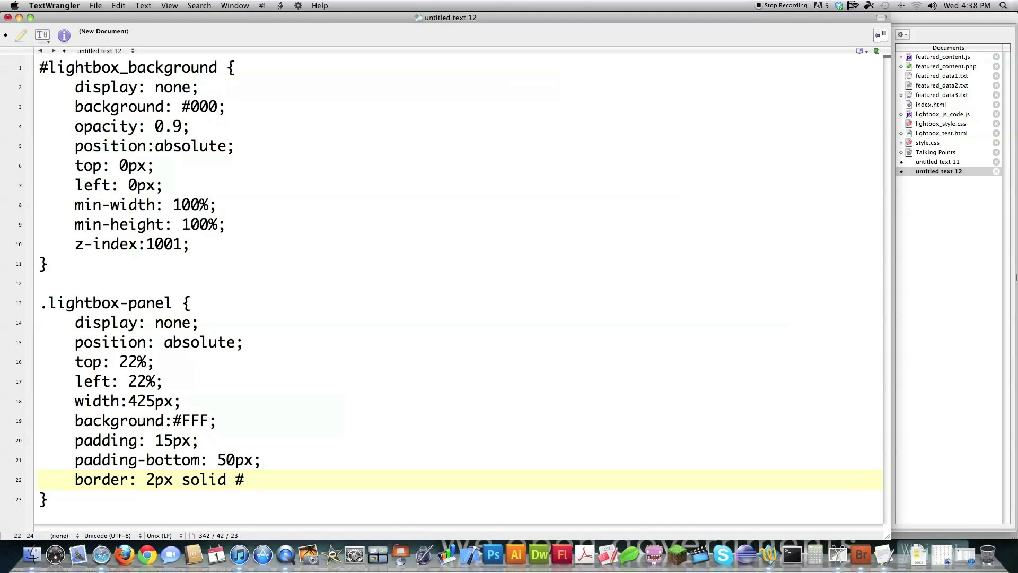
type("000;")
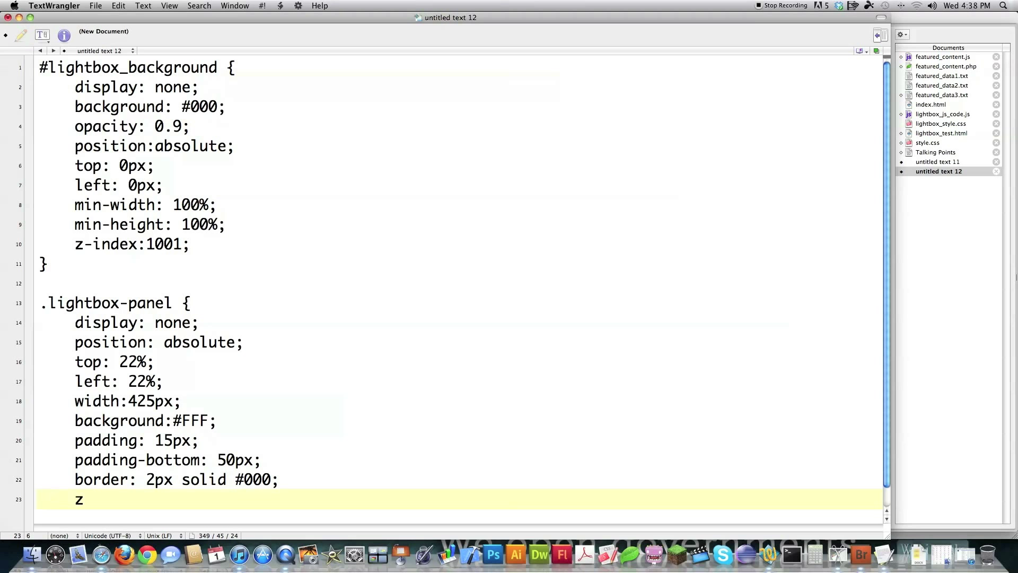
Add z-index 1002, text-align center and overflow hidden to .lightbox-panel.
type("-index")
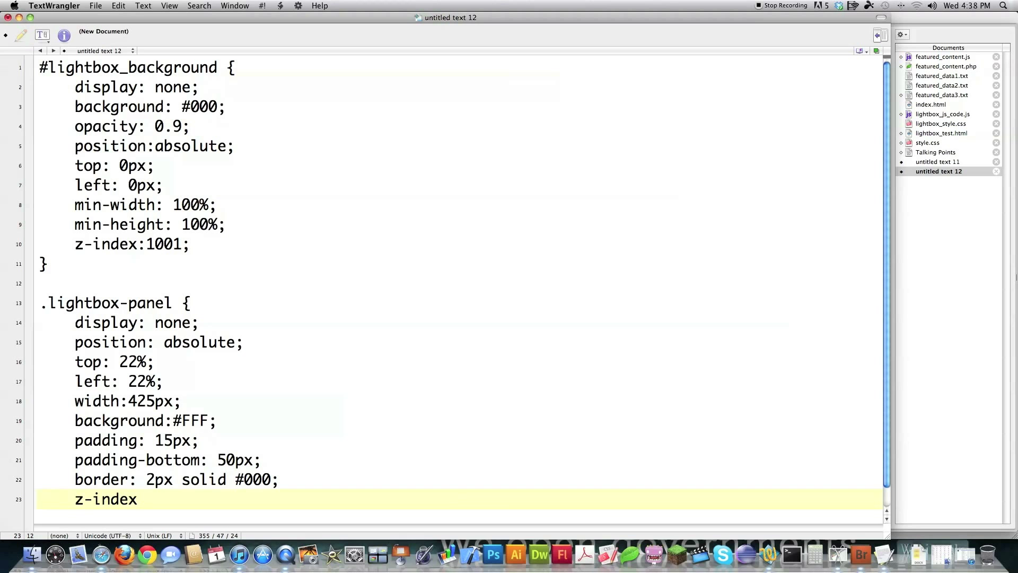
type(": 1002")
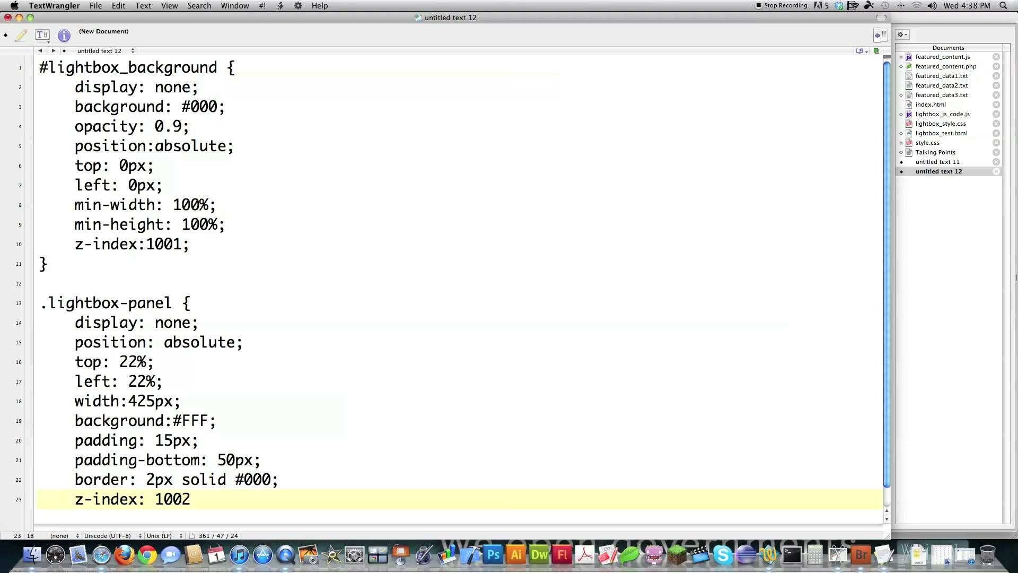
type(";")
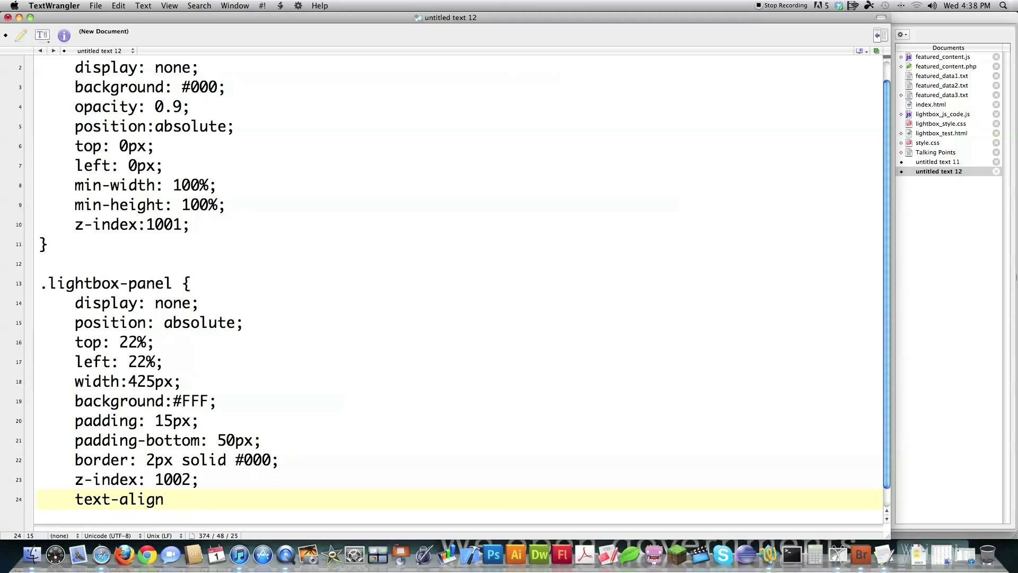
type(": center;")
type("overflow")
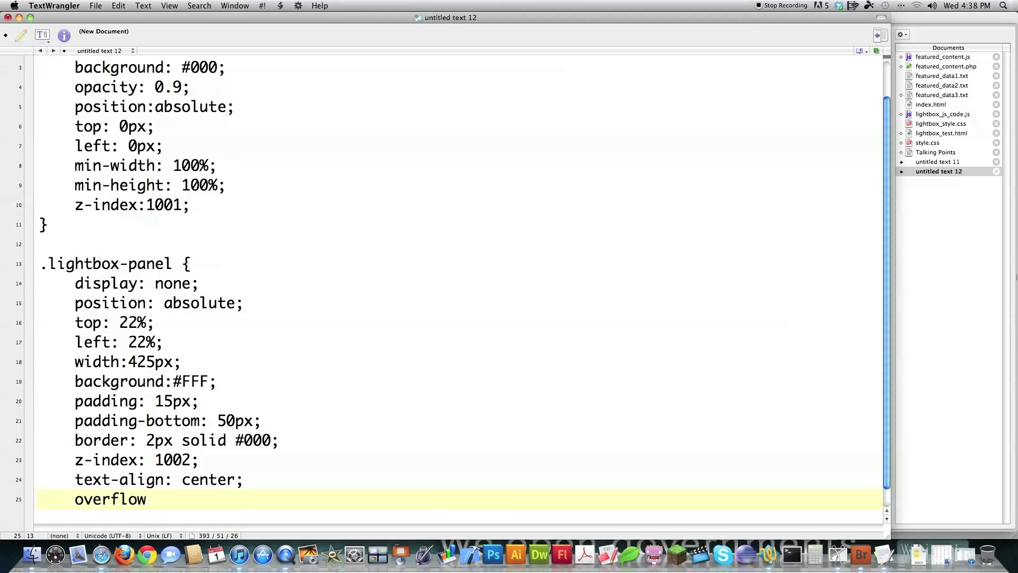
type(":")
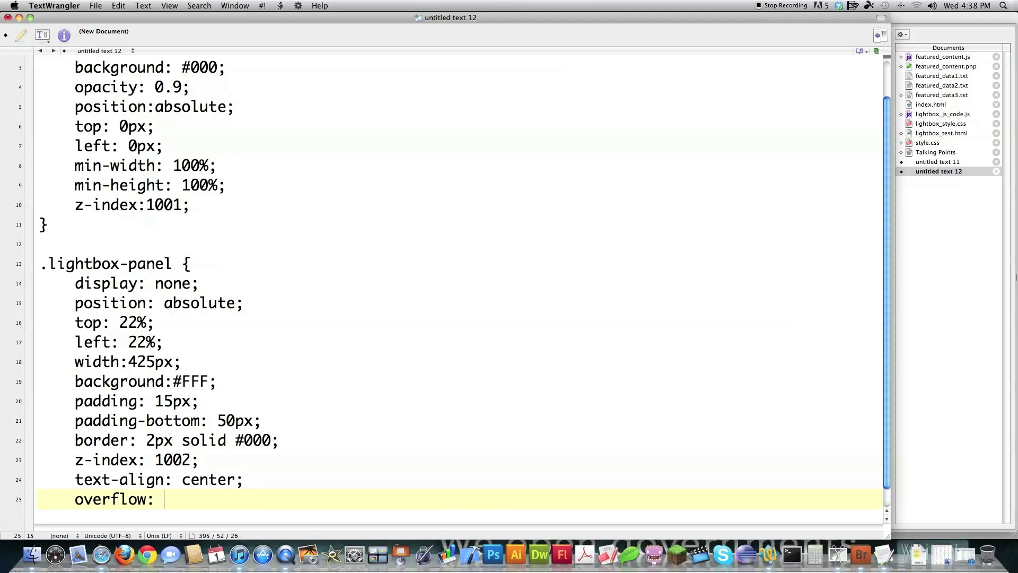
type("hidden")
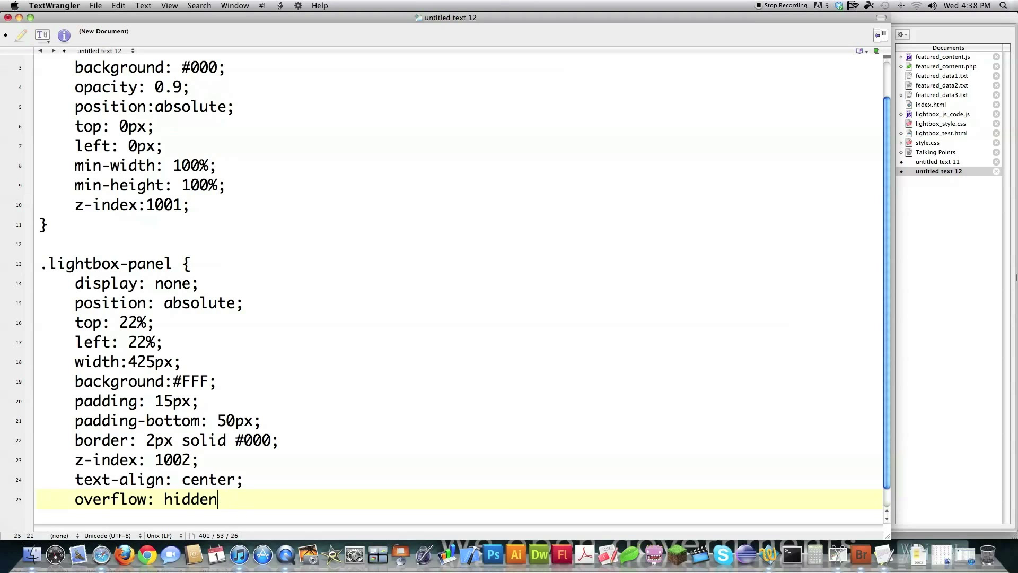
type(";")
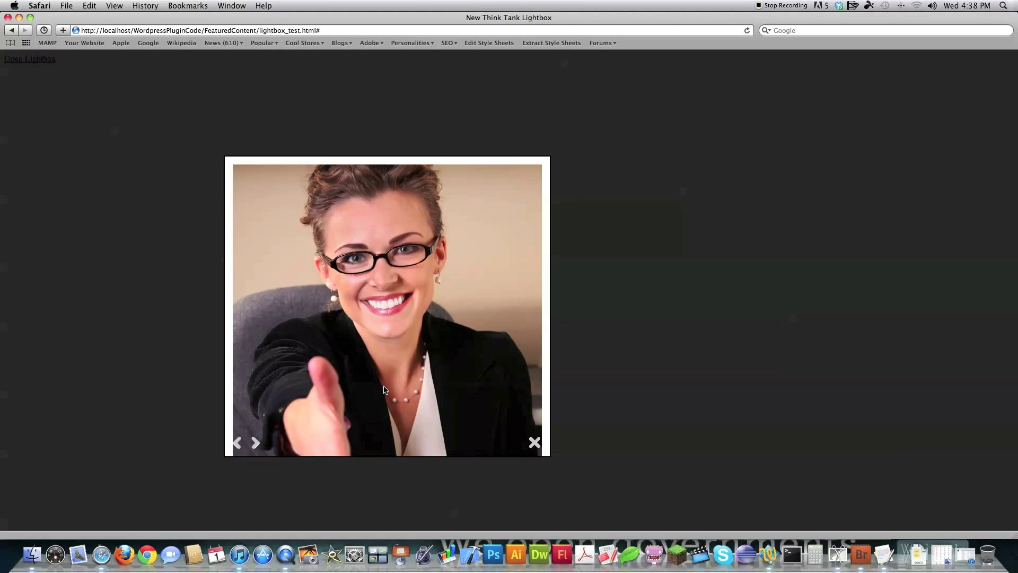
mouse_move(222, 130)
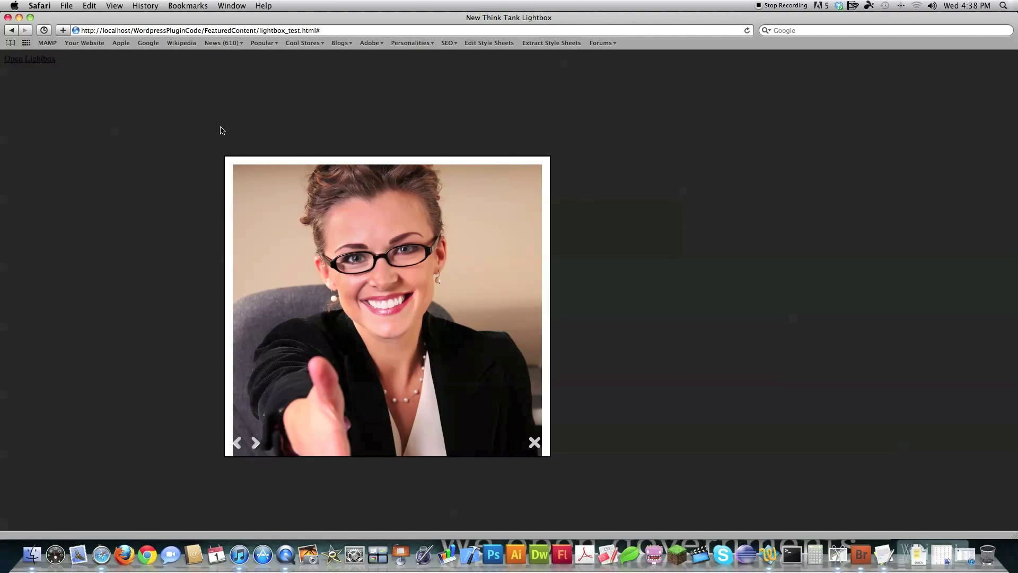
mouse_move(587, 330)
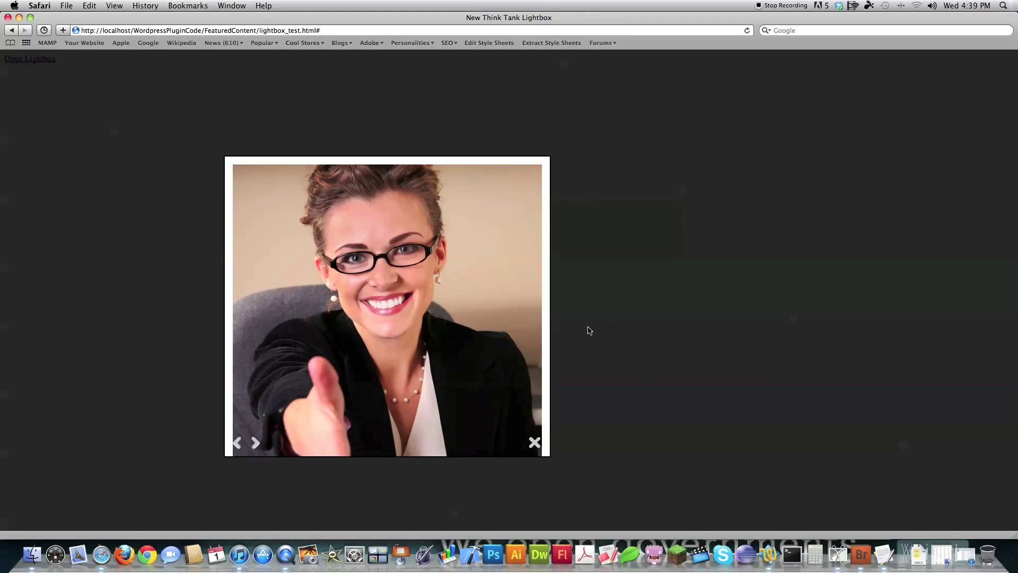
mouse_move(516, 252)
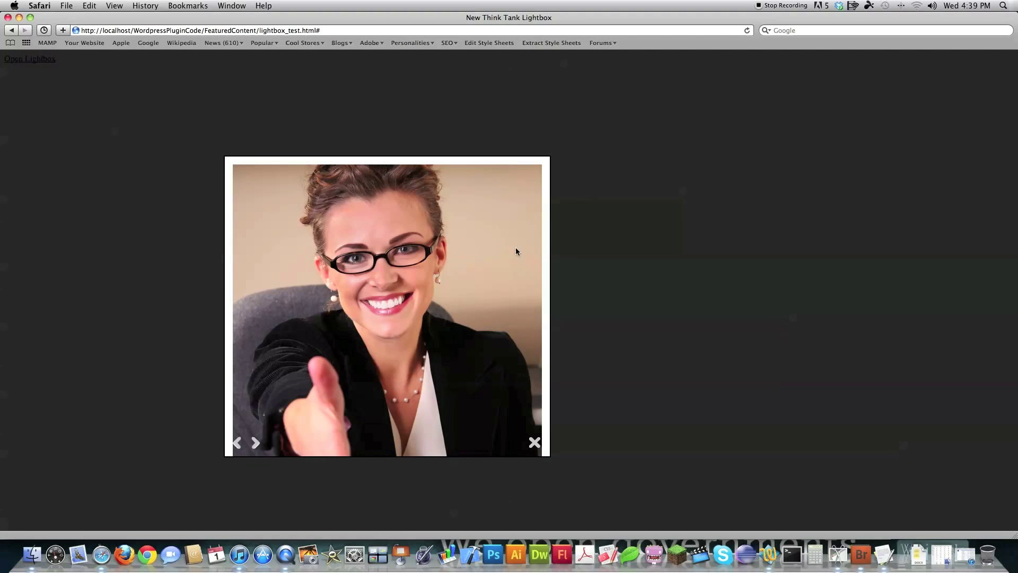
mouse_move(318, 452)
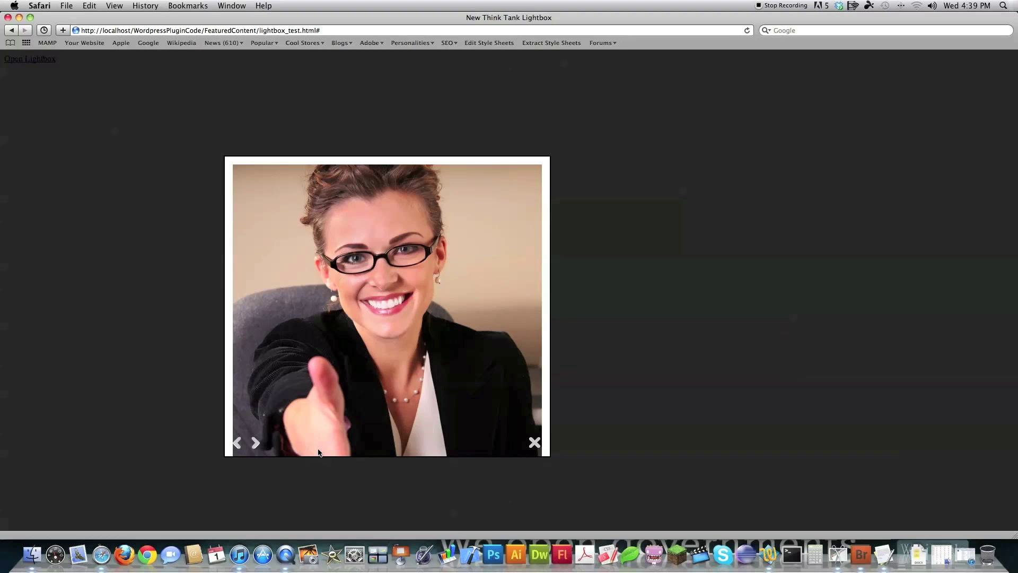
mouse_move(336, 455)
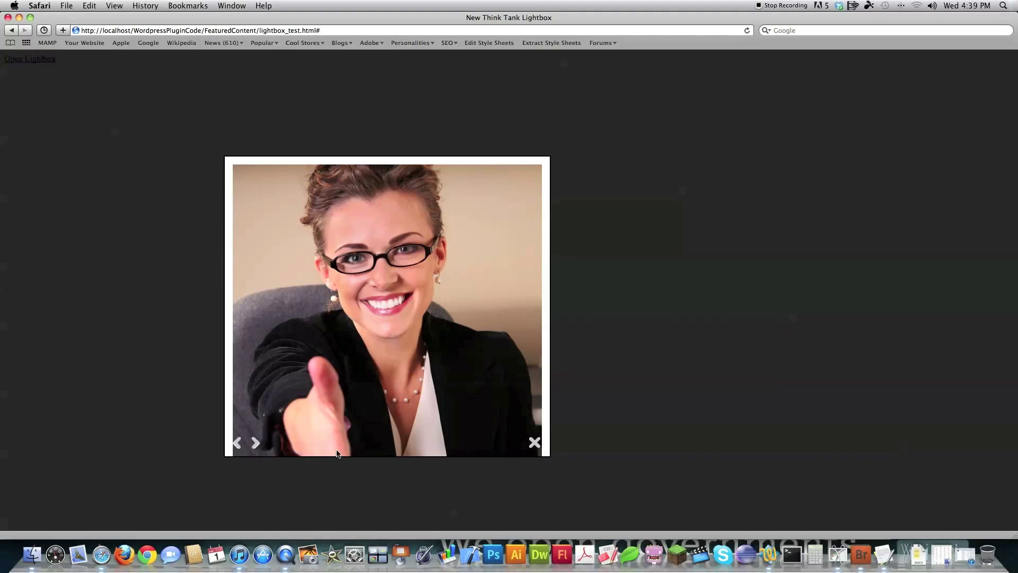
mouse_move(407, 301)
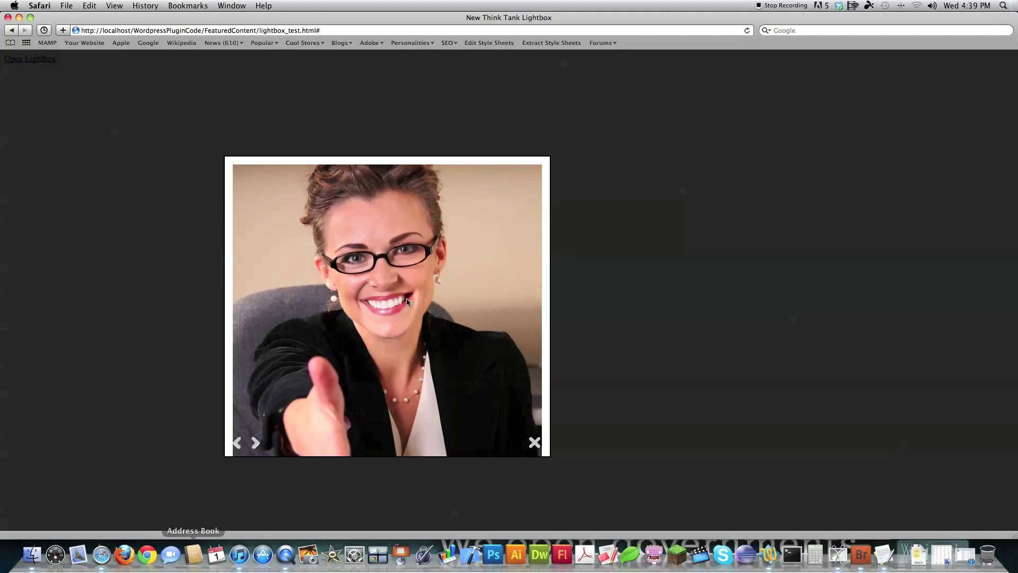
mouse_move(297, 392)
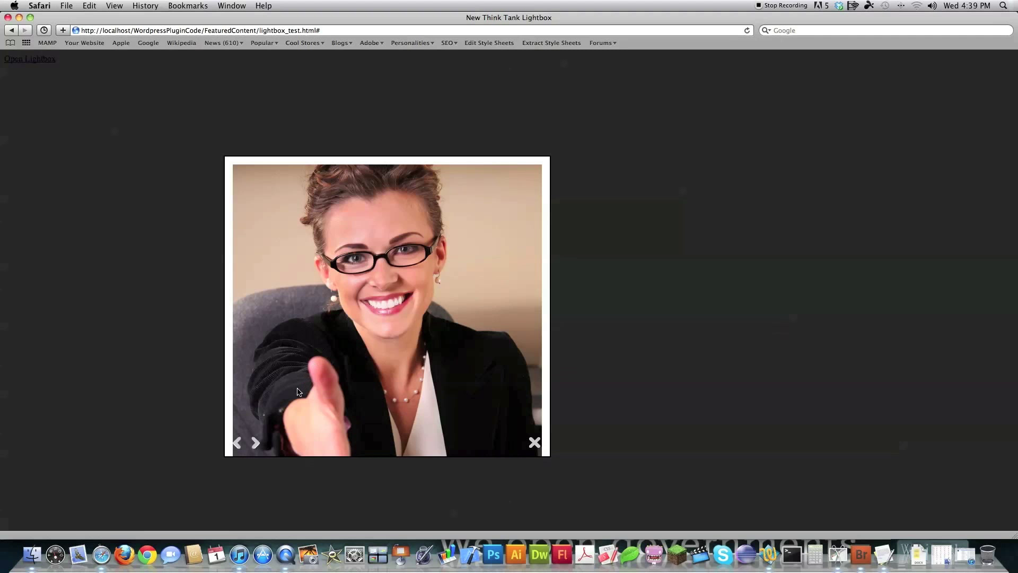
mouse_move(373, 313)
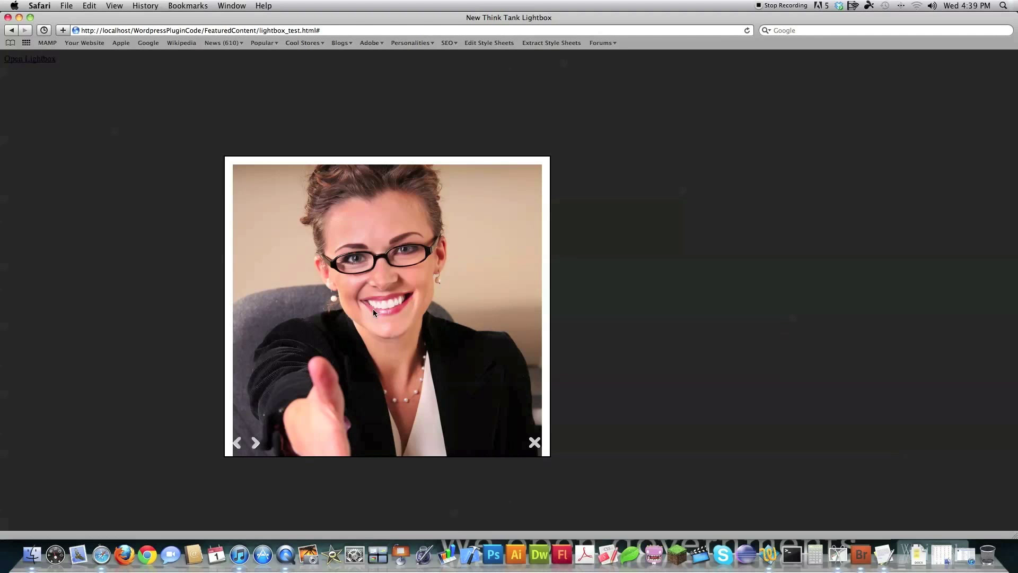
mouse_move(241, 471)
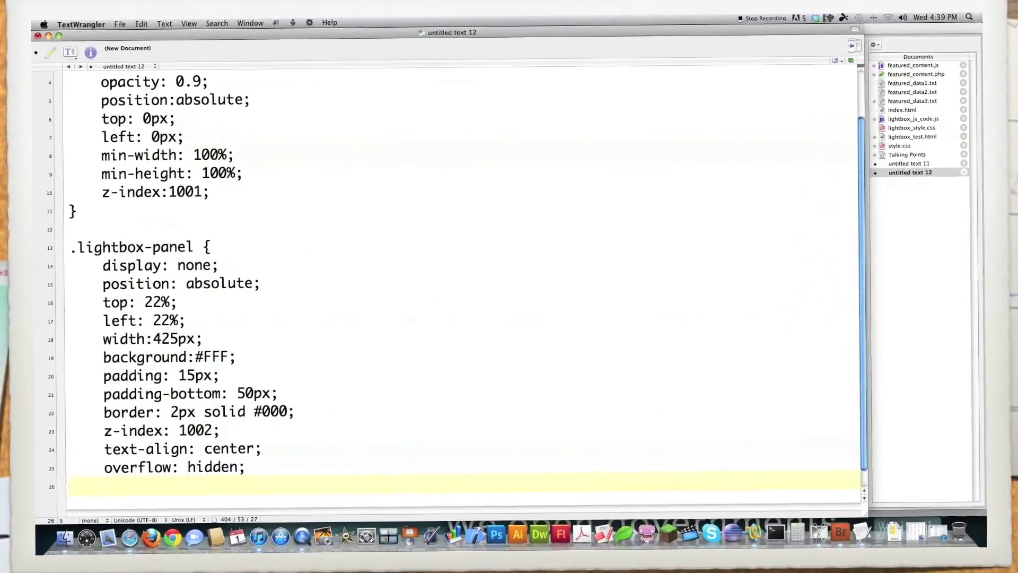
Limit .lightbox-panel to max-height 500px and max-width 800px and close the rule.
type("max-")
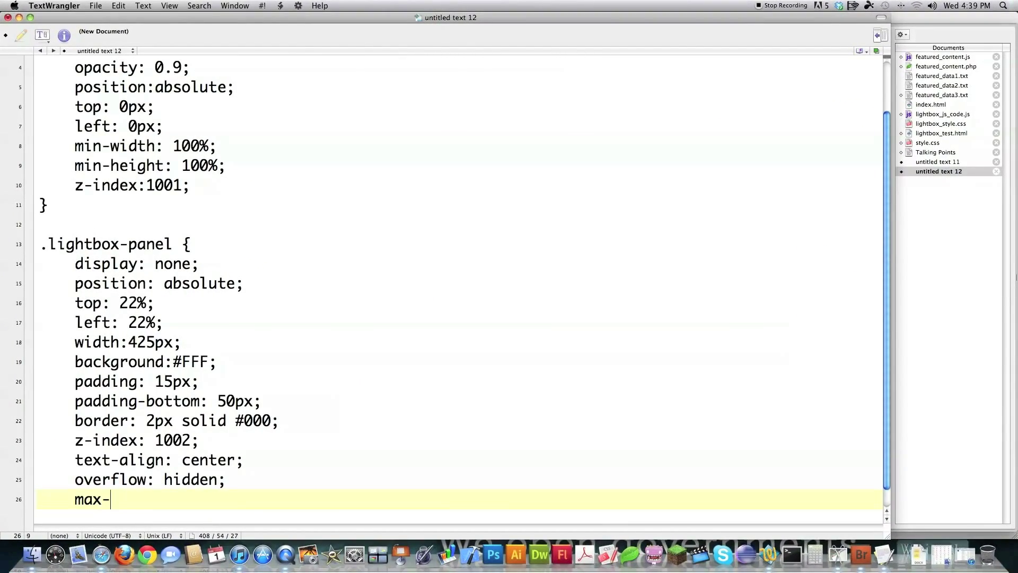
type("height: 500px;")
type("m")
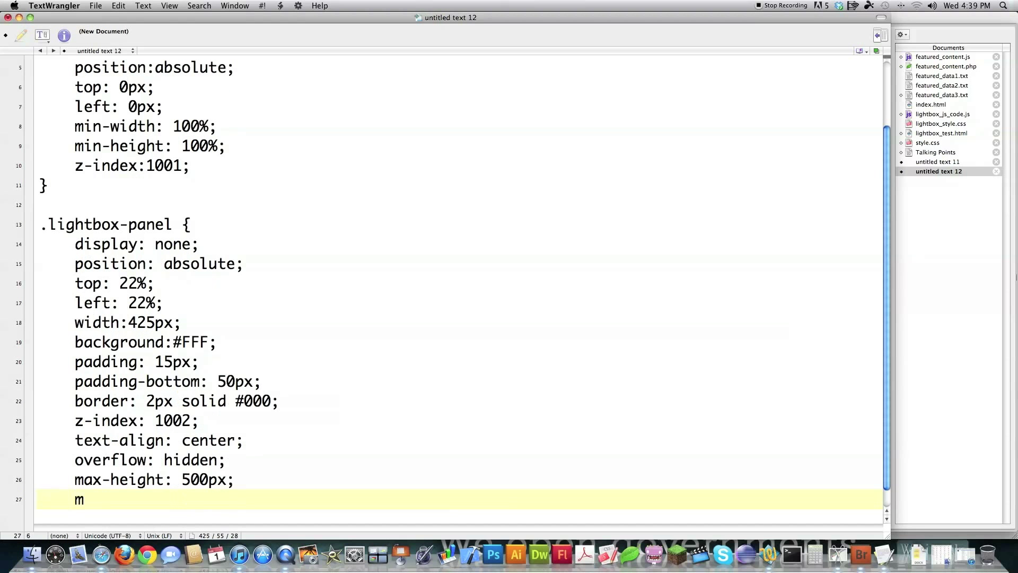
type("ax-width: 8")
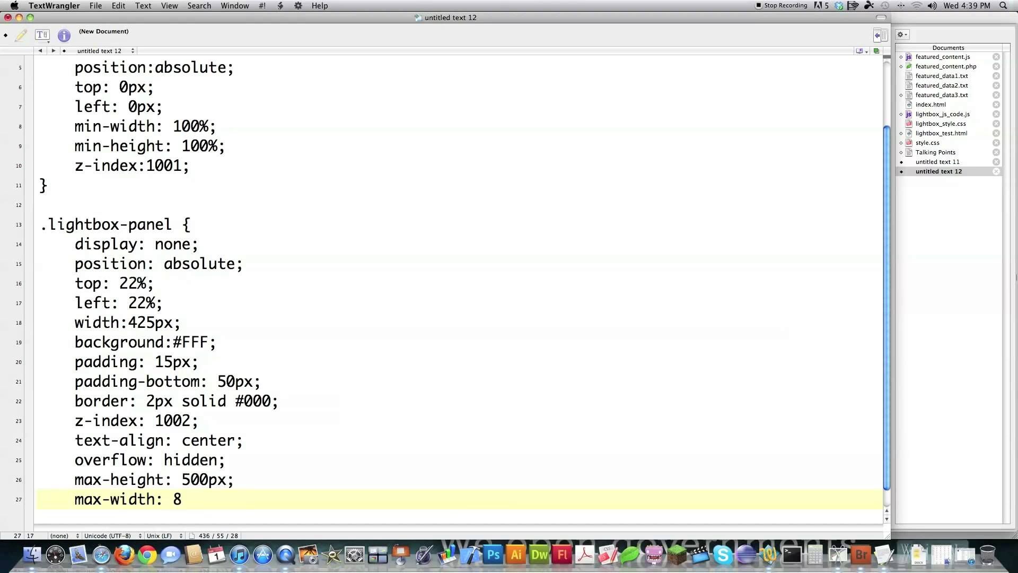
type("00px;")
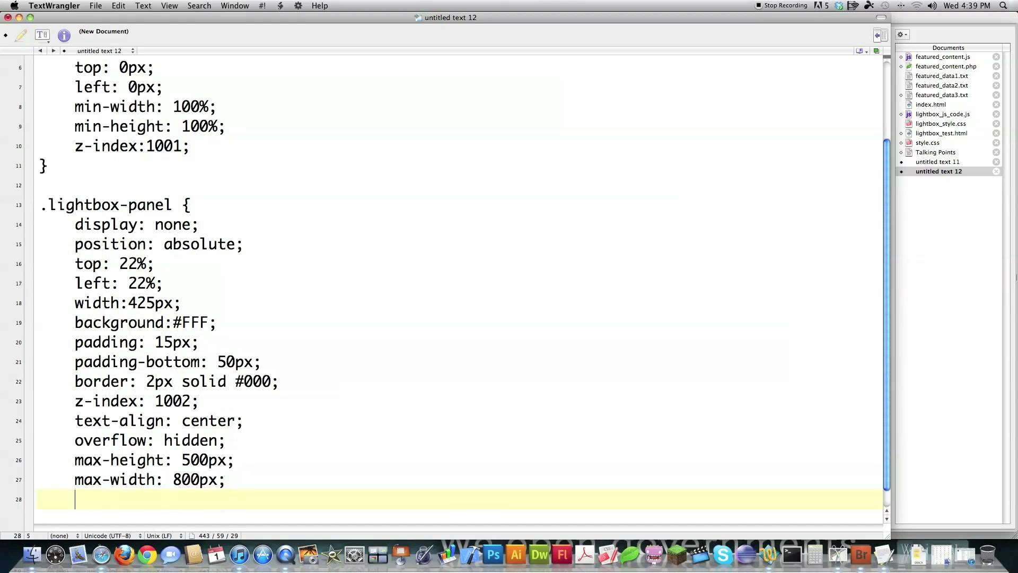
type("}")
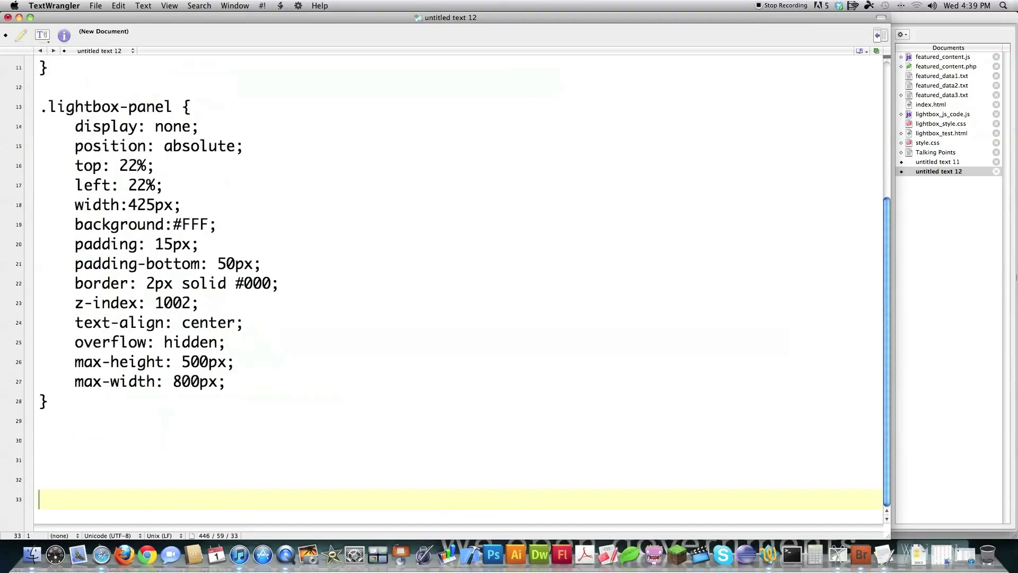
Start a .ntt_close_button rule with display none.
type(".ntt")
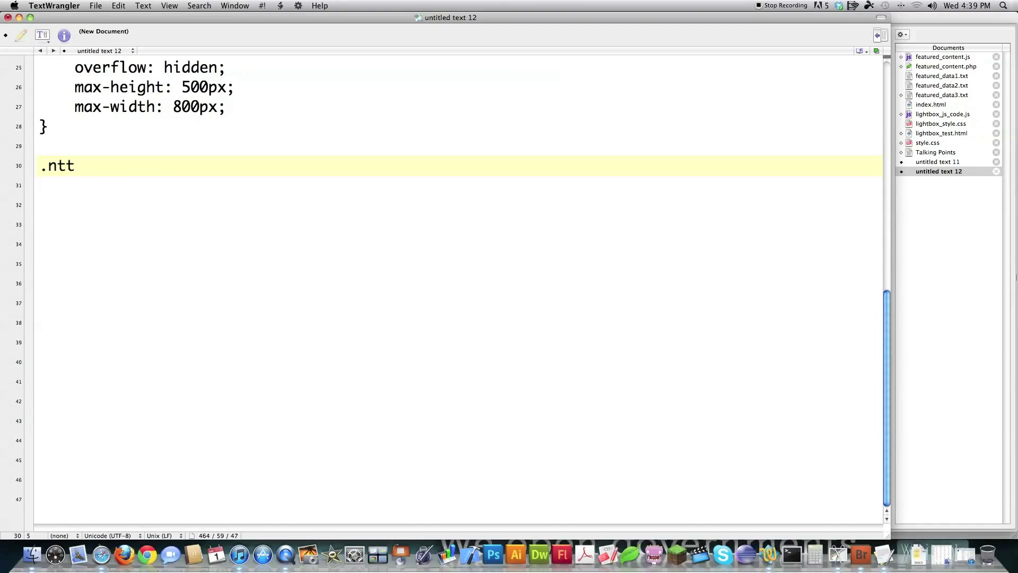
type("_close")
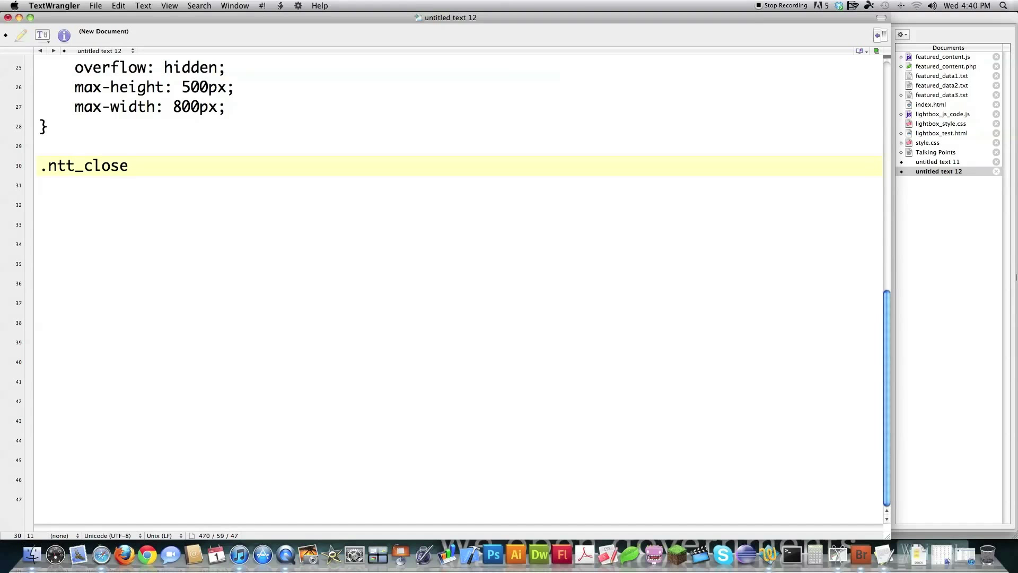
type("_button {")
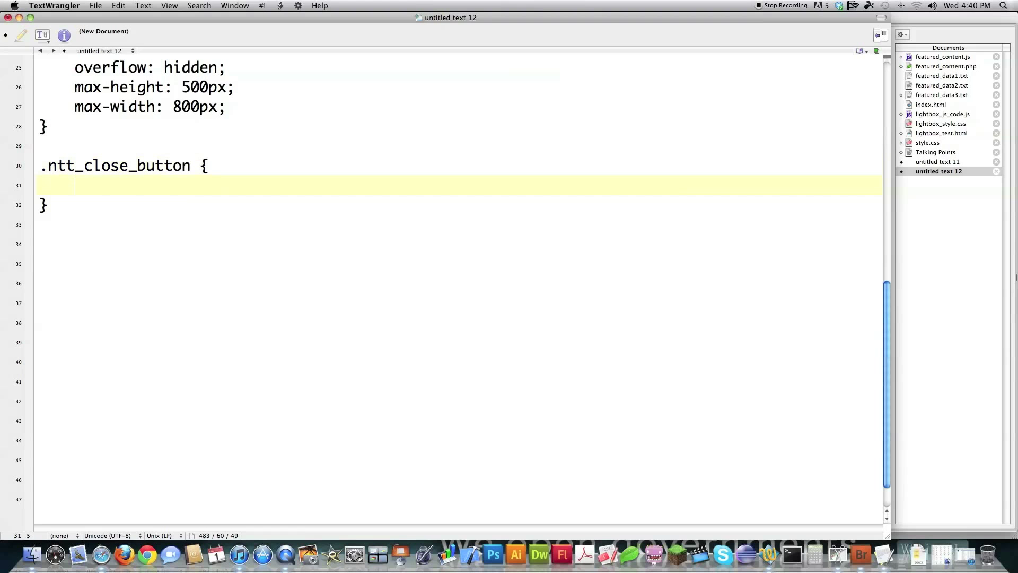
type("display:")
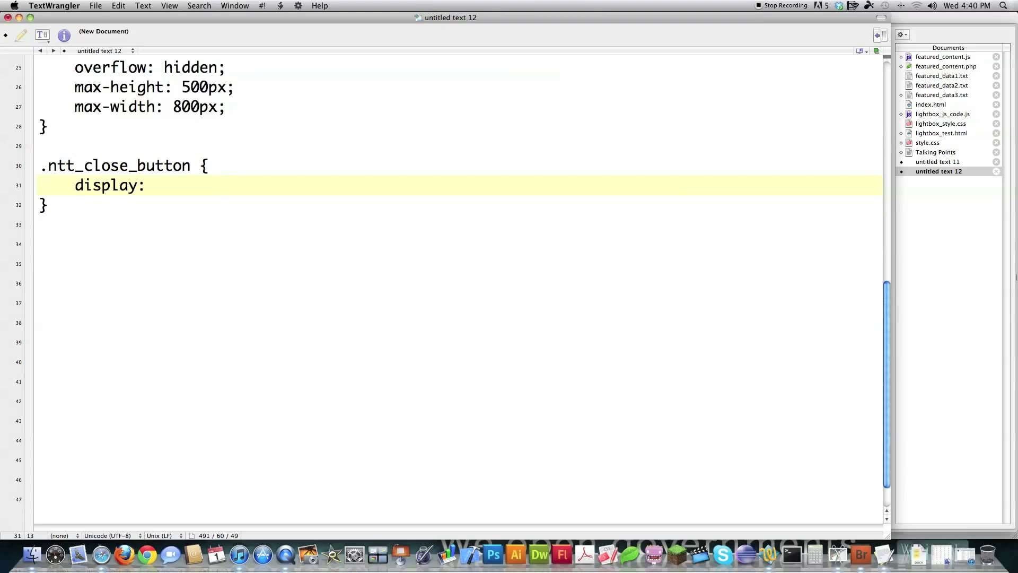
type("none;")
type("position")
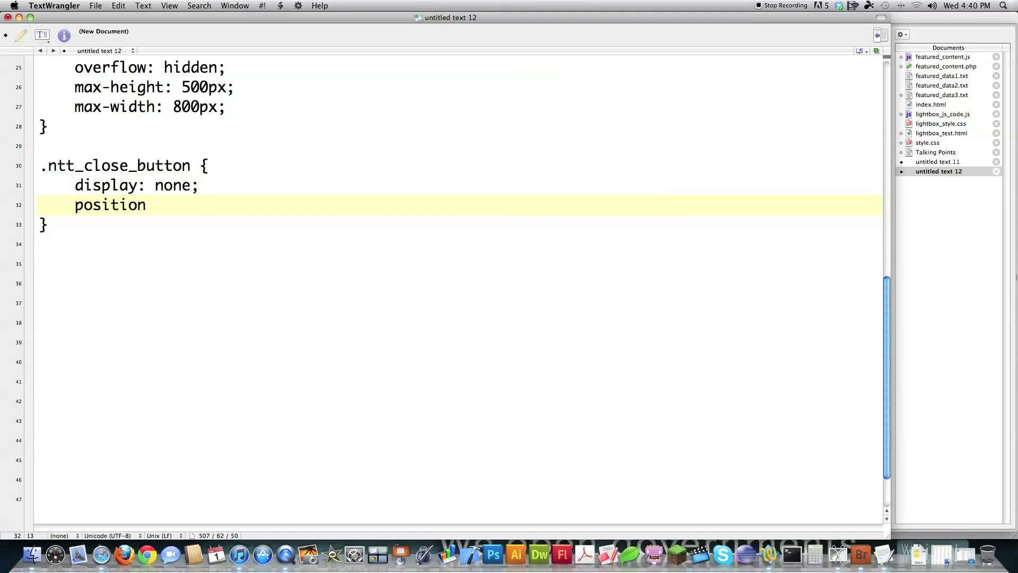
Position .ntt_close_button absolutely at bottom 10px and right 15px.
type(": av")
type("bottom")
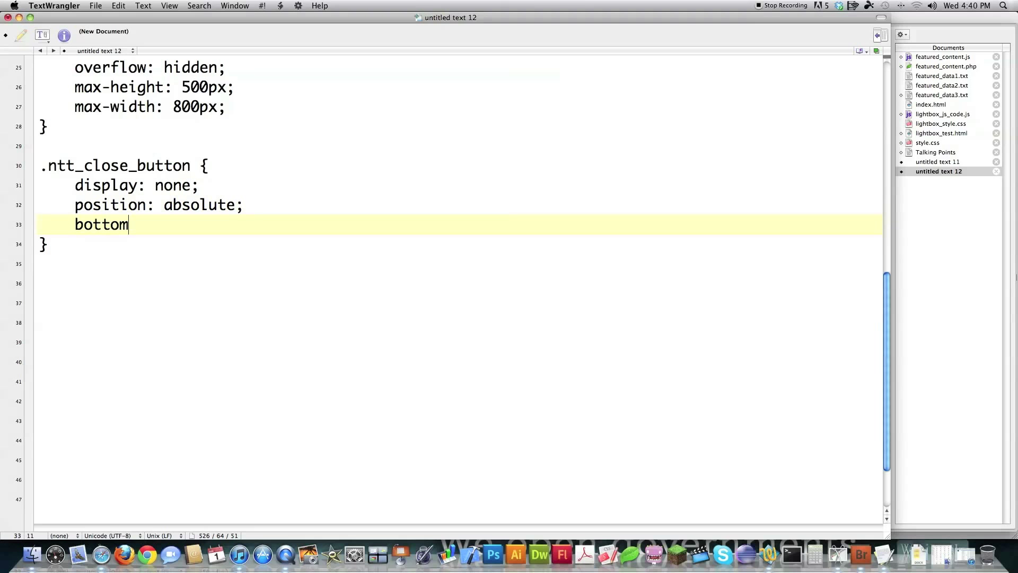
type(": 10p")
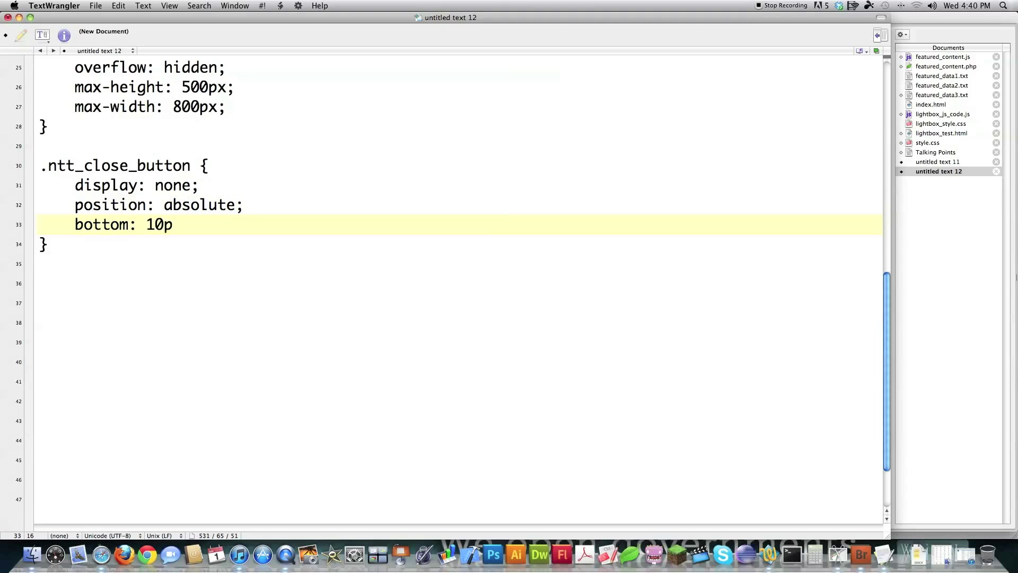
type("x;")
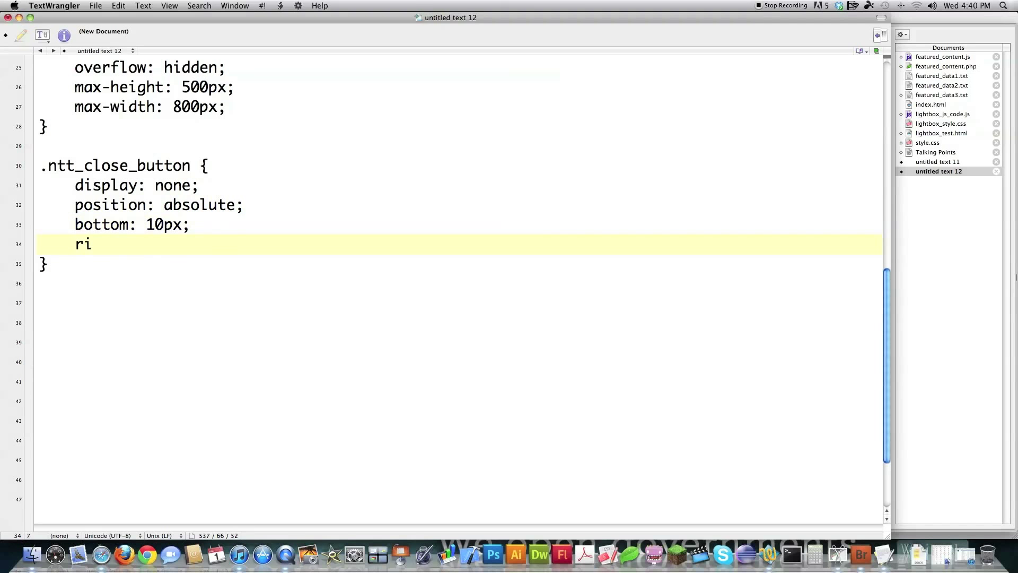
type("ght: 15px;")
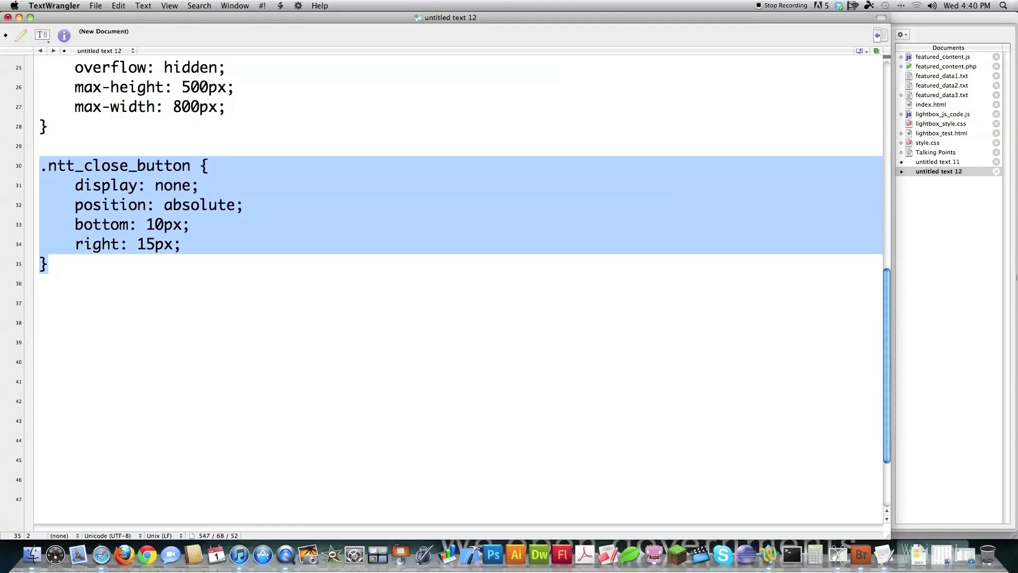
Paste the close button rule as .ntt_next_button and .ntt_prev_button with left 15px offsets.
key("cmd+v")
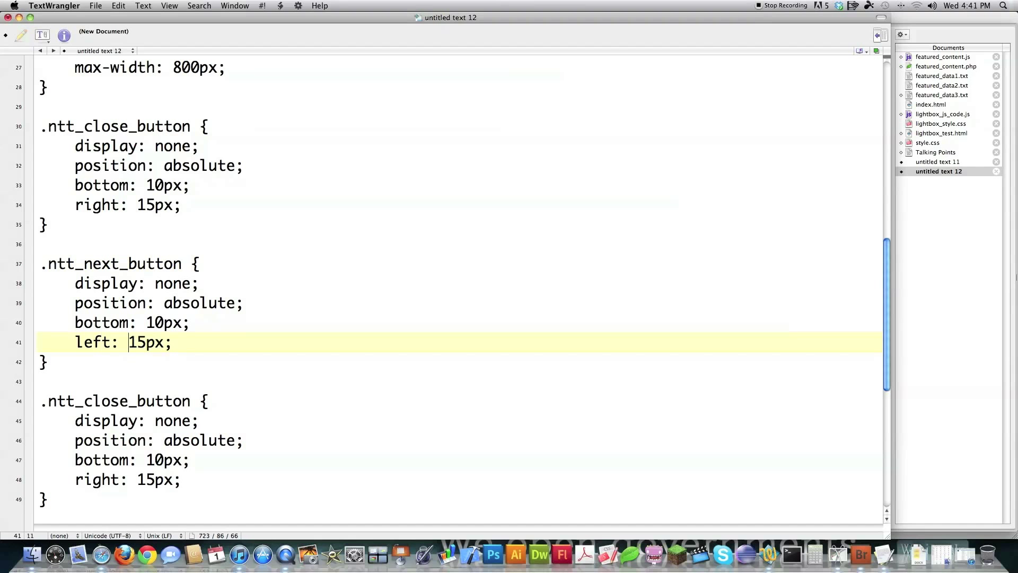
type("50")
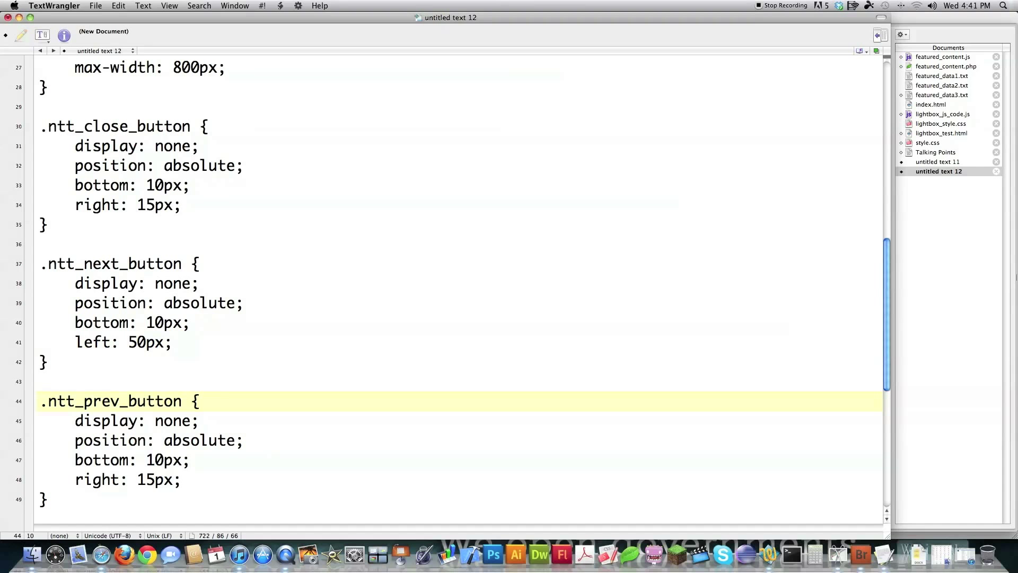
type("left: 15px;")
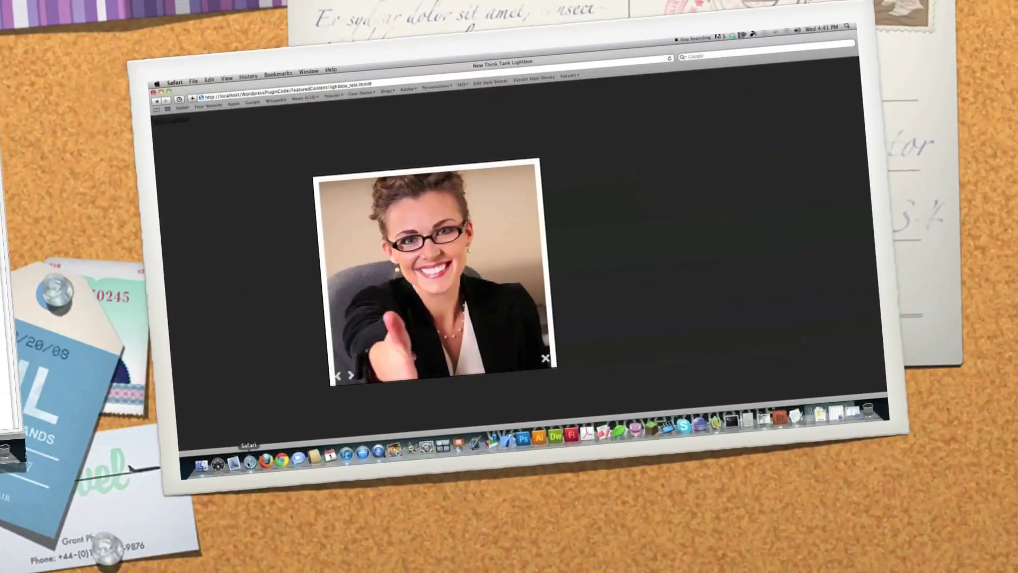
Step the Safari lightbox forward through the elephant, vegetable and money jigsaw images.
left_click(351, 375)
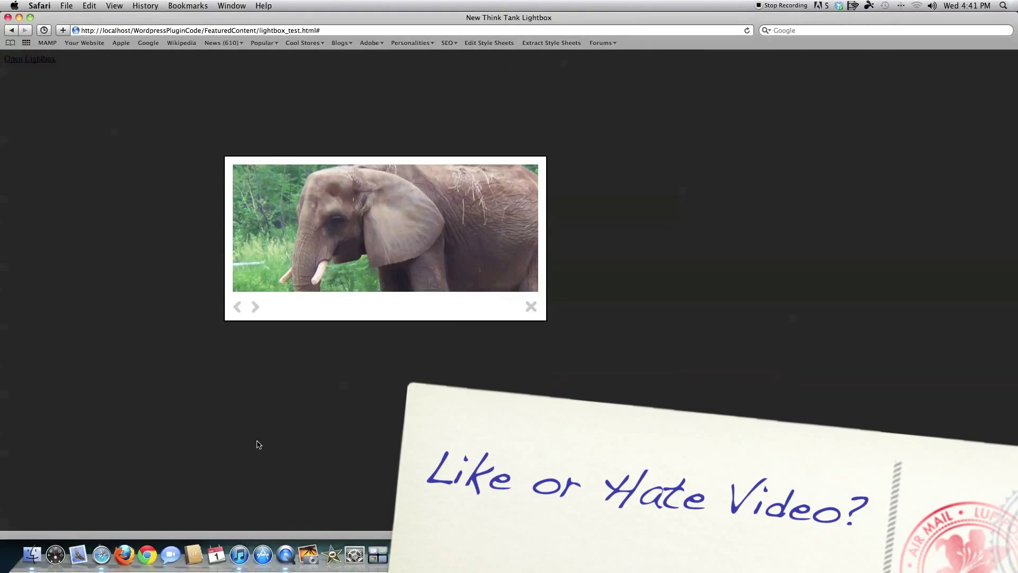
left_click(255, 307)
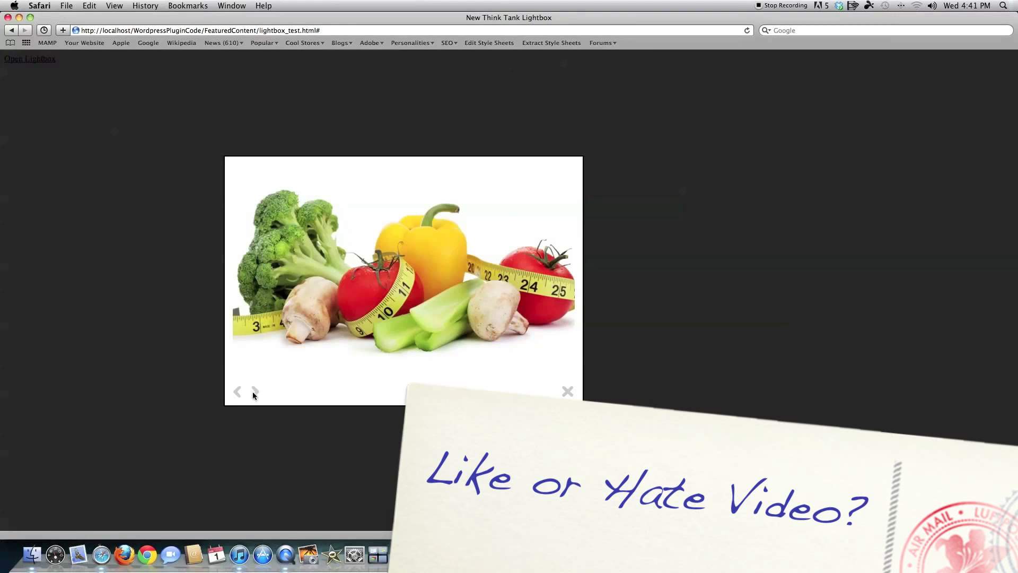
left_click(254, 391)
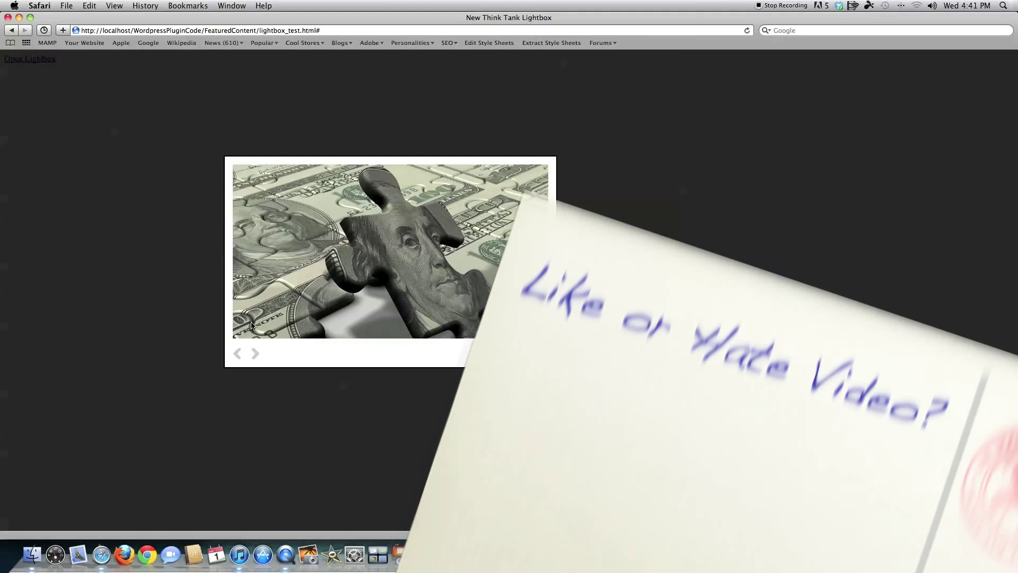